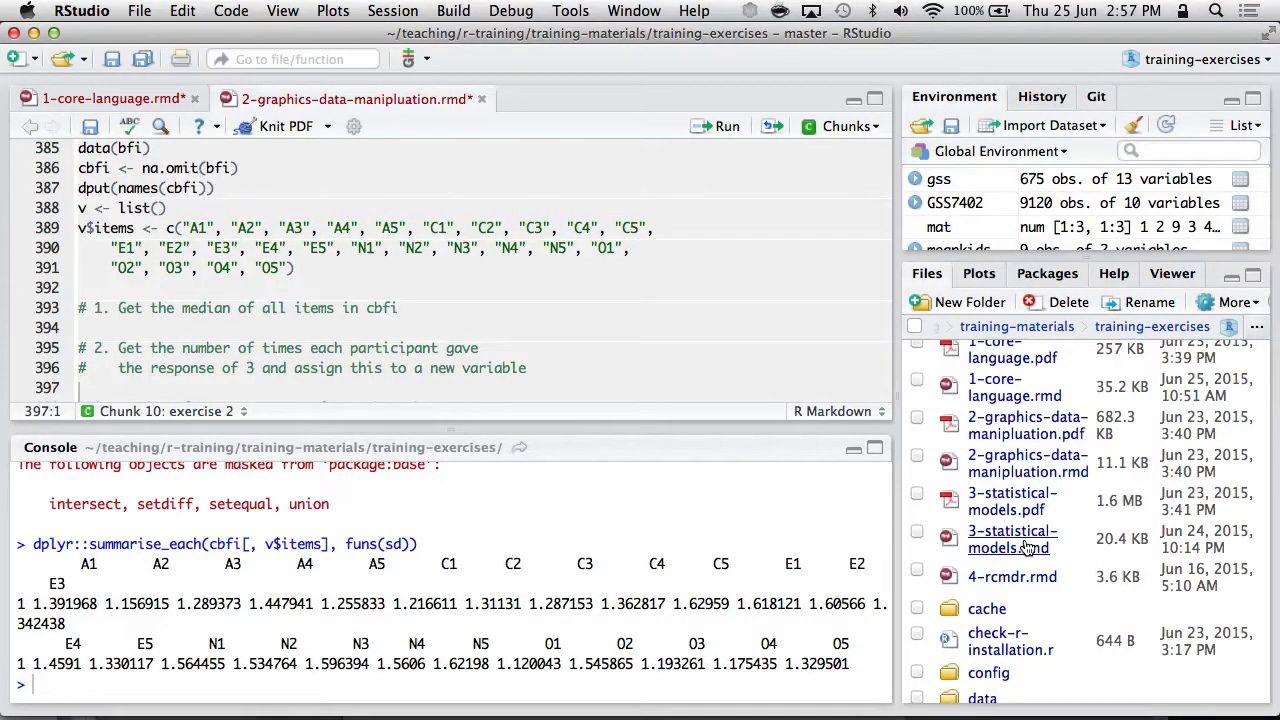
Step: Open 3-statistical-models.rmd from the Files pane and scroll into its setup code
click(1012, 540)
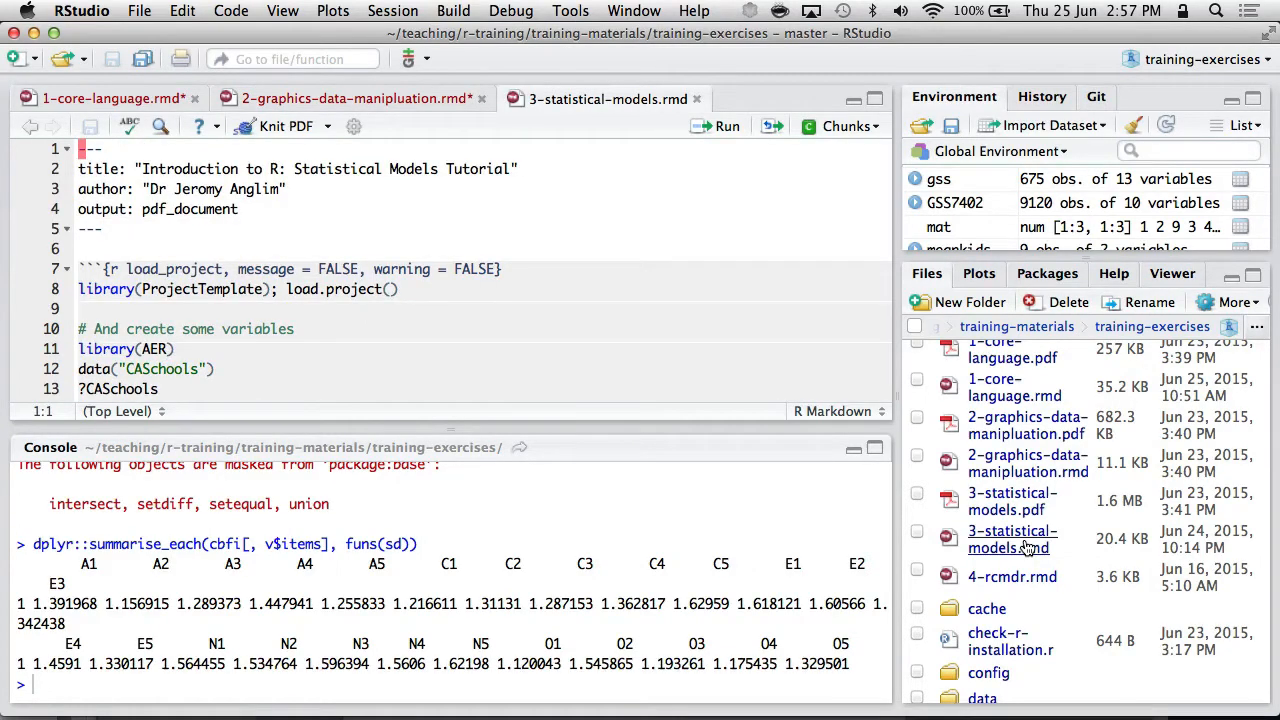
mouse_move(634, 336)
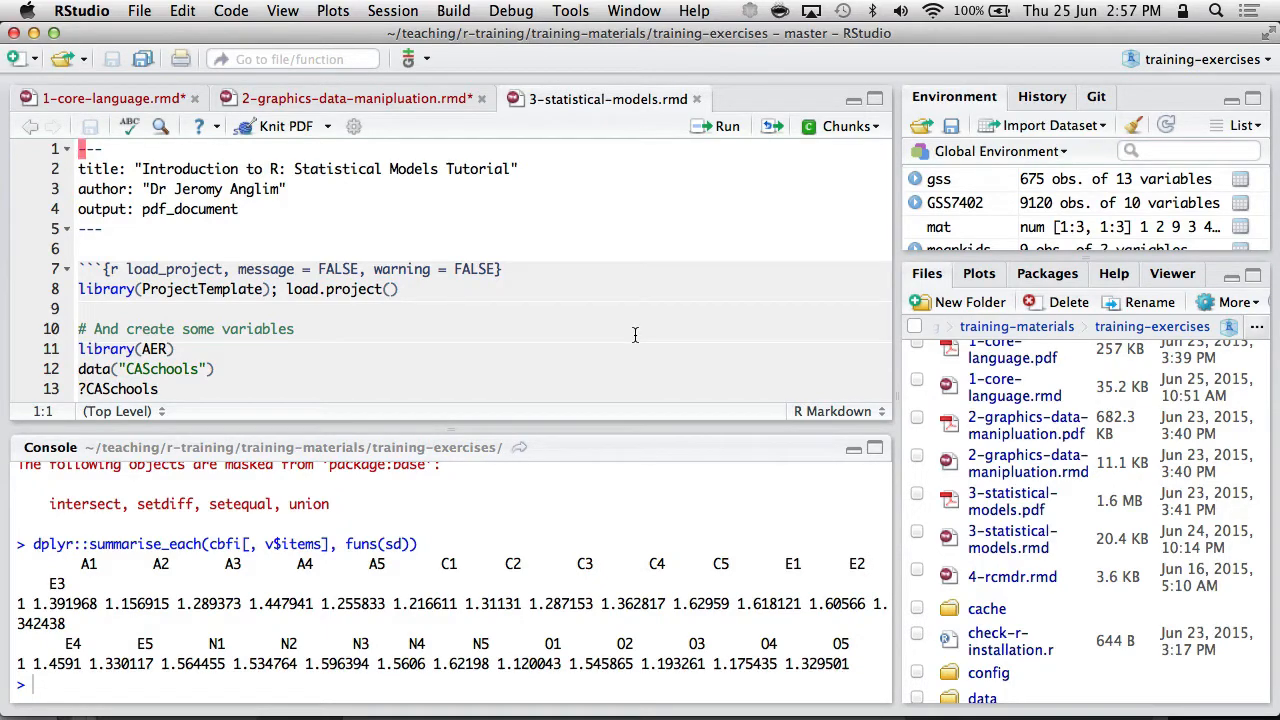
scroll(down, 3)
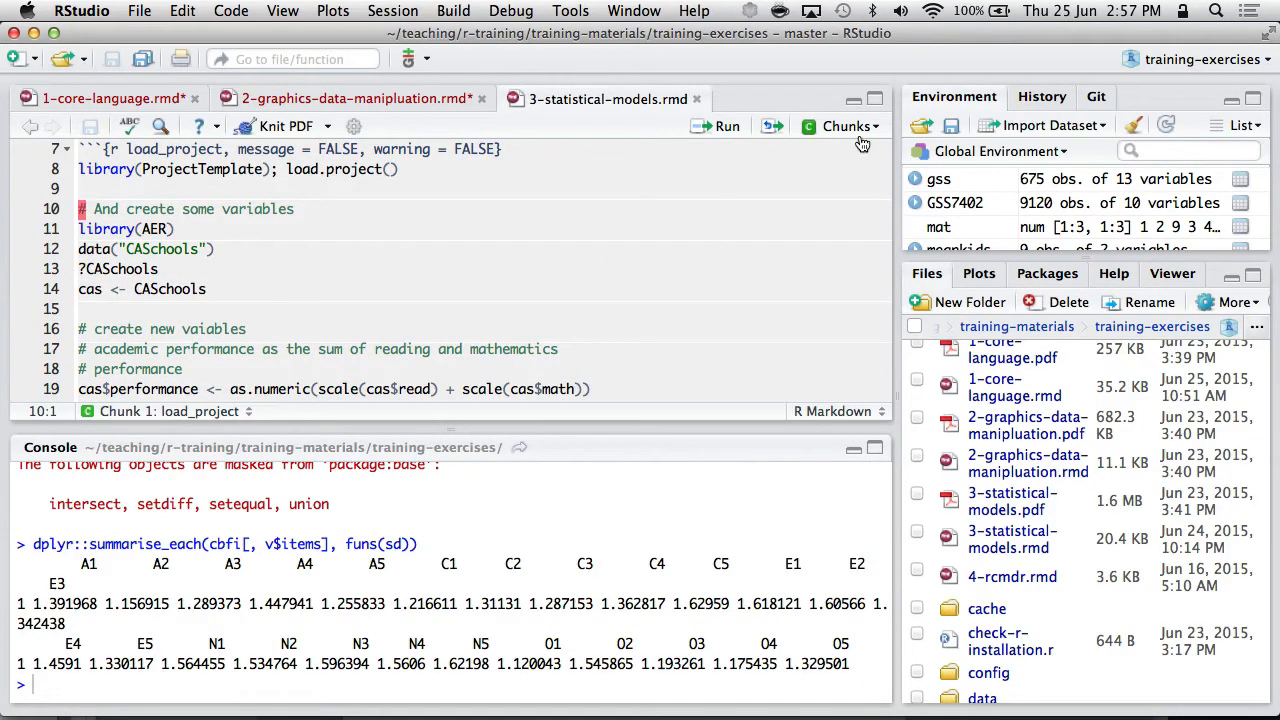
Step: Run the load_project chunk via Run Current Chunk to create the CASchools variables
click(844, 124)
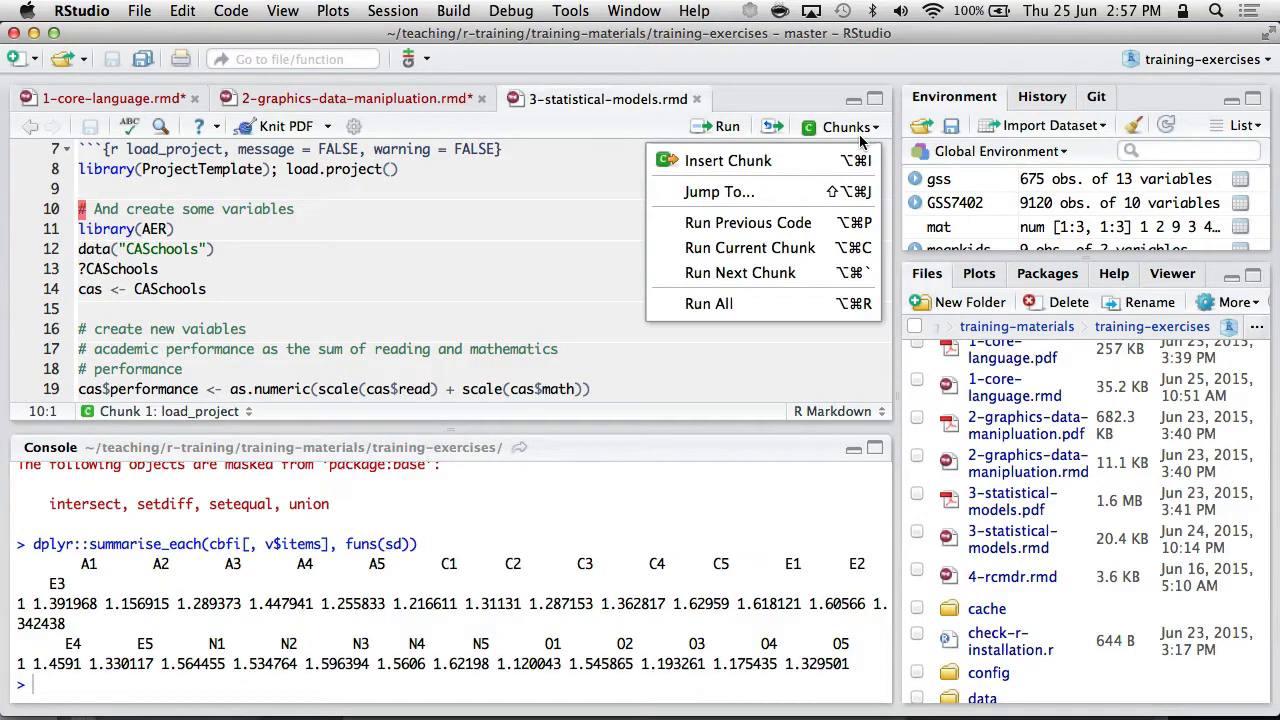
mouse_move(750, 248)
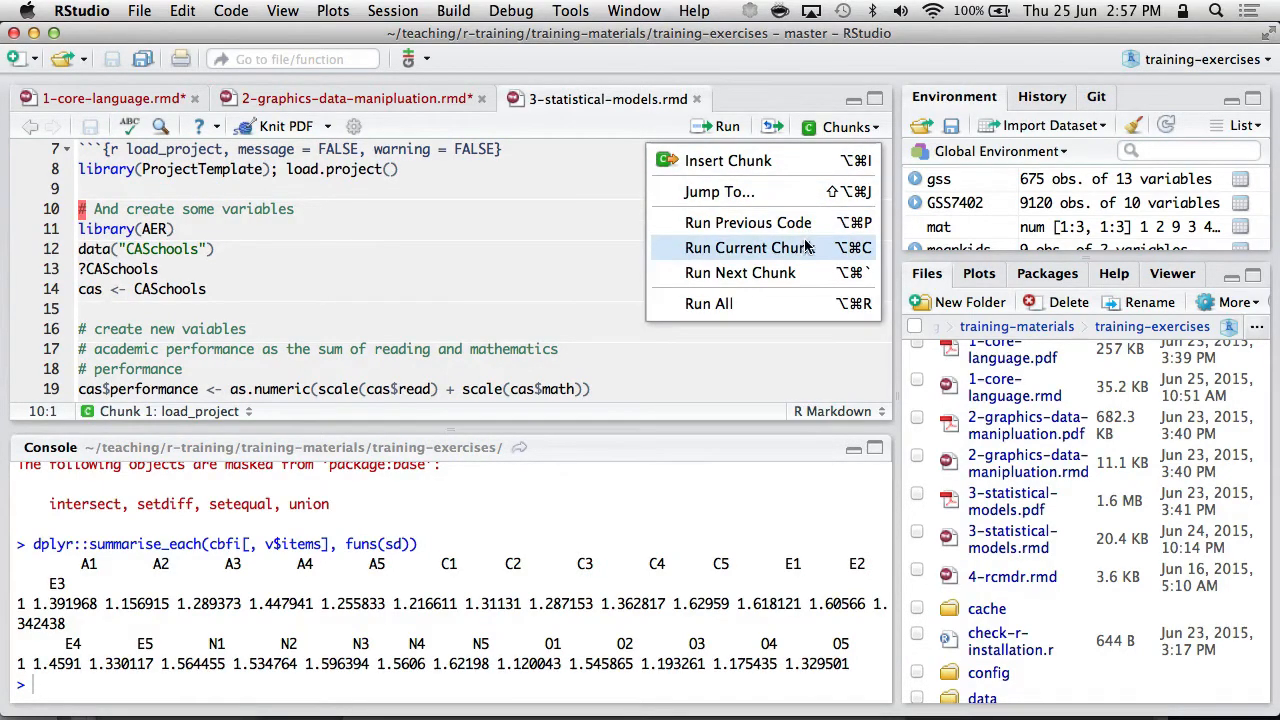
click(748, 248)
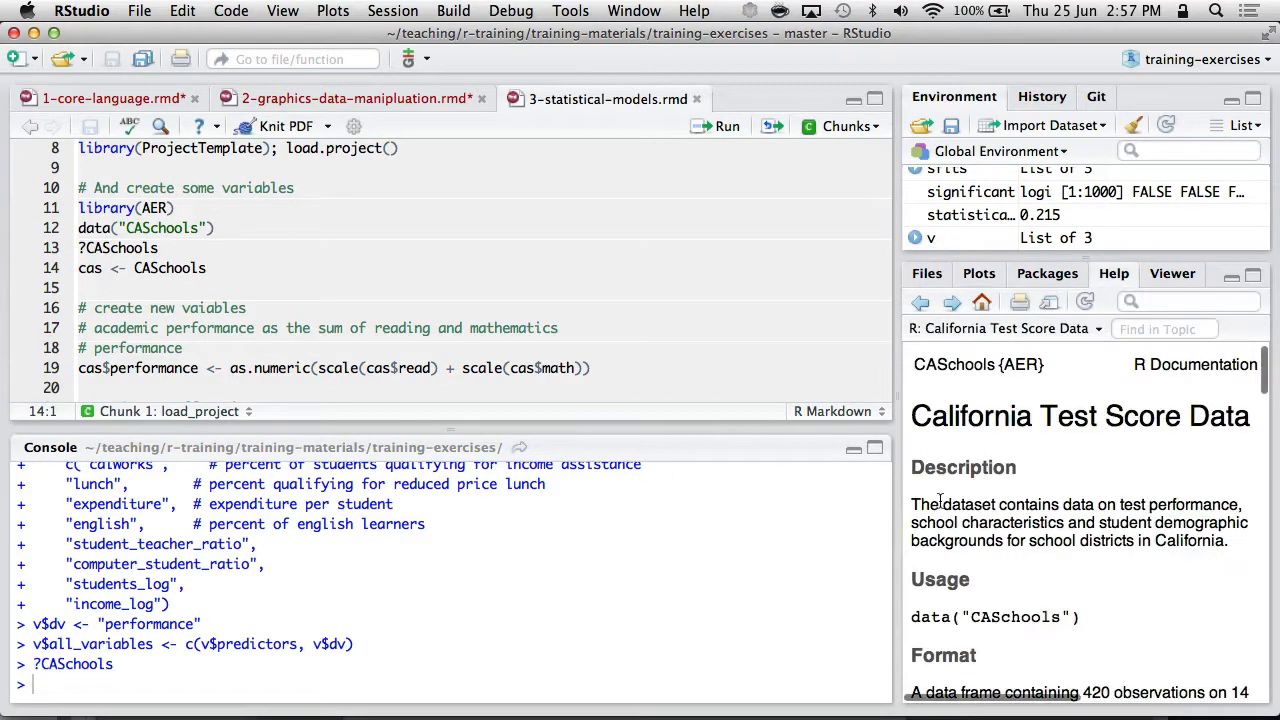
Step: Read the CASchools help page, then print the predictor, outcome and all-variable lists with v
scroll(down, 3)
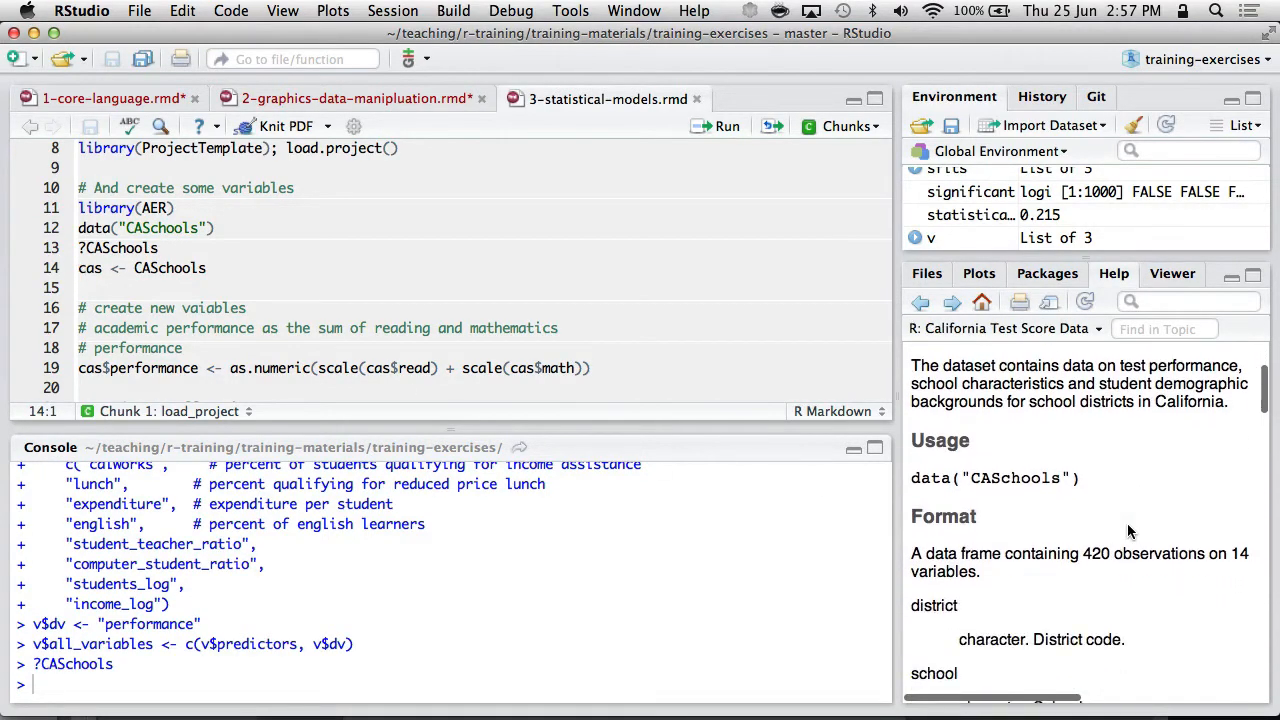
scroll(down, 3)
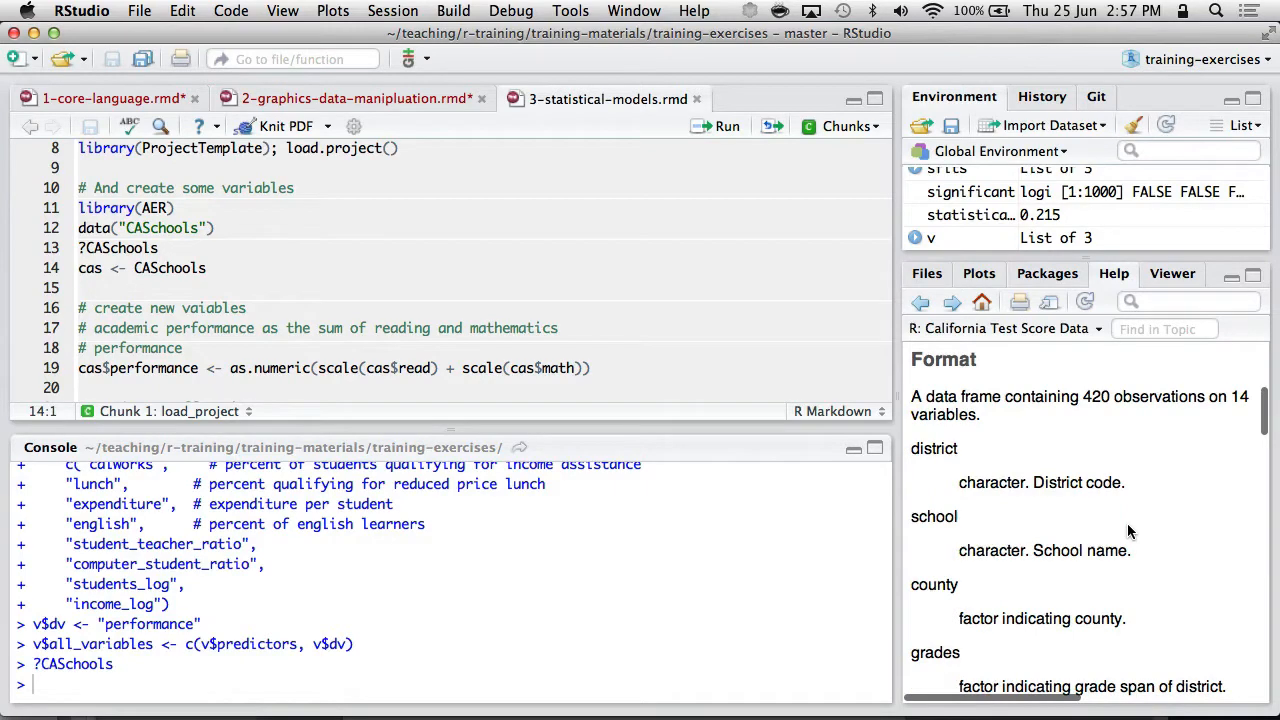
scroll(down, 3)
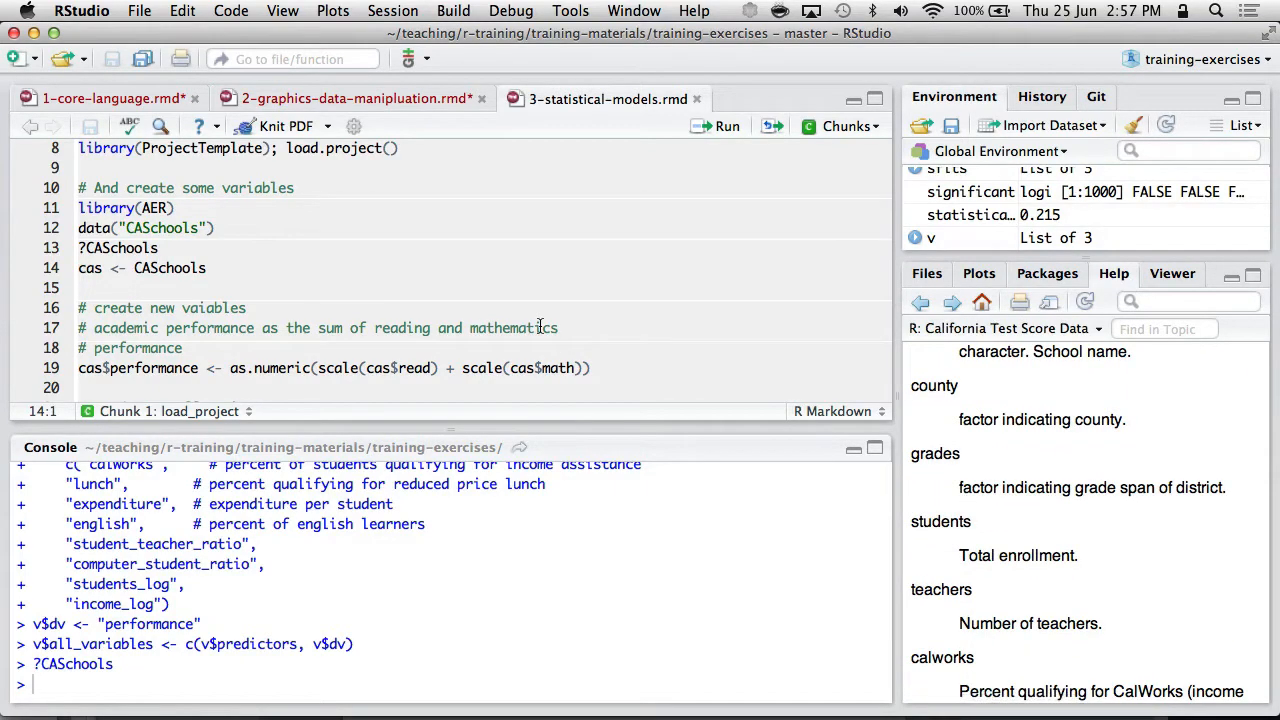
scroll(down, 3)
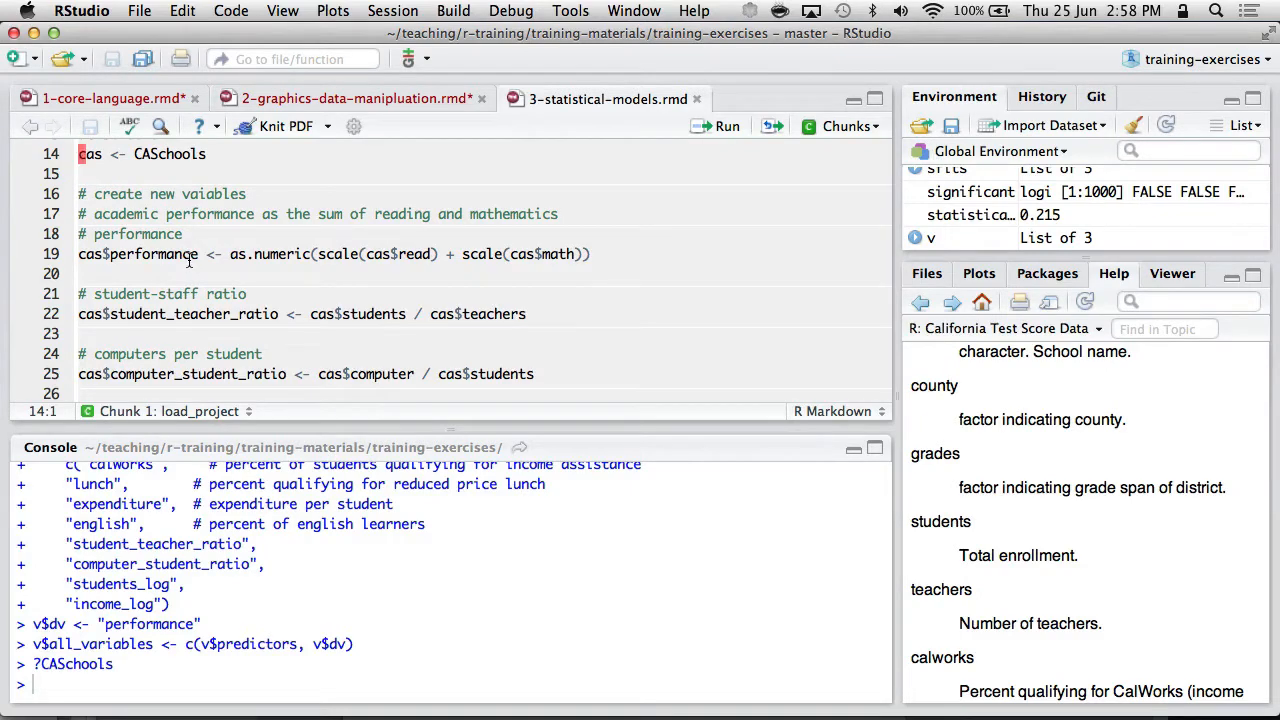
click(198, 254)
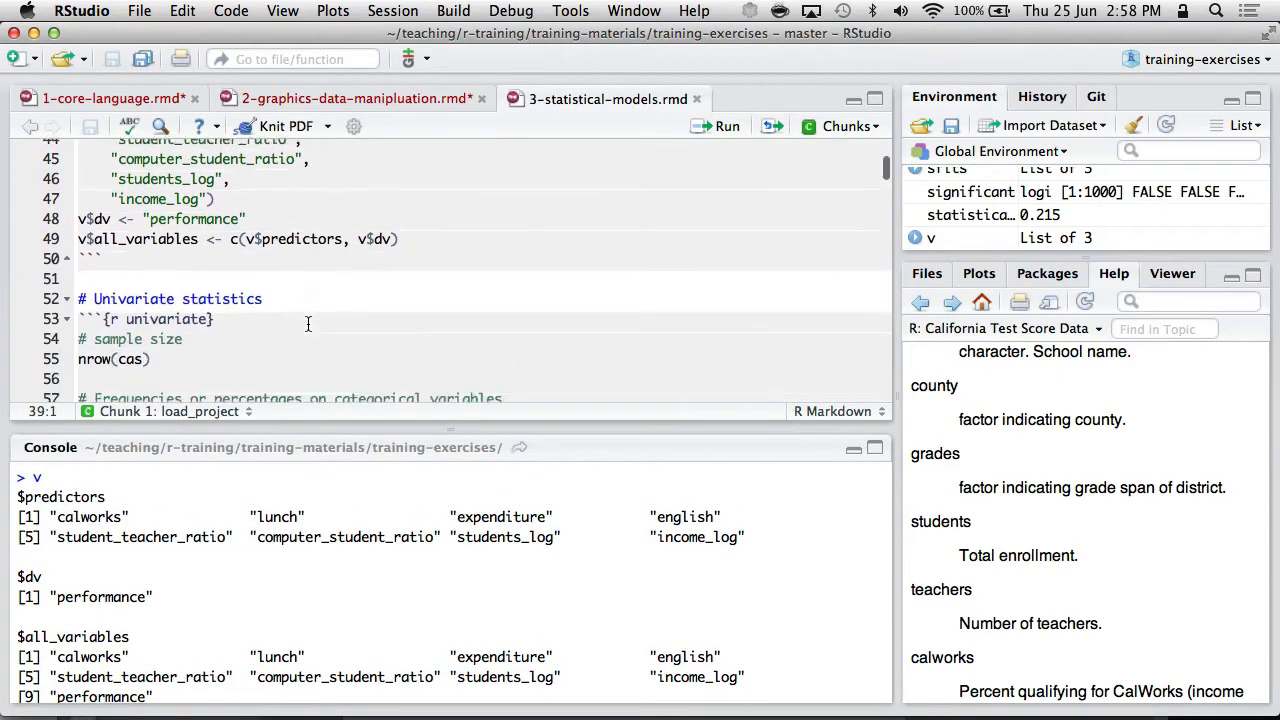
Step: Run nrow(cas) for 420 rows, the grade tables and proportions, and rounded psych::describe statistics
scroll(down, 3)
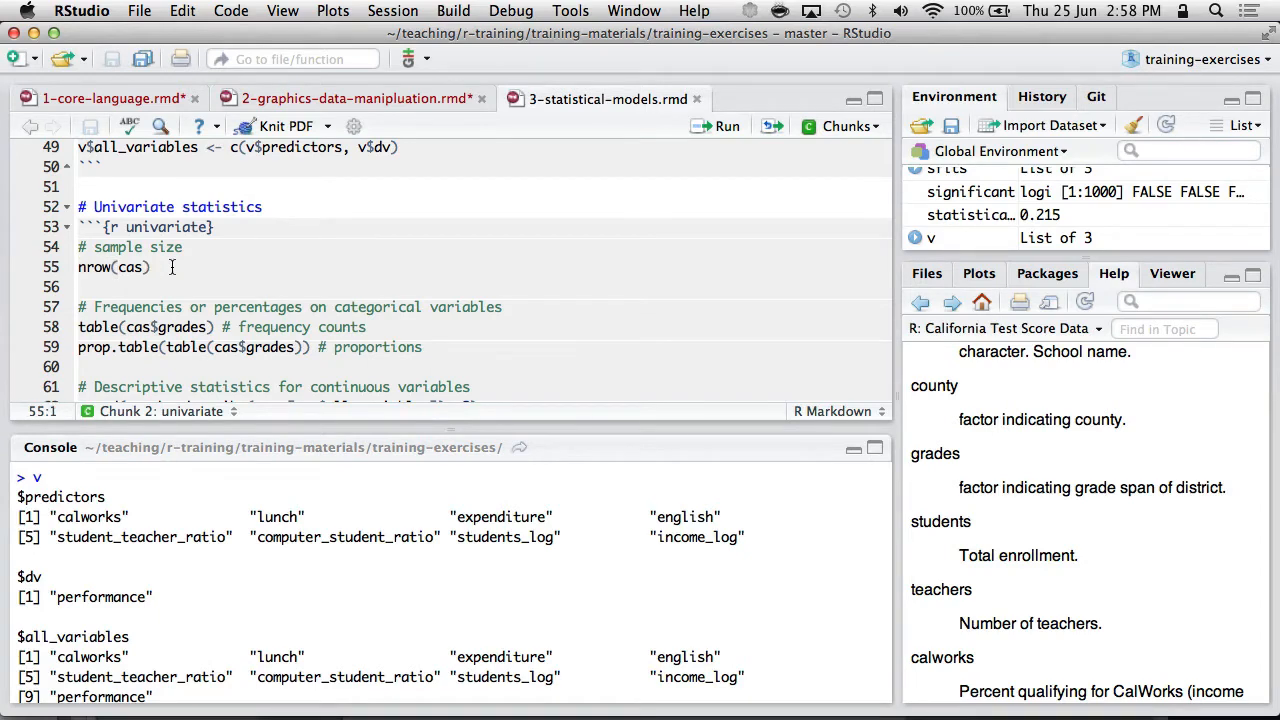
click(728, 124)
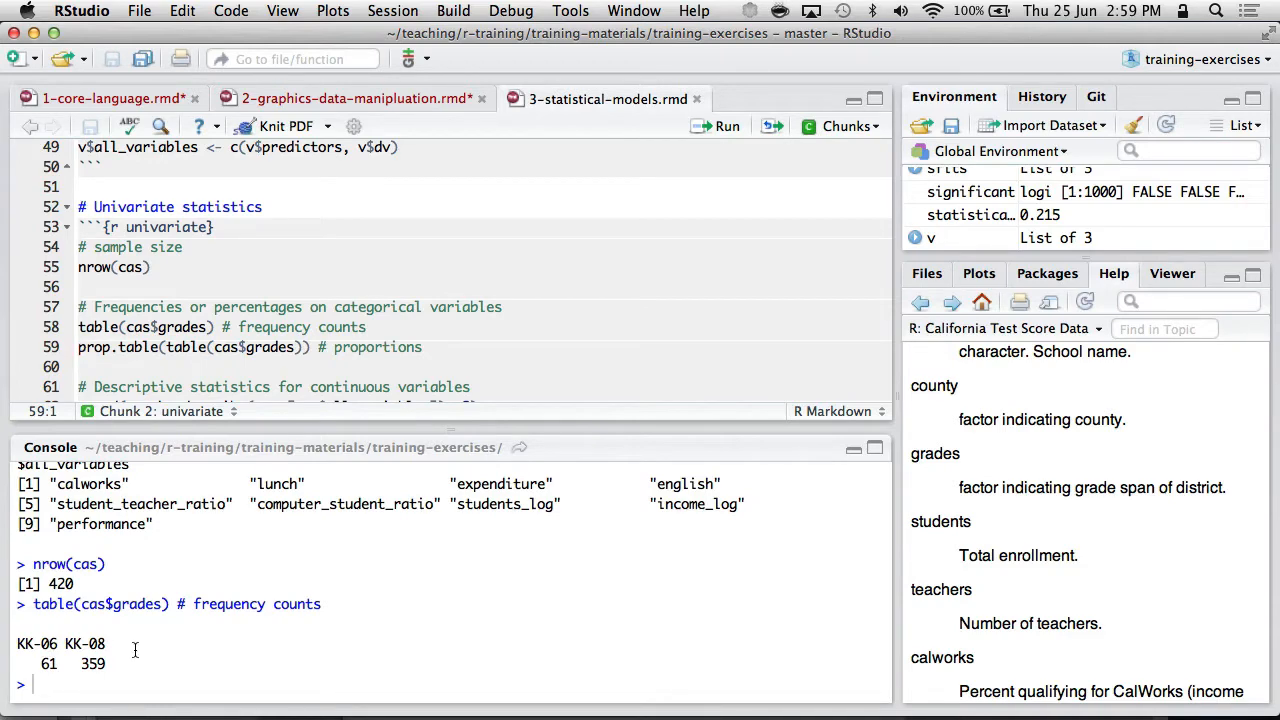
mouse_move(64, 664)
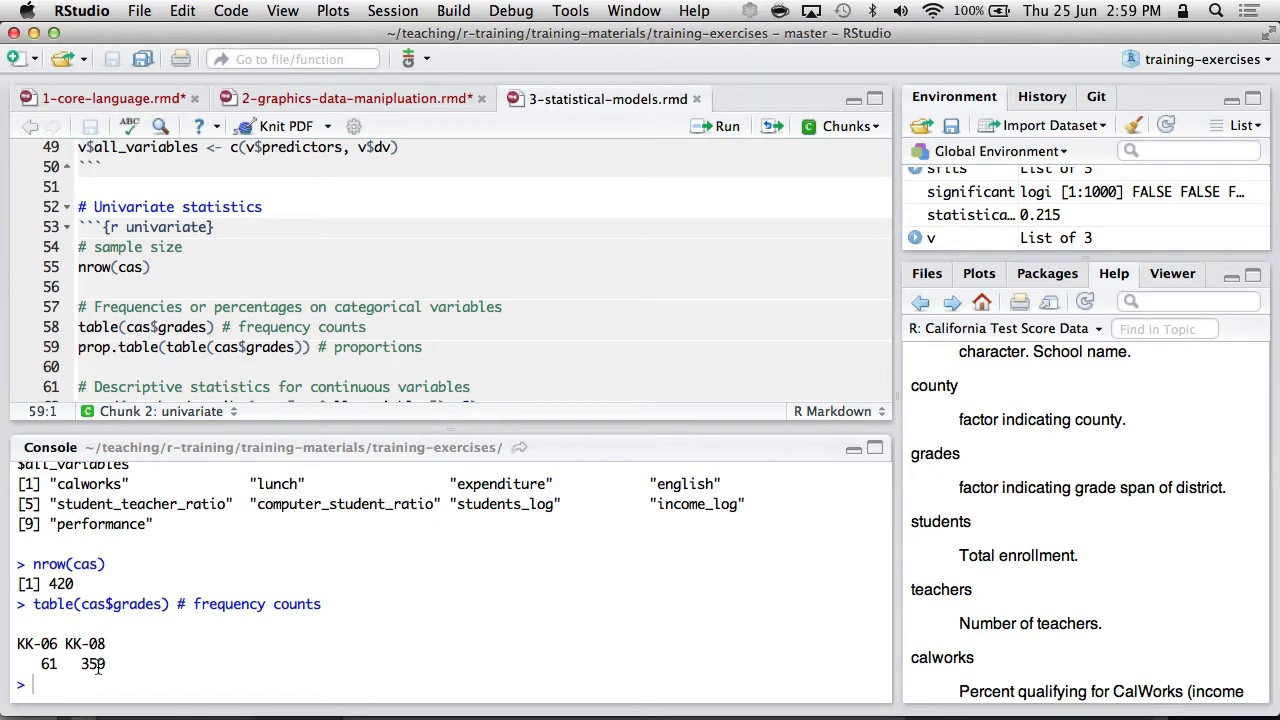
click(728, 124)
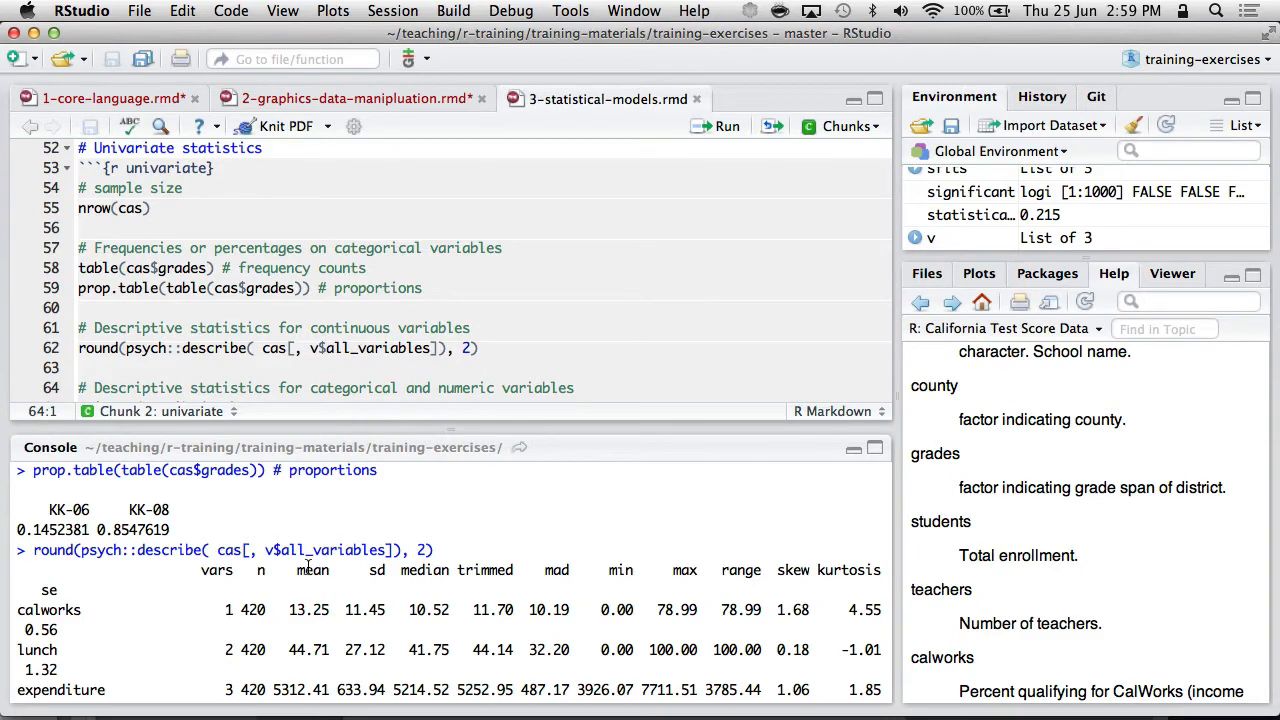
mouse_move(184, 652)
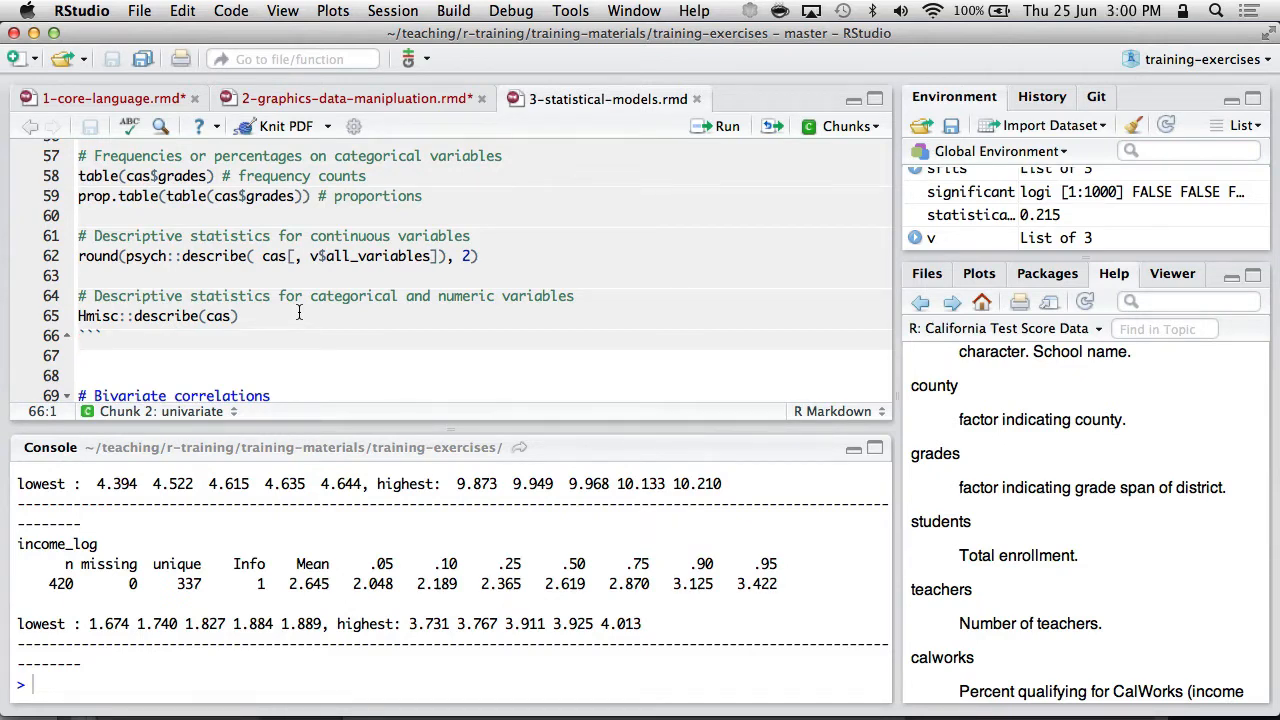
Step: Run the raw and rounded correlation matrix lines in the bivariate correlations chunk
scroll(down, 3)
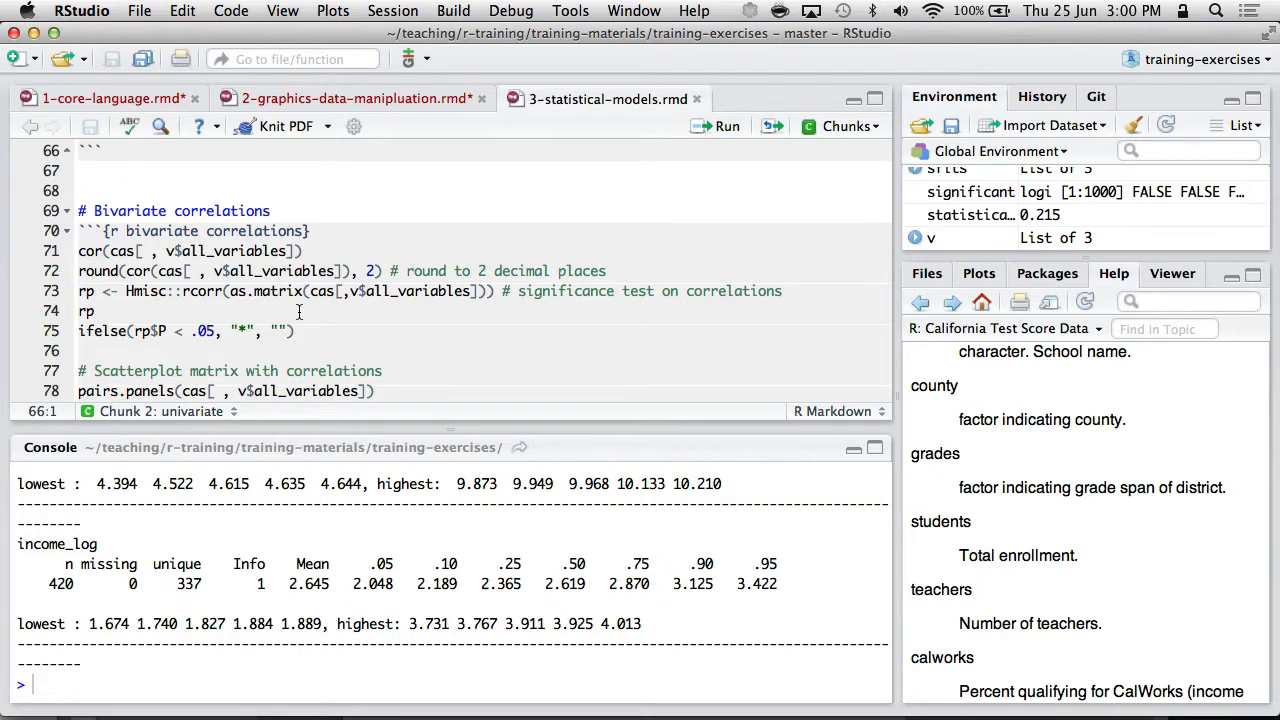
click(80, 272)
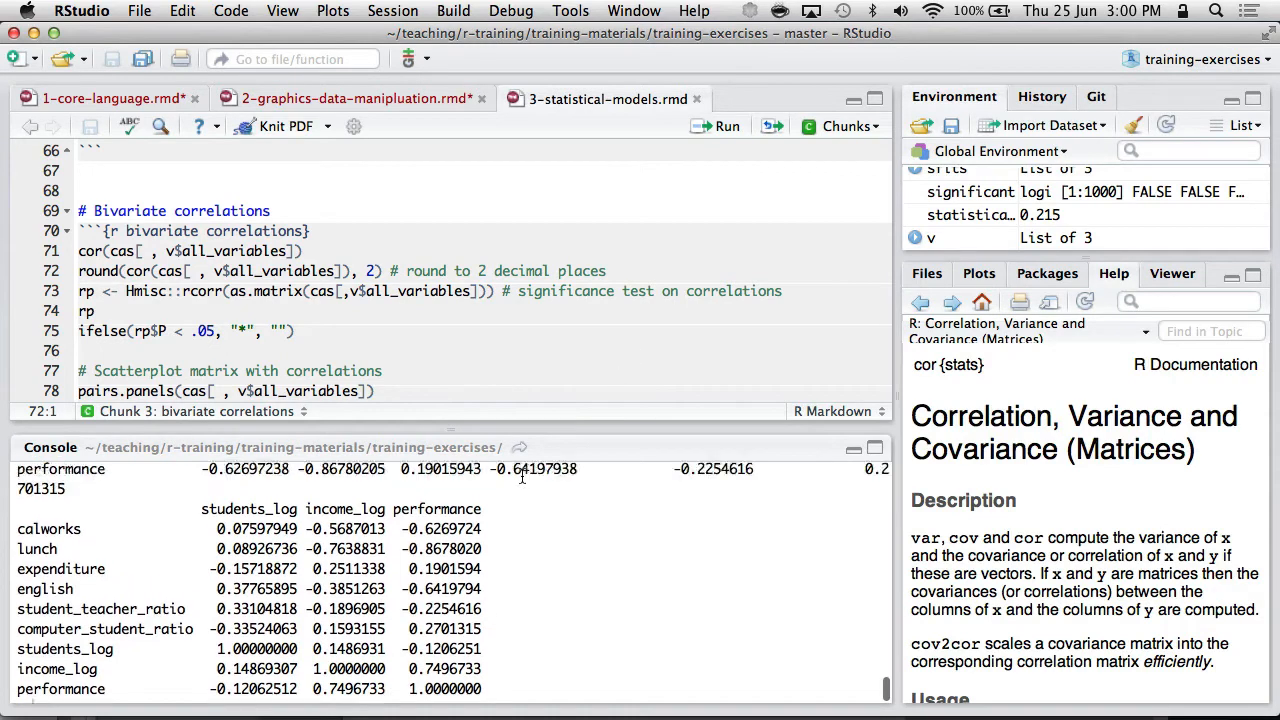
scroll(down, 3)
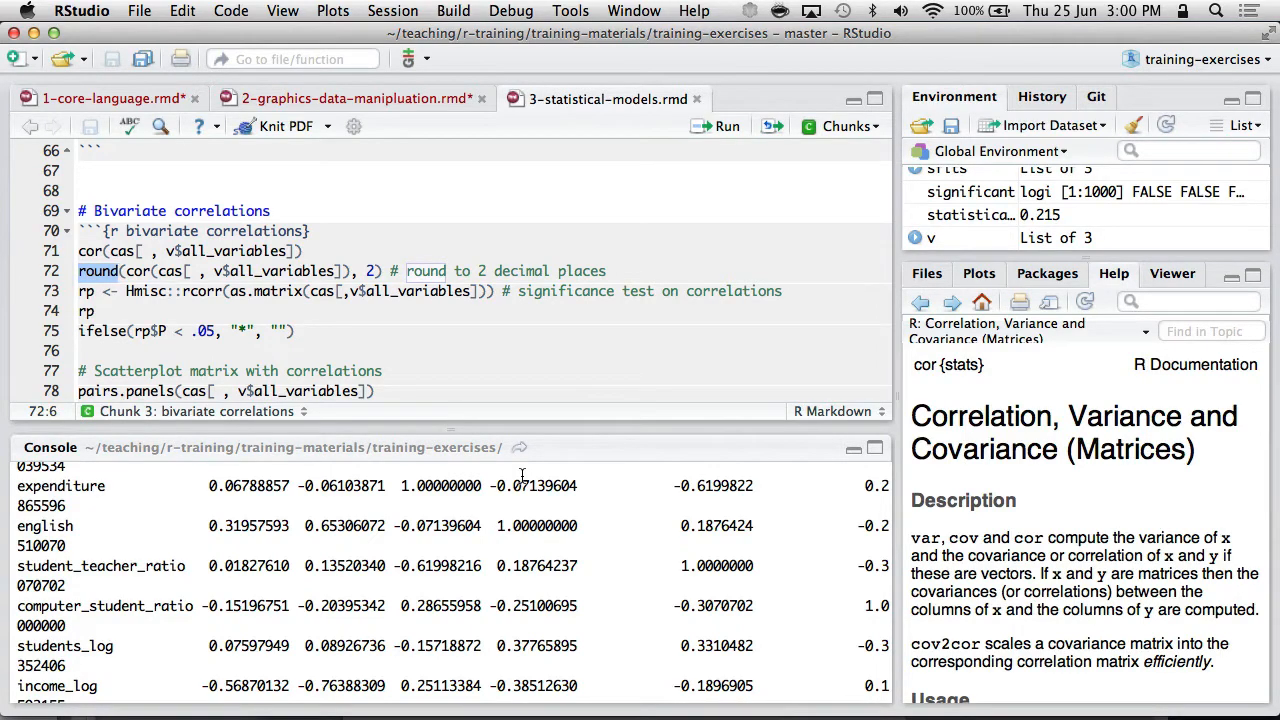
click(376, 272)
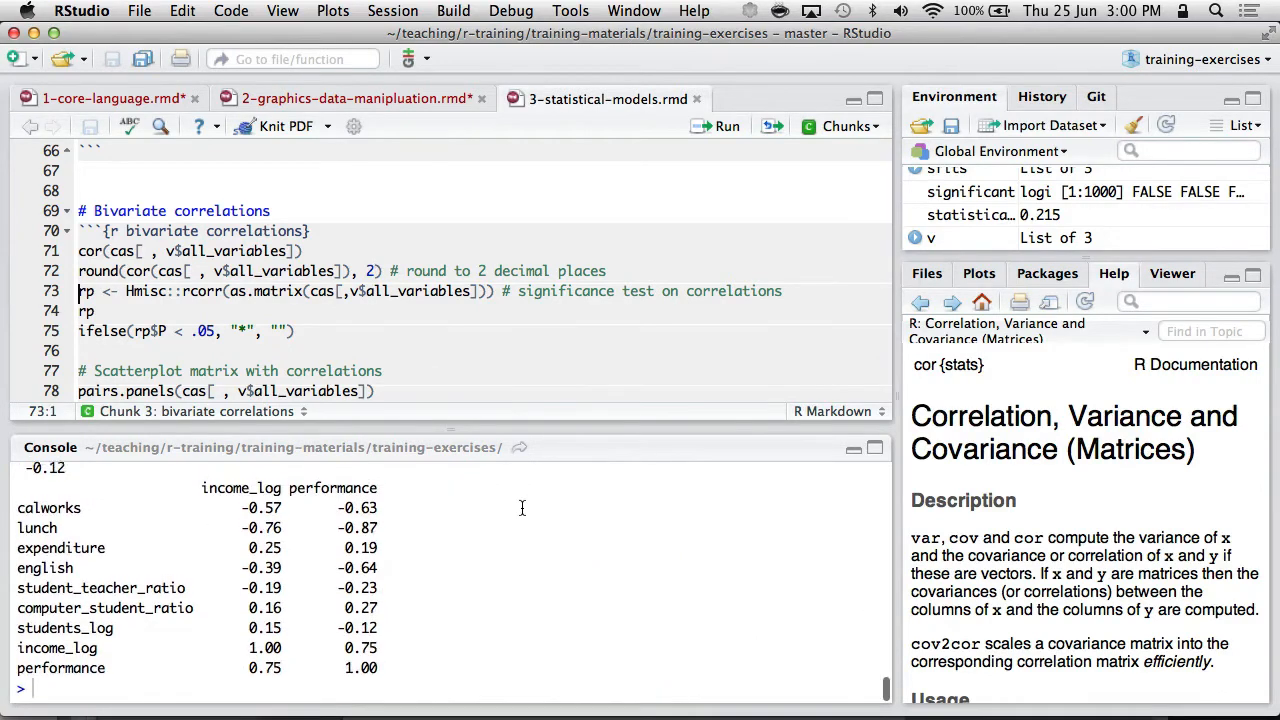
Step: Run the Hmisc rcorr and starred ifelse lines, then pairs.panels on all variables
scroll(down, 3)
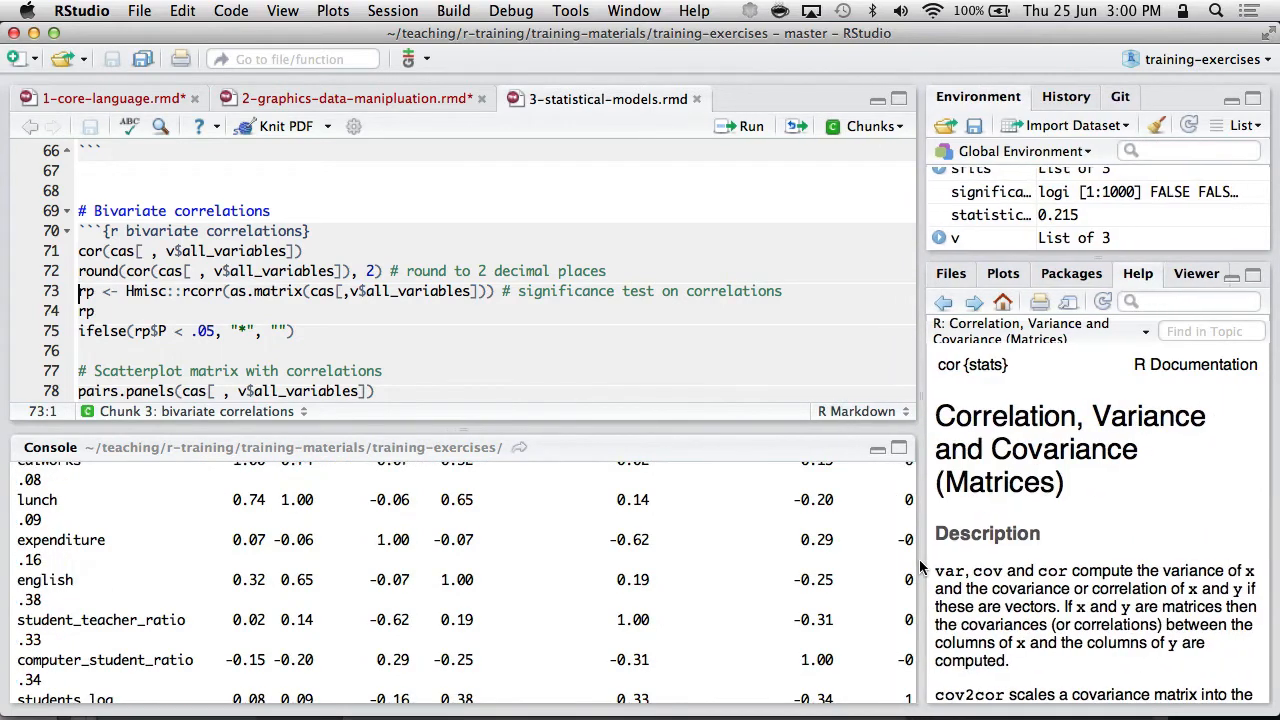
scroll(down, 3)
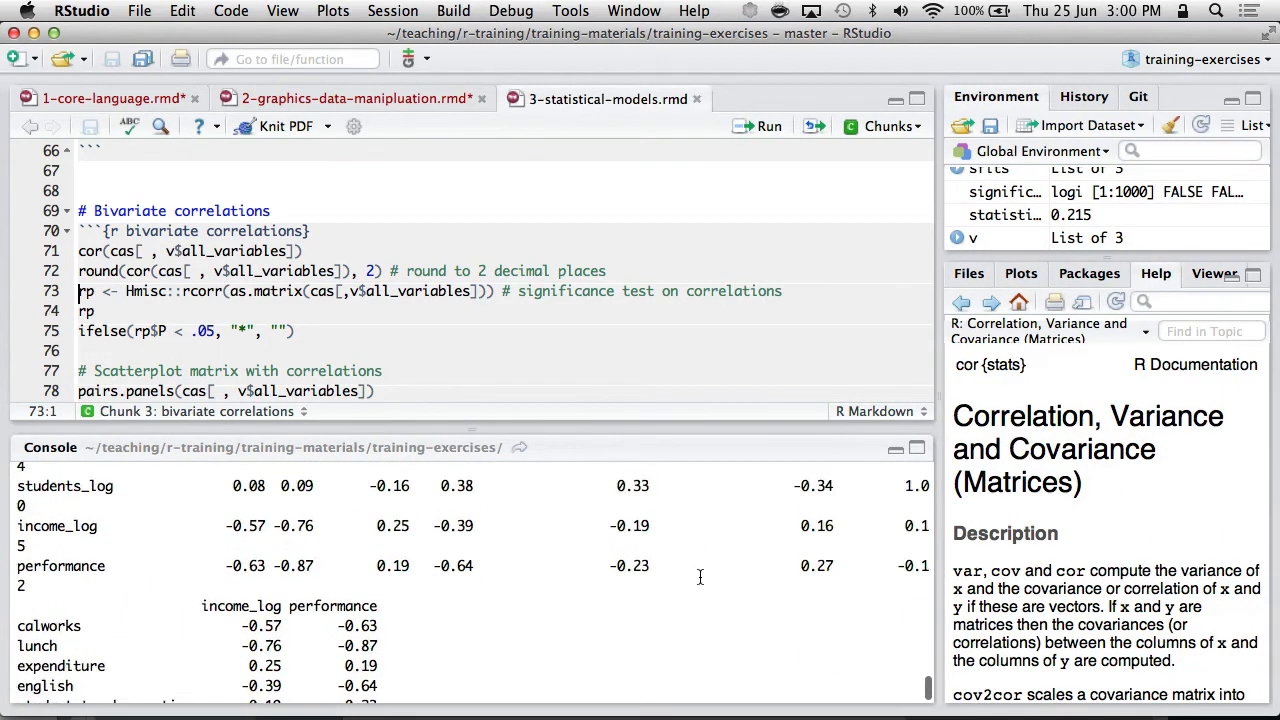
scroll(down, 3)
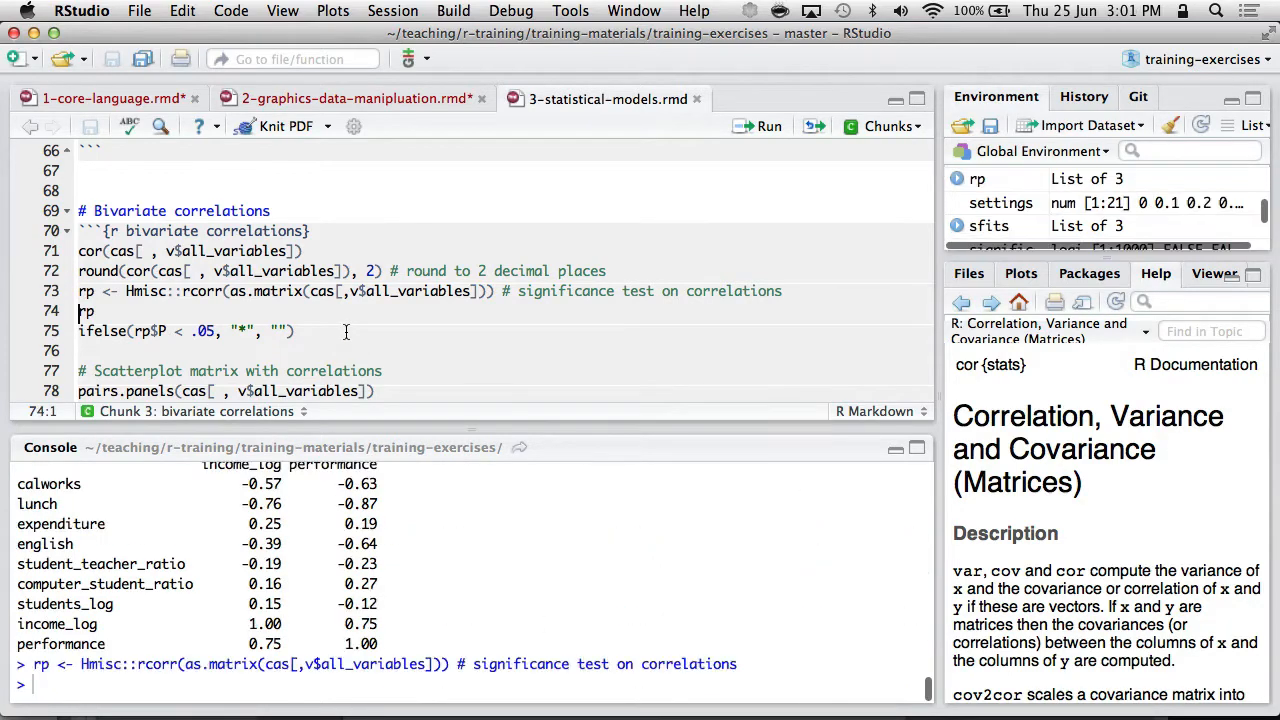
scroll(down, 3)
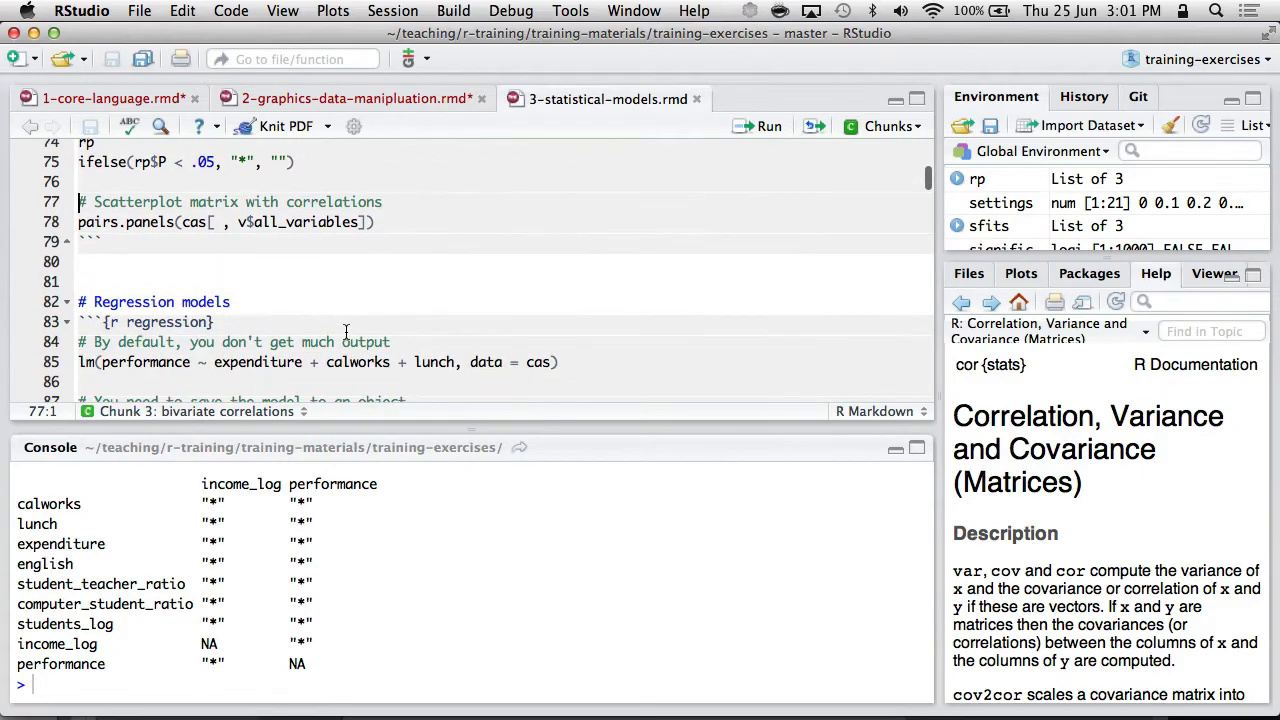
click(80, 222)
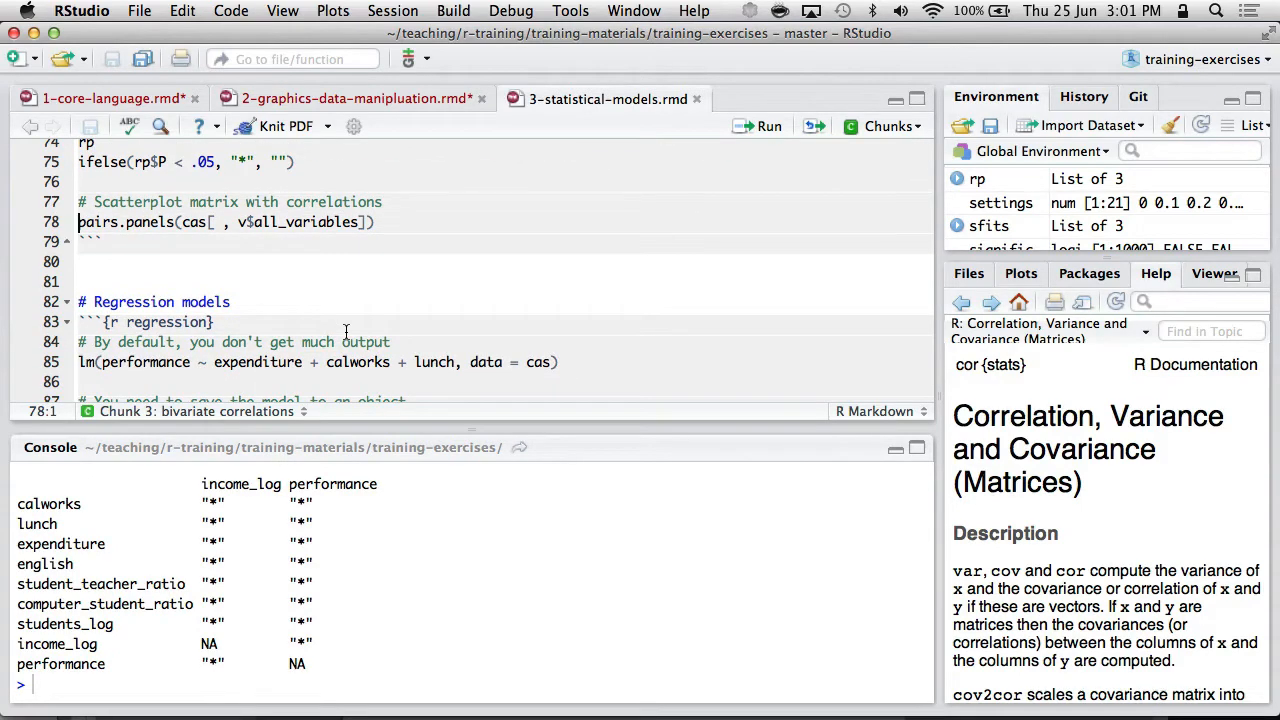
mouse_move(940, 390)
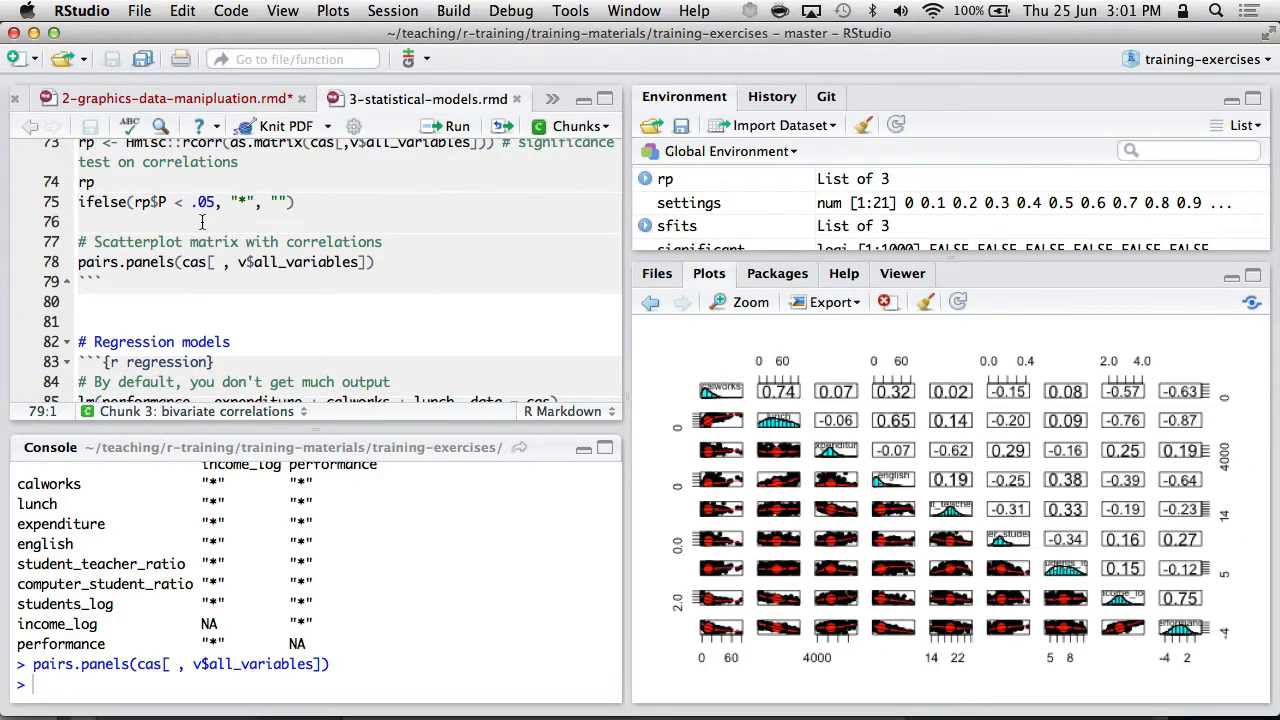
scroll(down, 3)
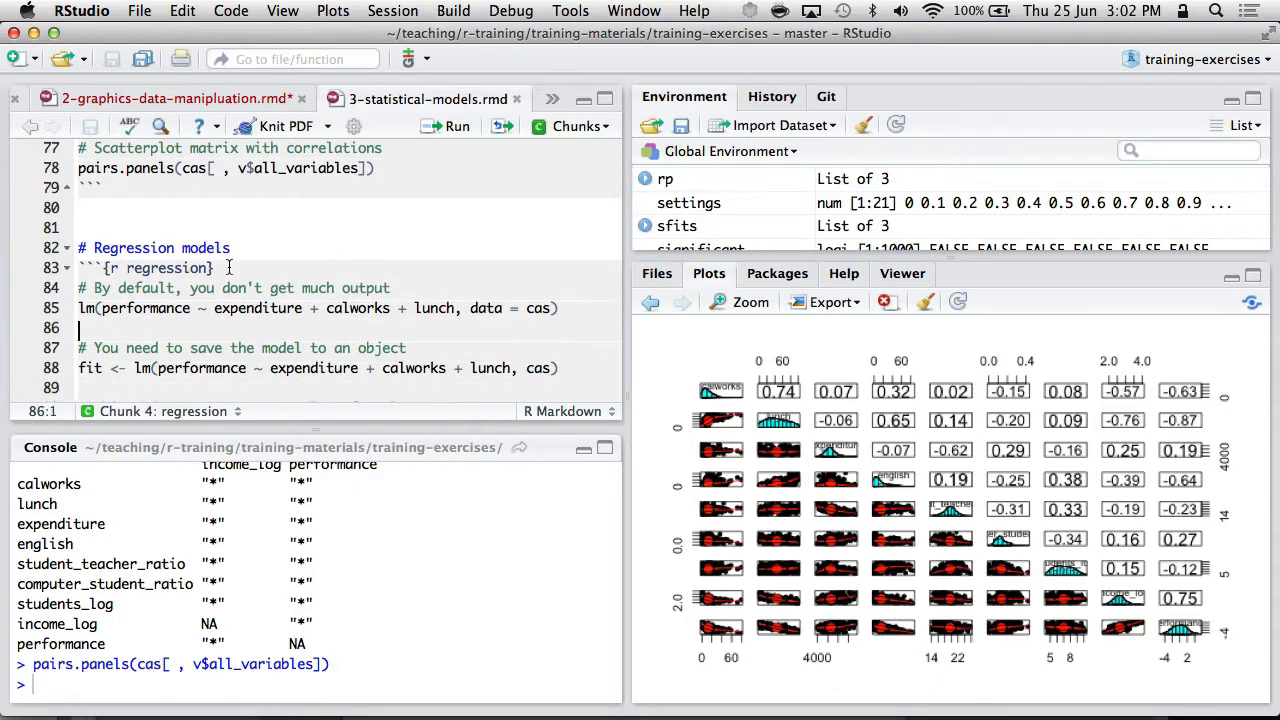
Step: Run fit <- lm(performance ~ expenditure + calworks + lunch, data = cas) and str(fit)
click(556, 308)
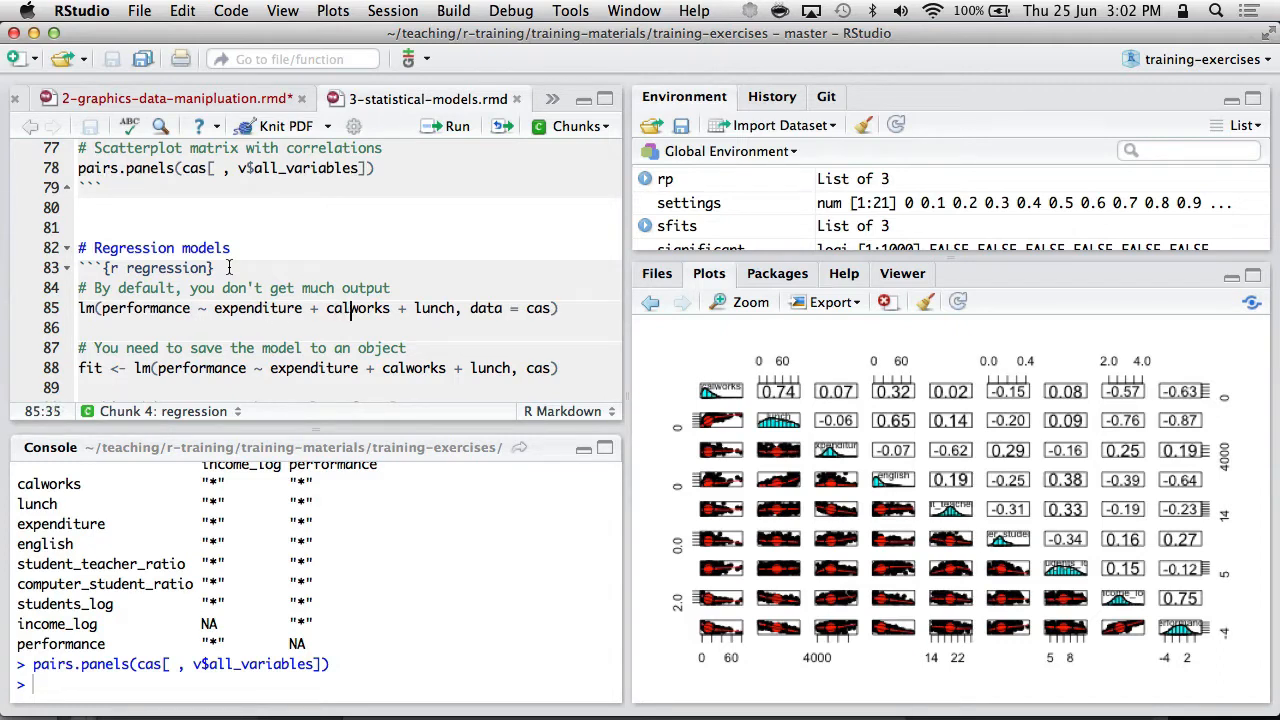
click(472, 308)
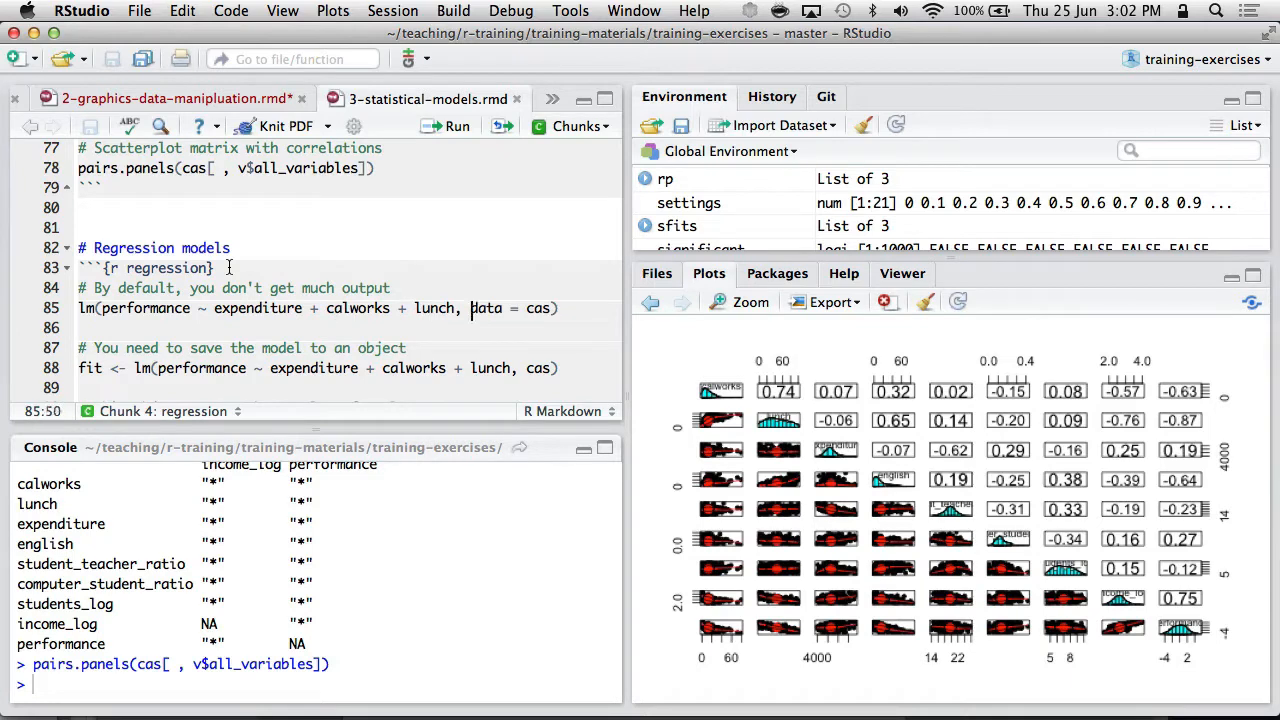
double_click(432, 308)
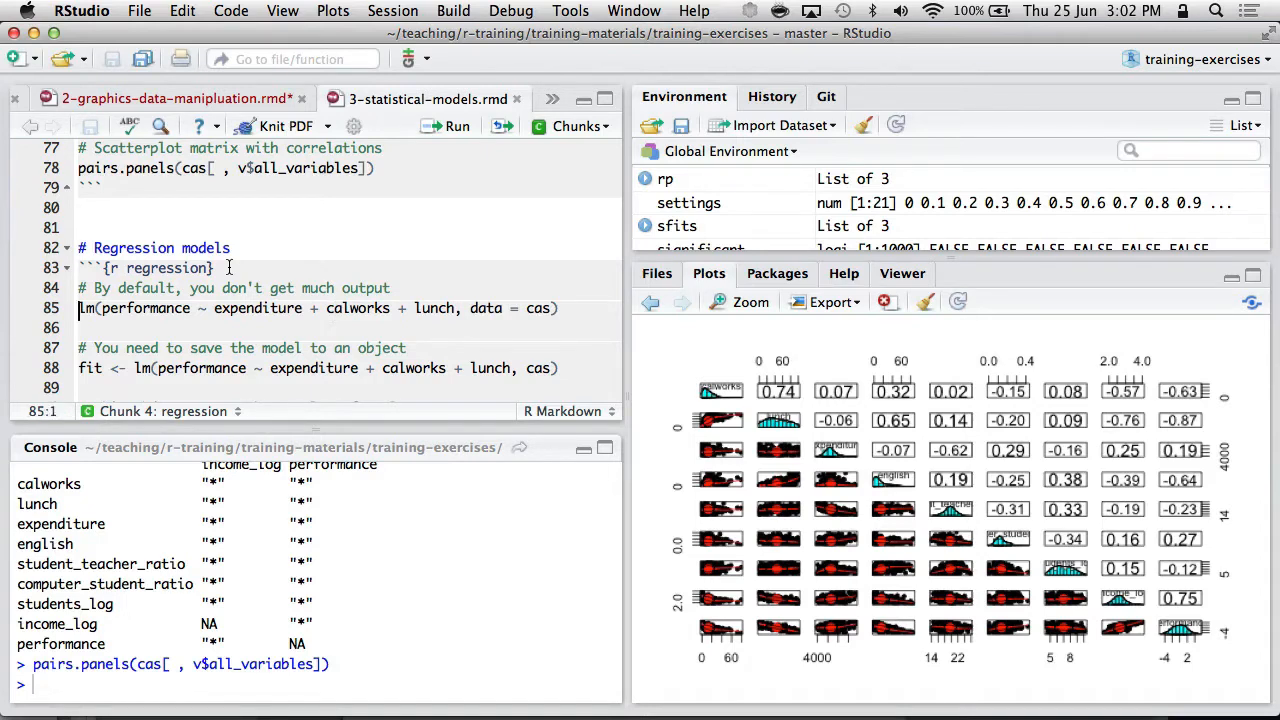
double_click(86, 308)
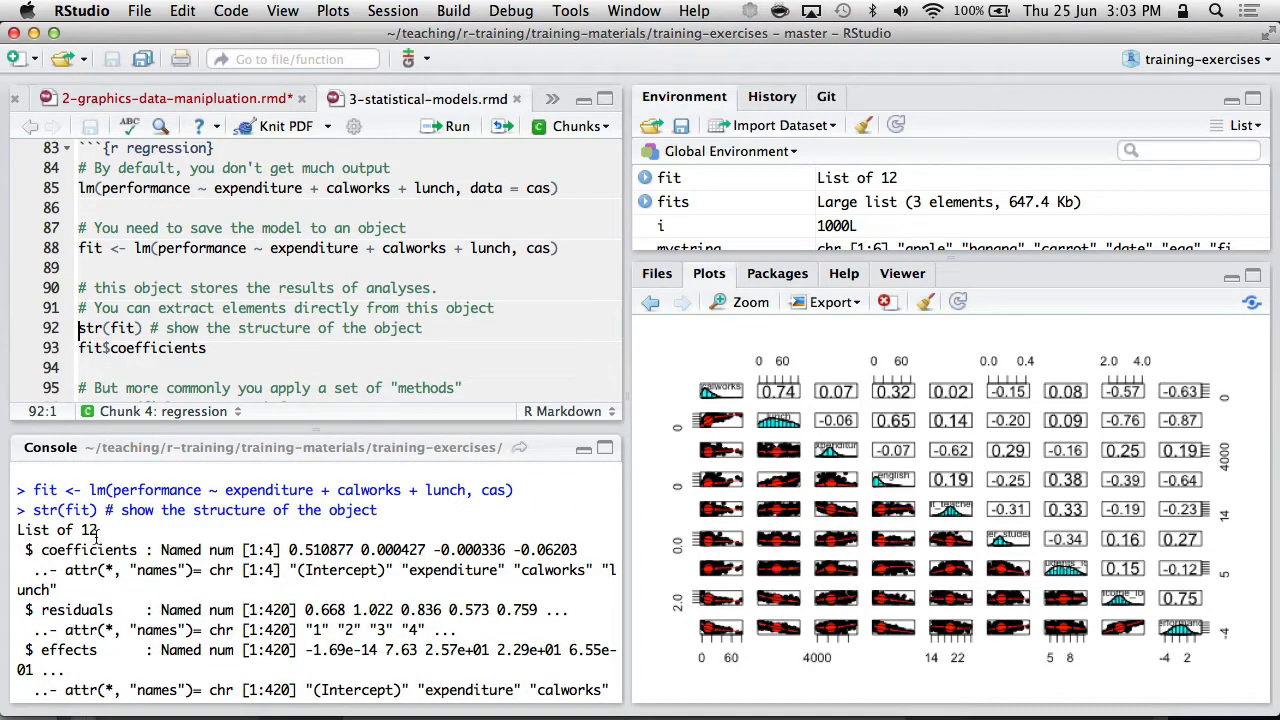
Step: Print fit$coefficients and fit$df.residual (416), then delete the added df.residual line
click(170, 348)
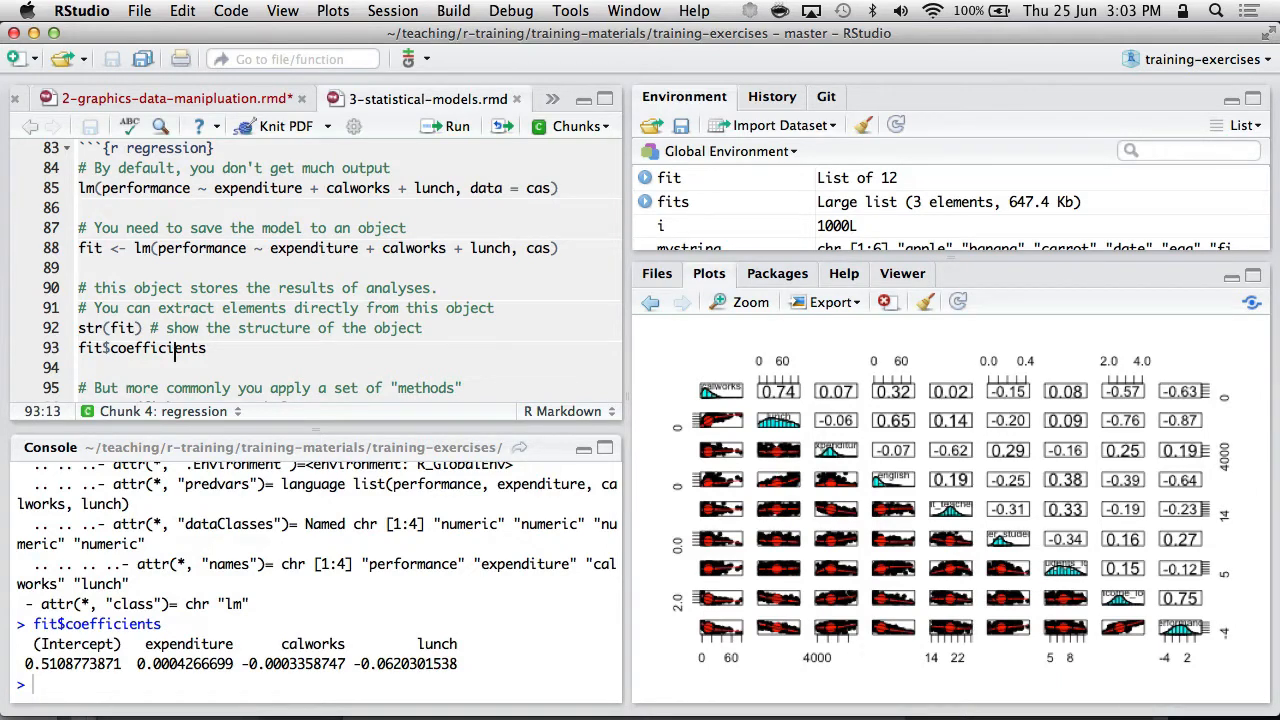
text(fit$df.residual)
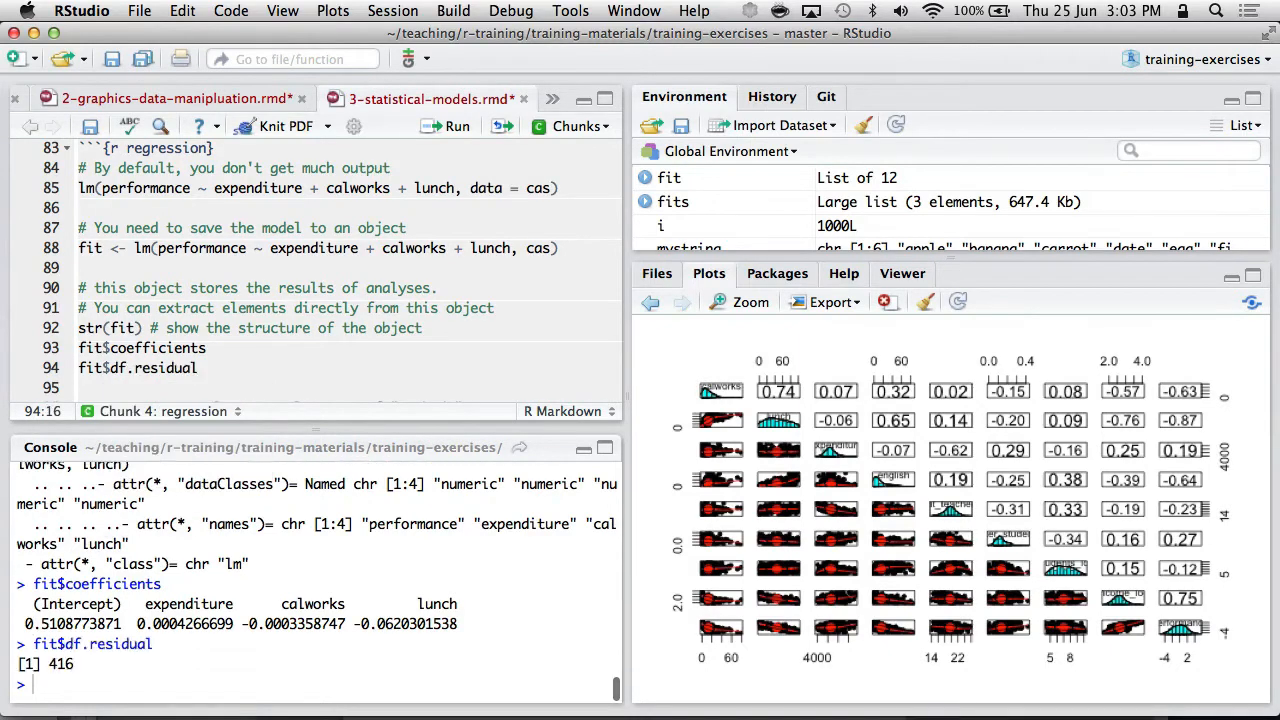
triple_click(138, 368)
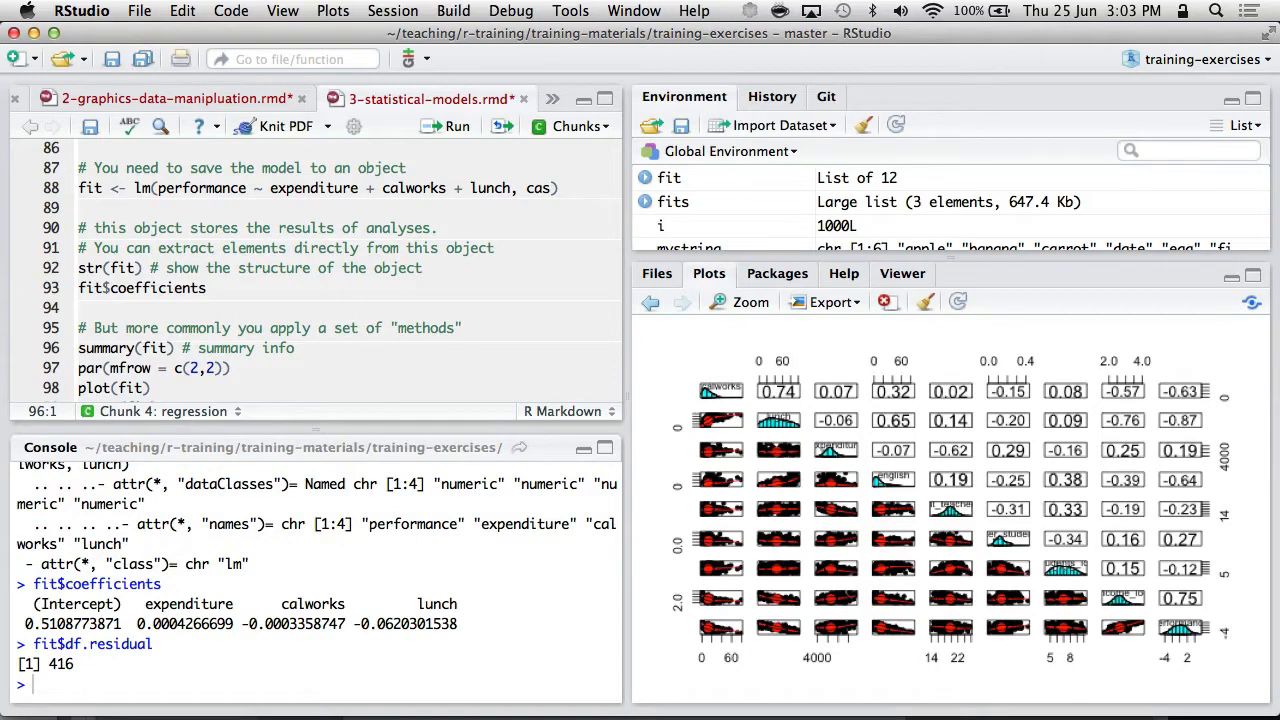
Step: Run class(fit) and summary(fit) to show R-squared 0.772 and F-statistic 469.4
click(132, 348)
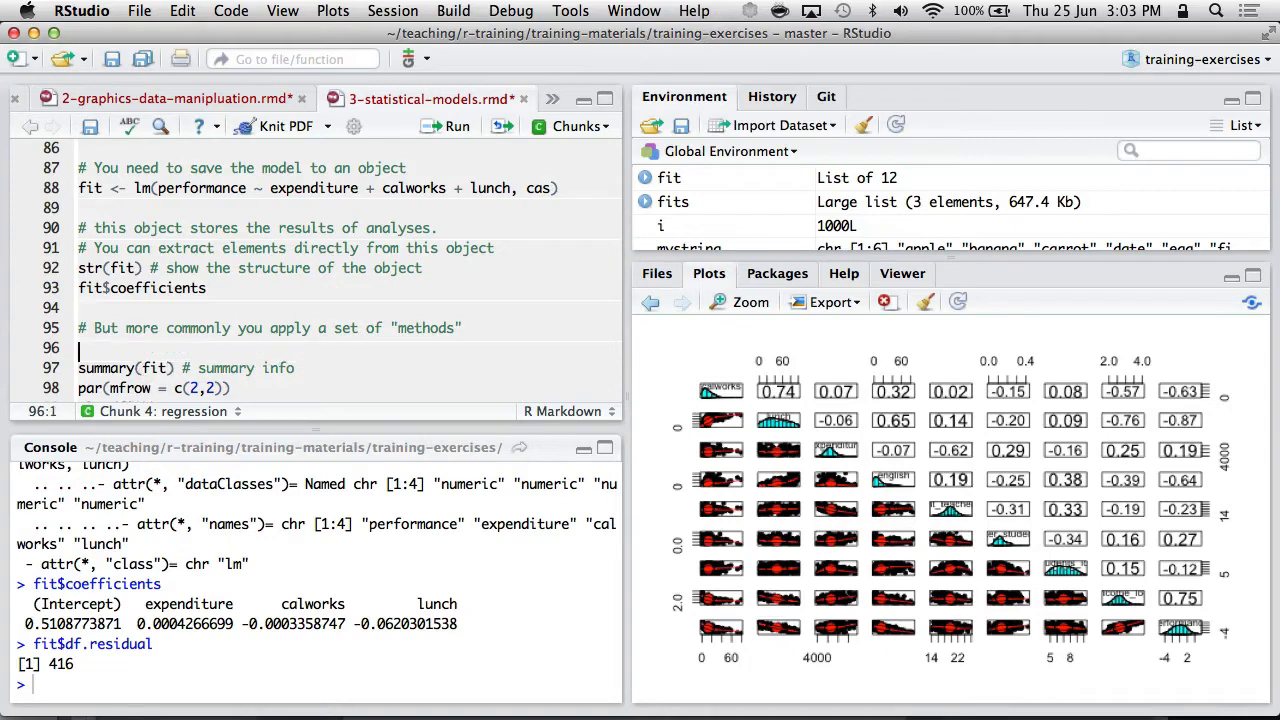
text(class(fit))
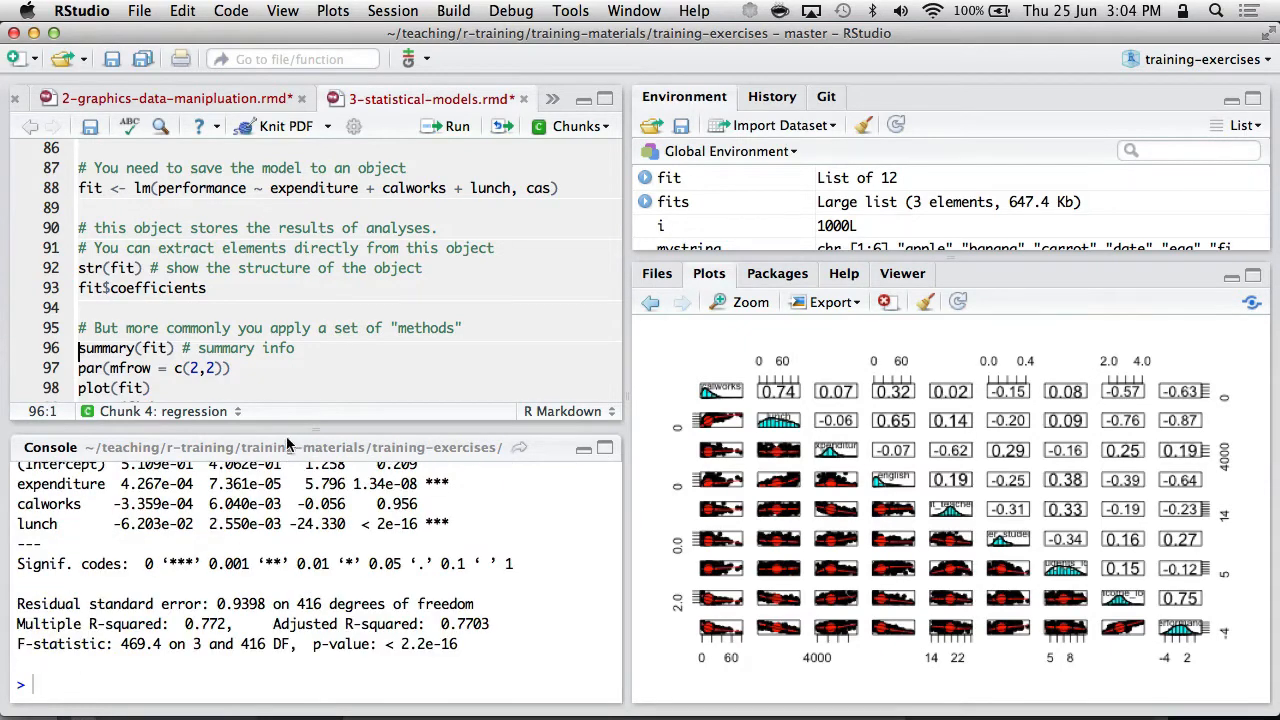
mouse_move(310, 430)
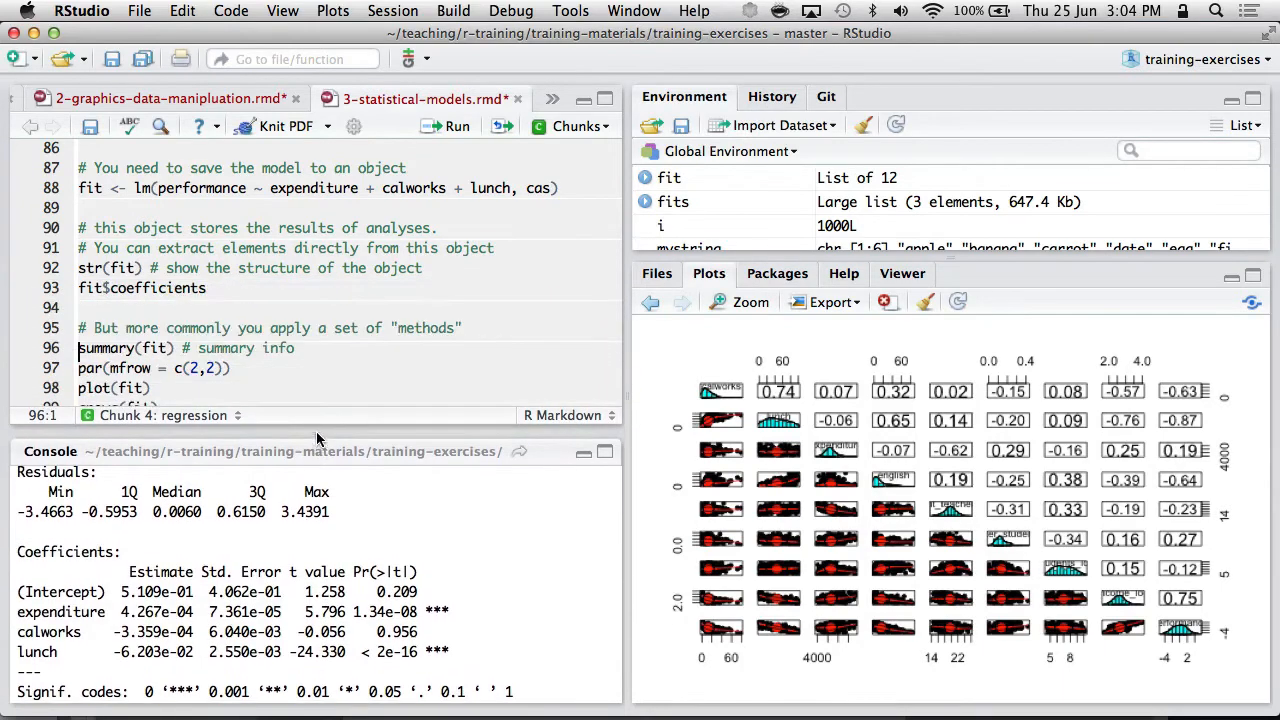
scroll(down, 3)
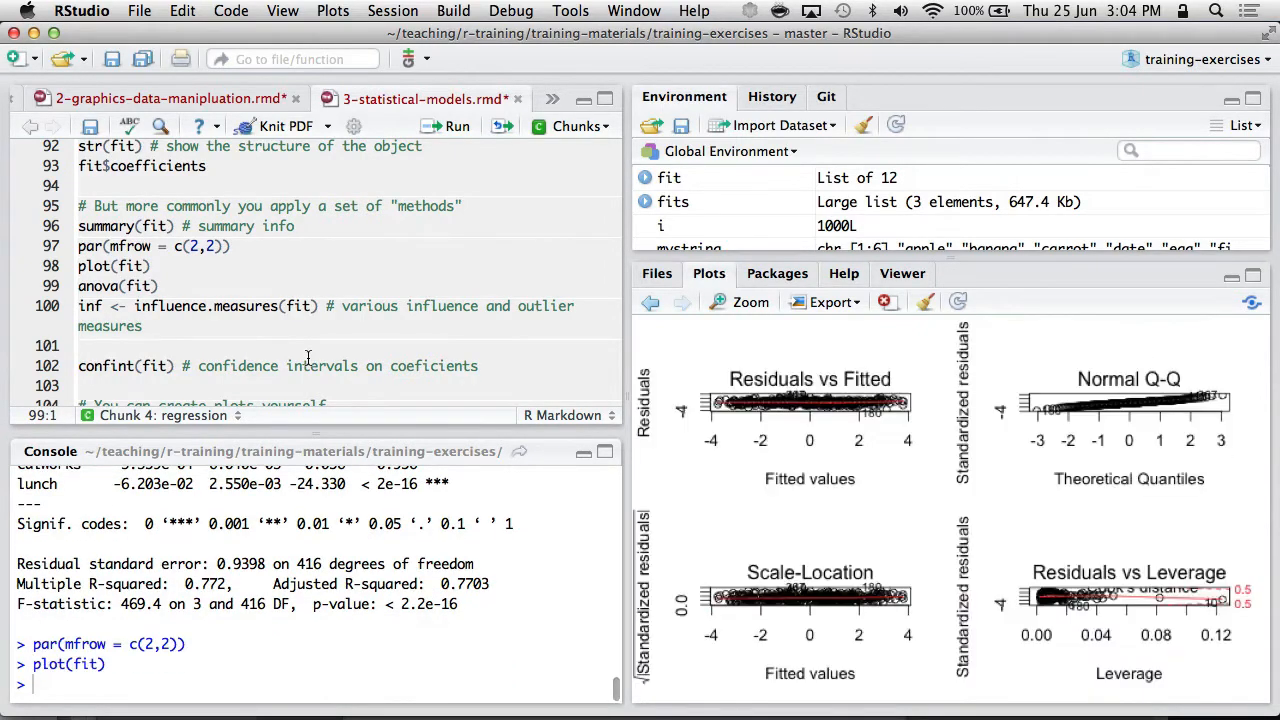
mouse_move(1184, 584)
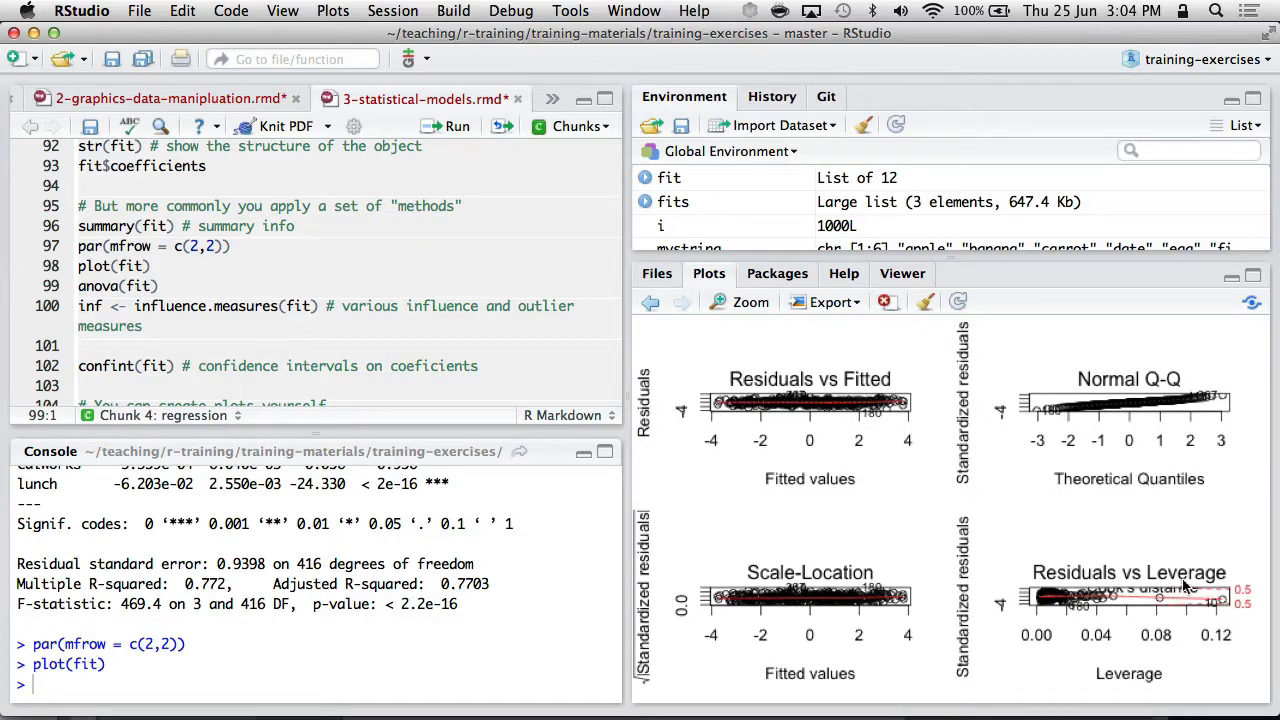
mouse_move(1162, 612)
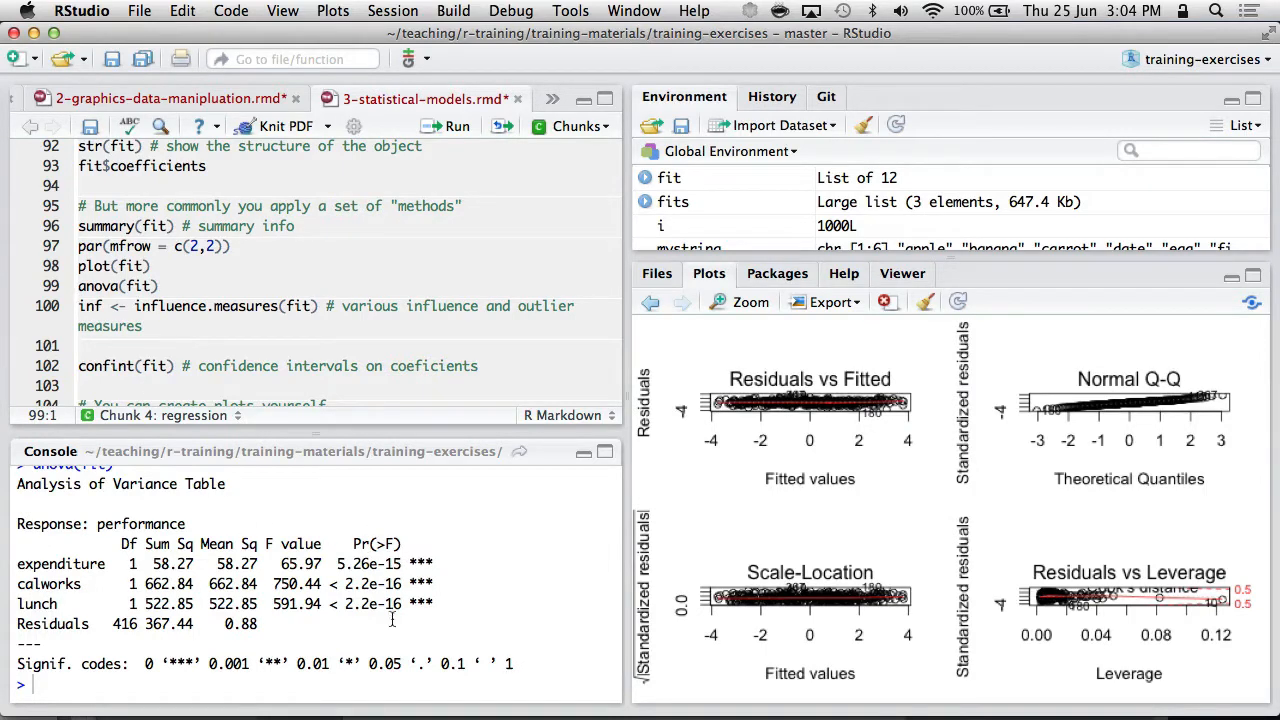
mouse_move(376, 652)
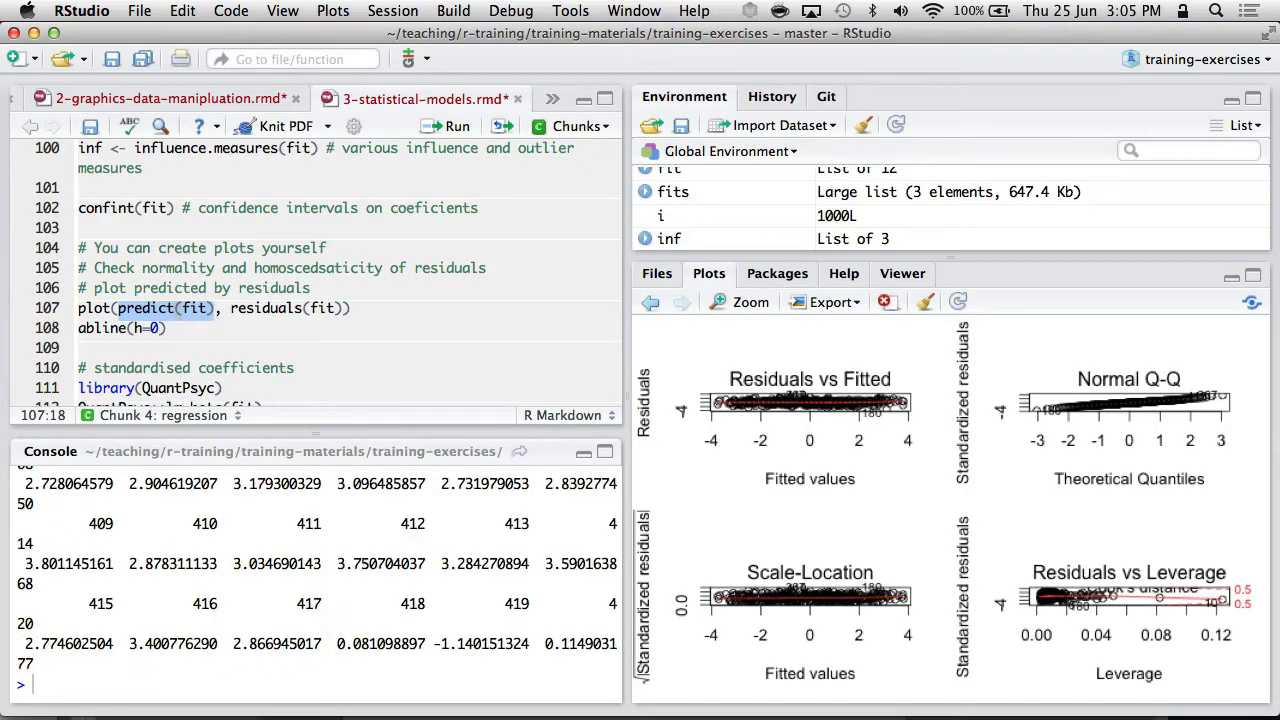
Step: Clear the plot history and plot residuals(fit) against predict(fit)
scroll(down, 3)
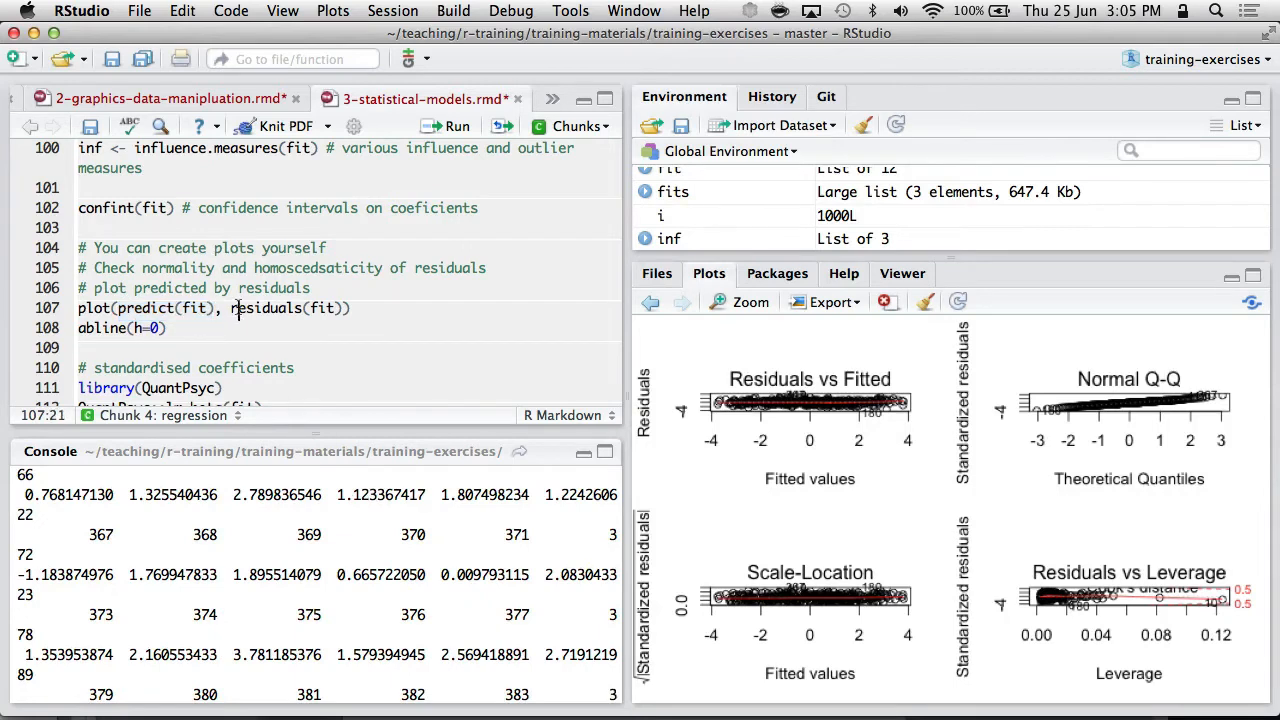
double_click(266, 308)
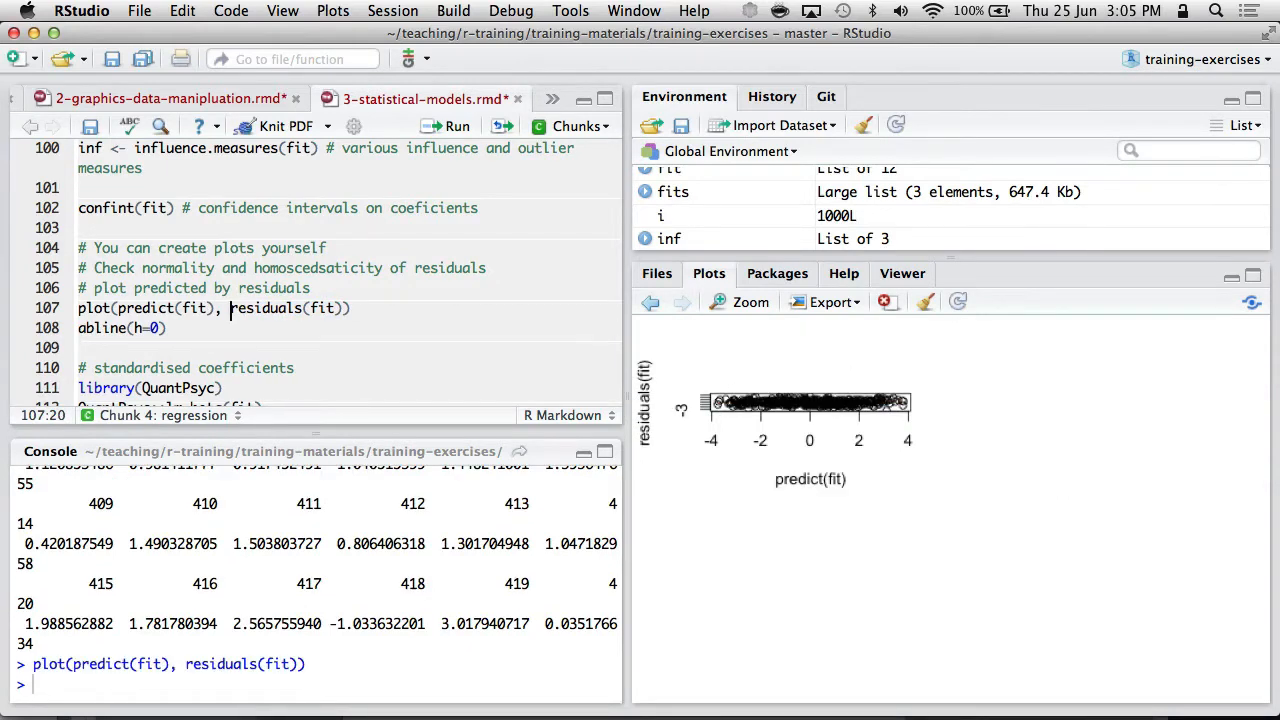
click(886, 300)
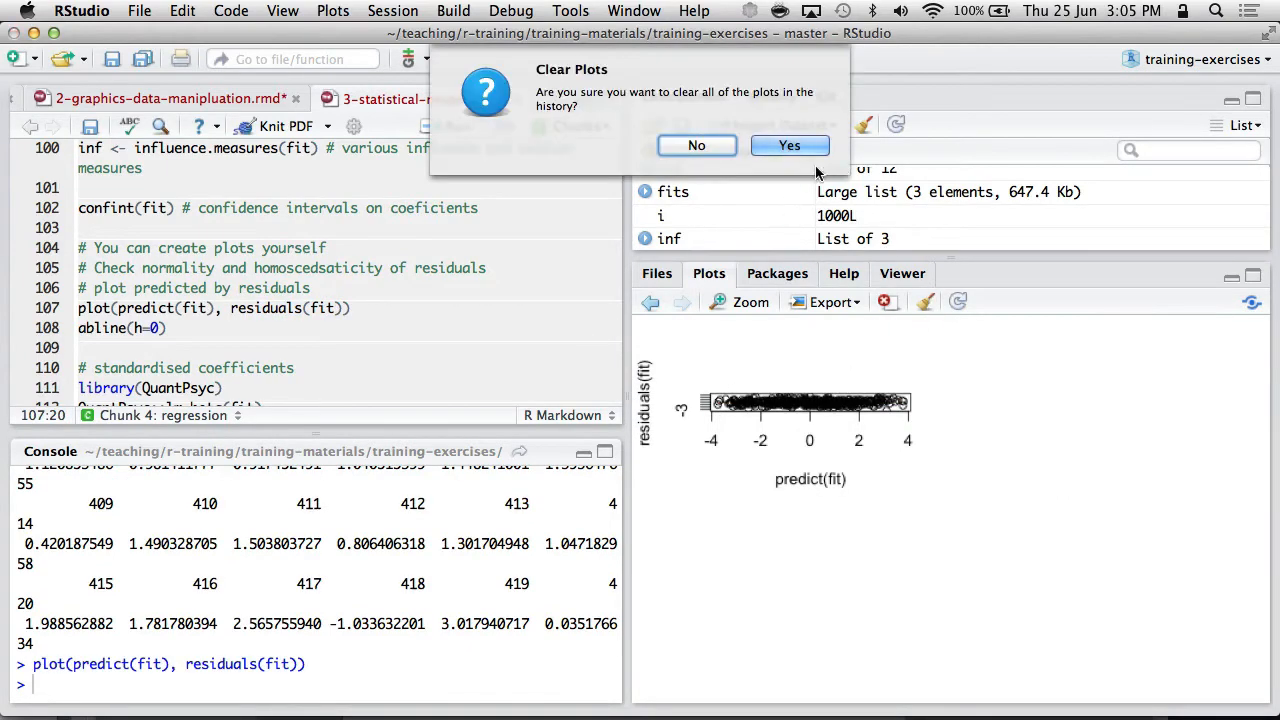
click(788, 144)
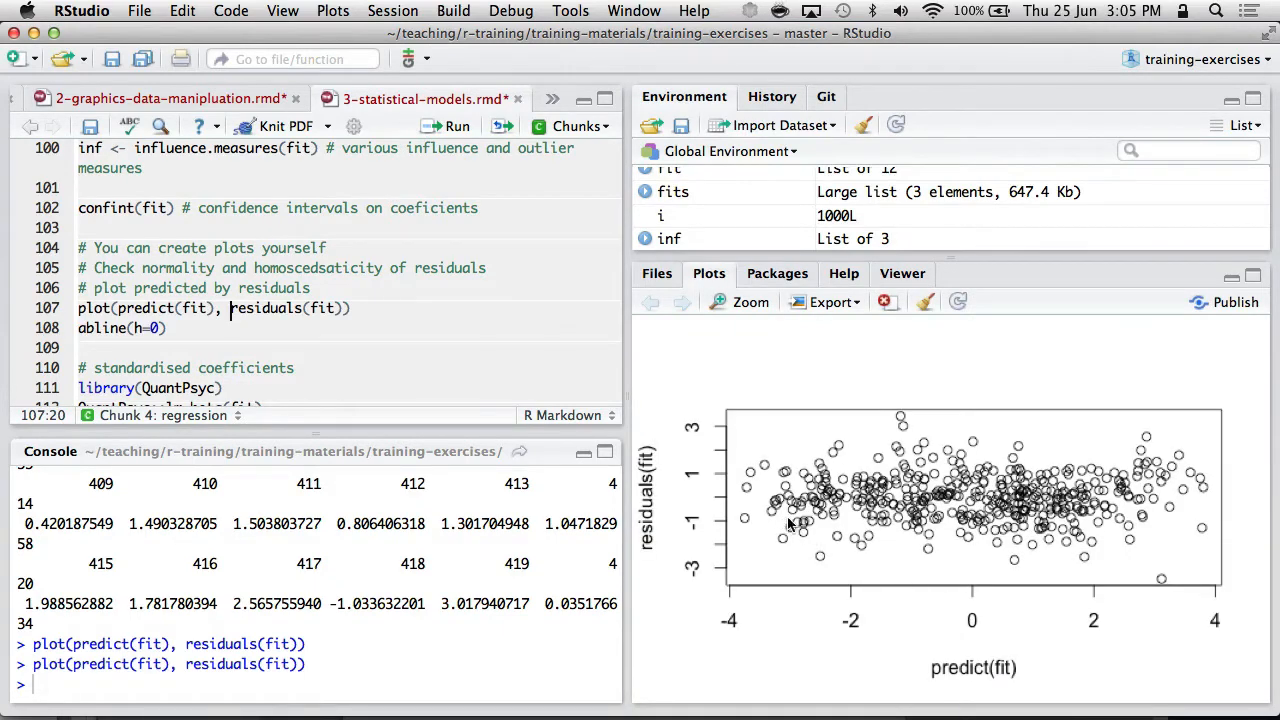
mouse_move(1200, 518)
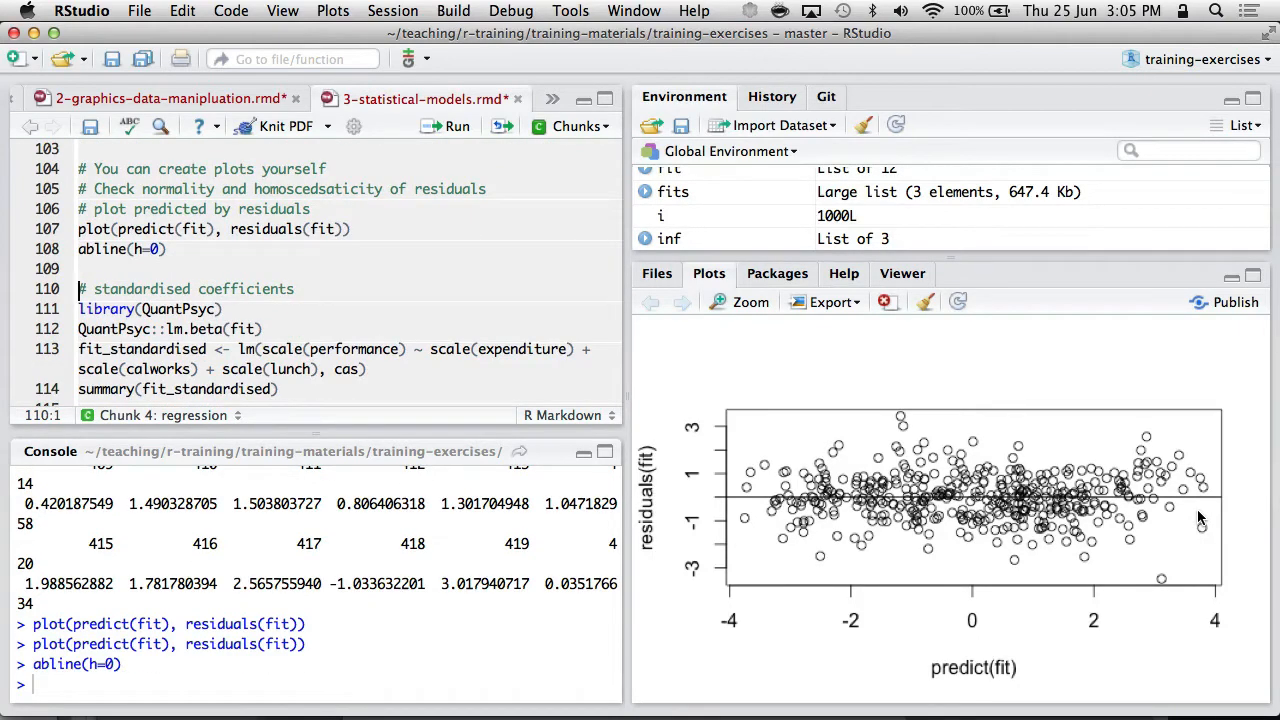
Step: Run QuantPsyc::lm.beta(fit), then fit_standardised with scale() terms and its summary
click(150, 308)
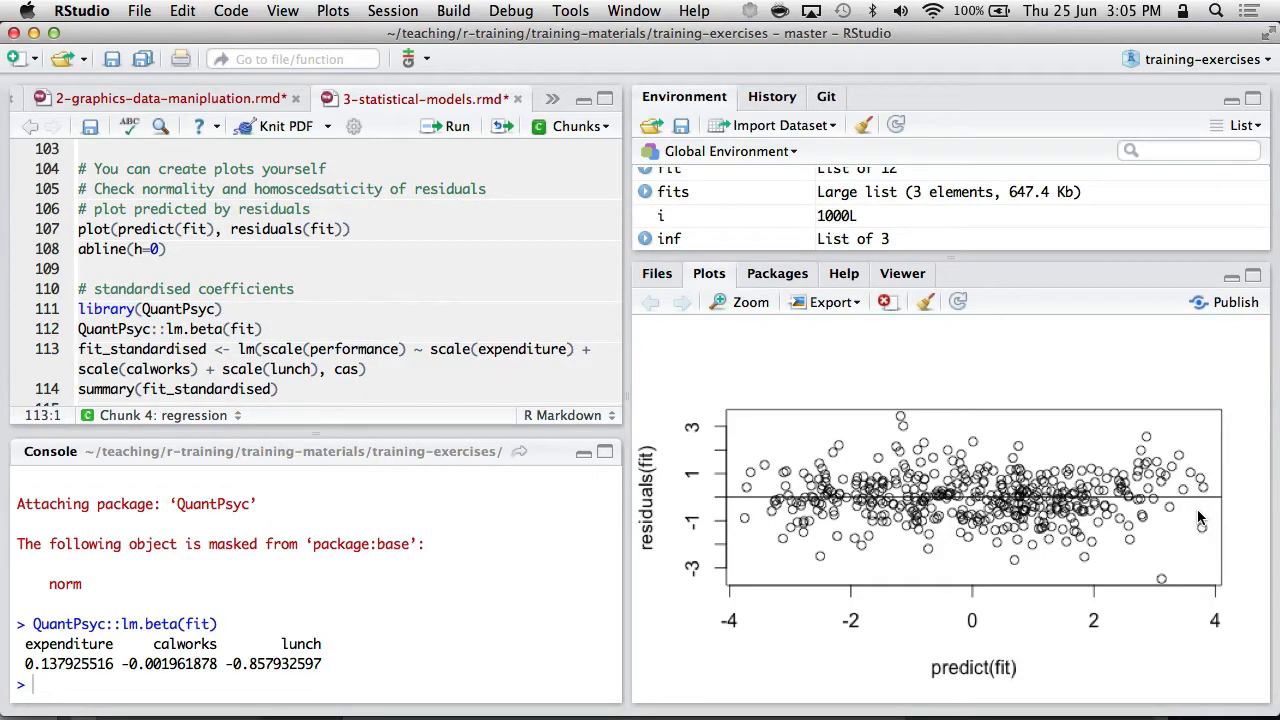
scroll(down, 3)
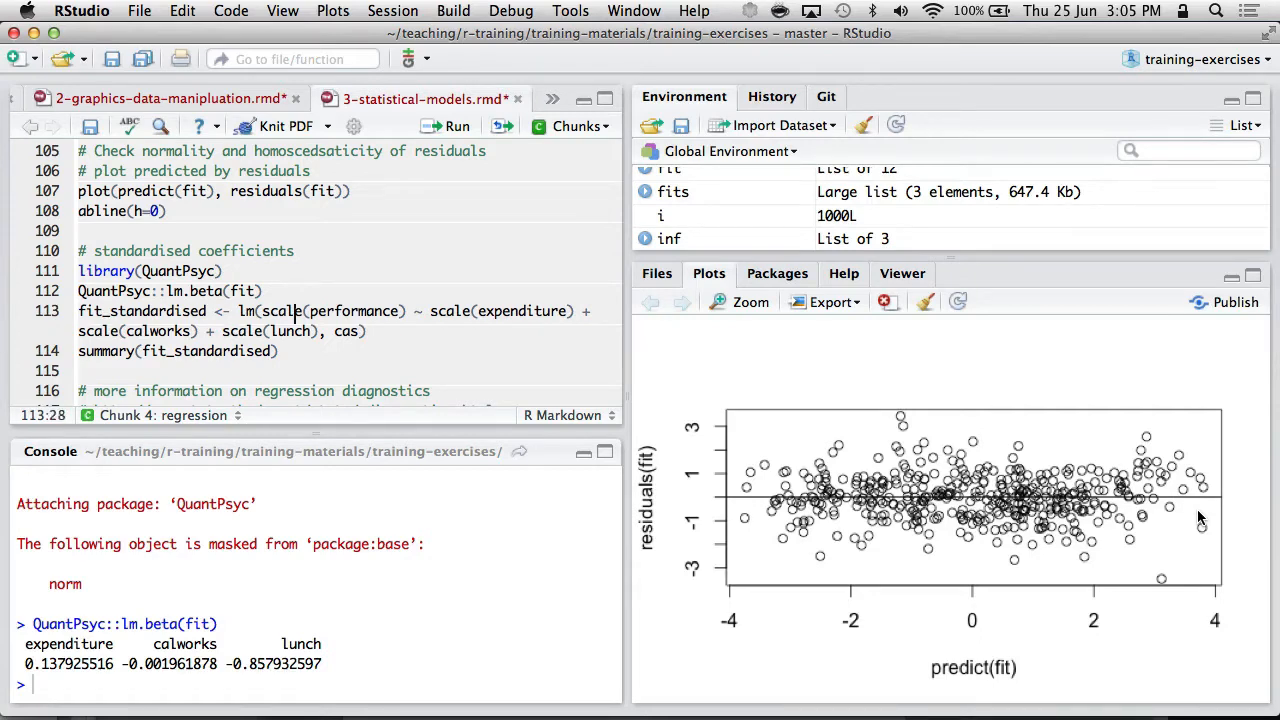
click(264, 312)
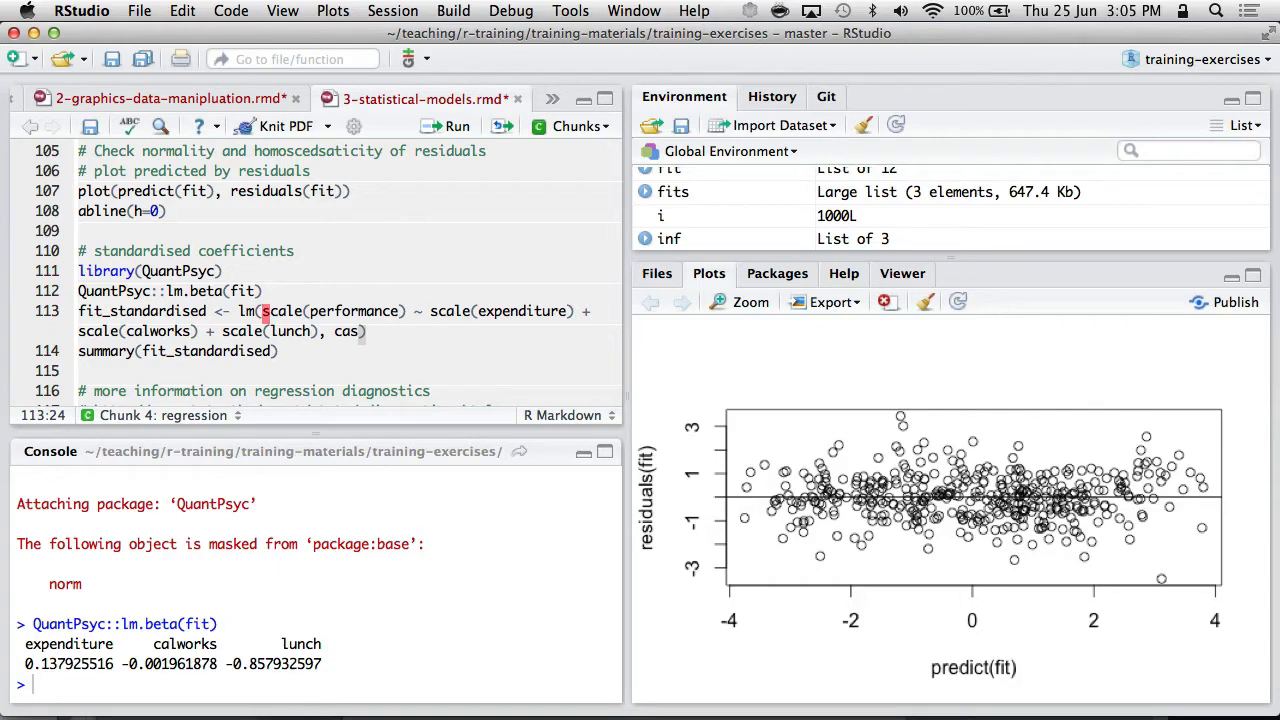
double_click(352, 312)
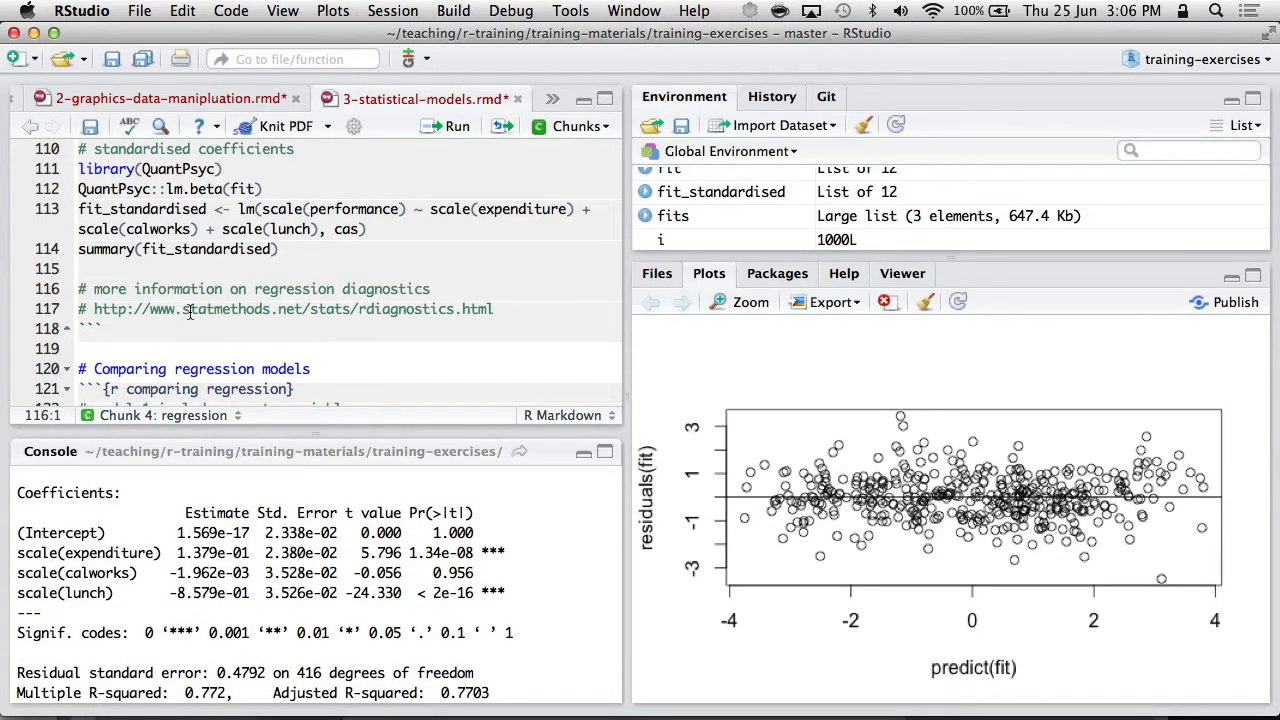
Step: Reach the comparing-models chunk and fit fit1 of performance on calworks, lunch, expenditure and income_log
scroll(down, 3)
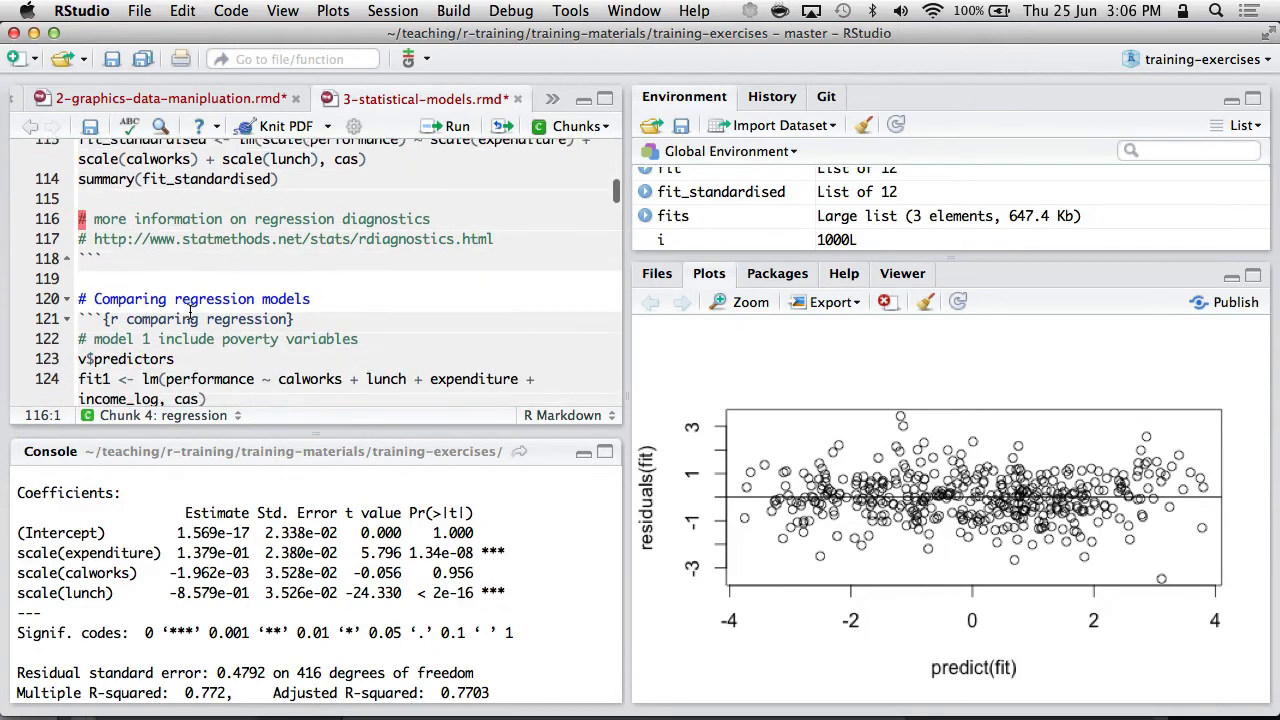
scroll(down, 3)
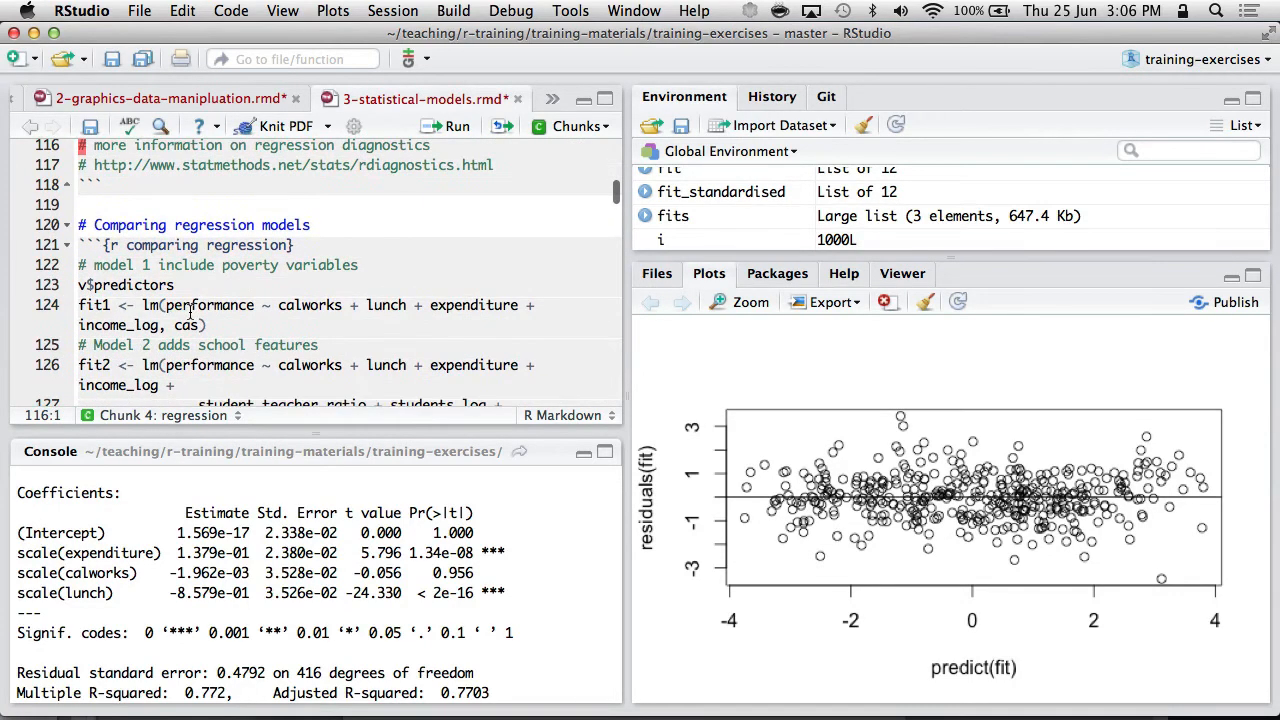
scroll(down, 3)
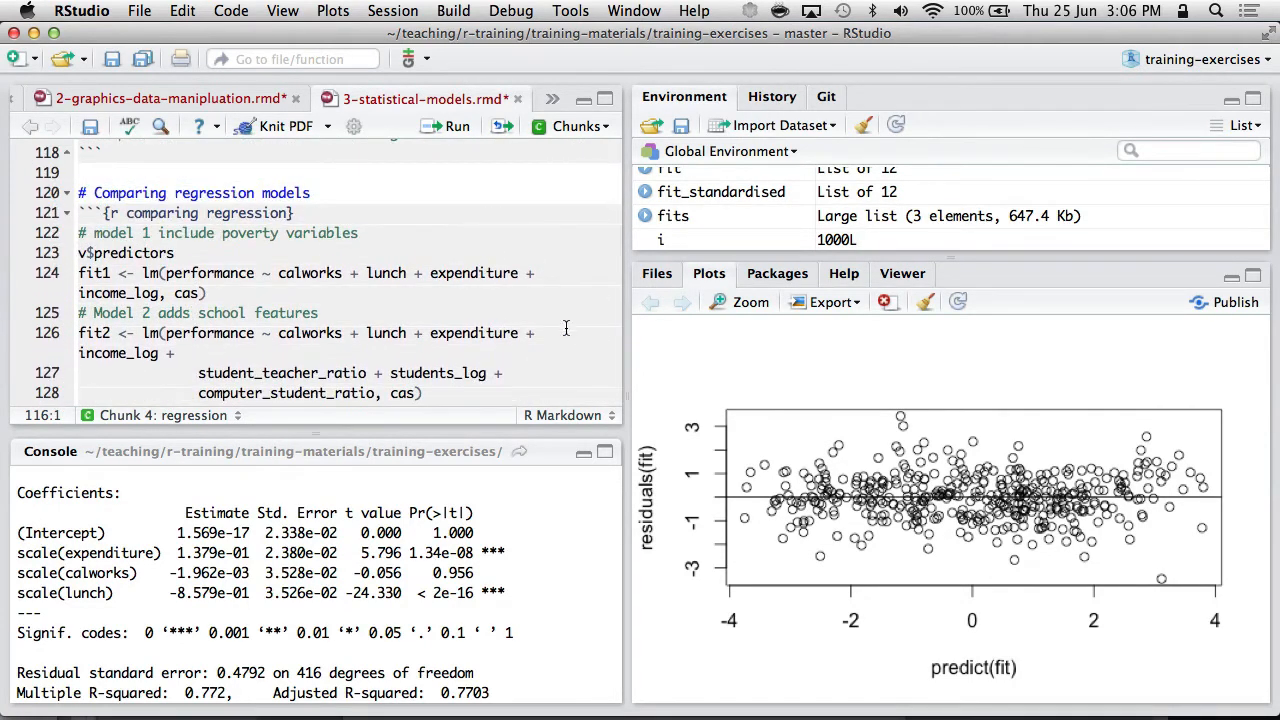
mouse_move(866, 360)
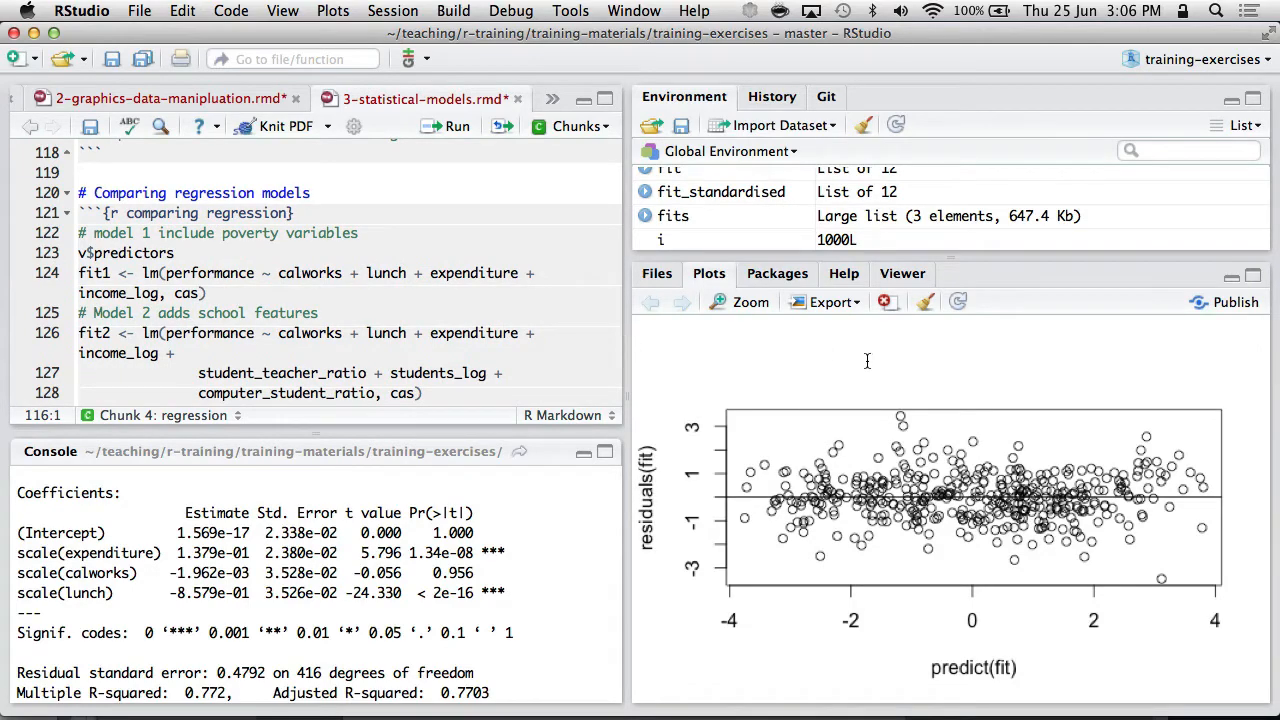
mouse_move(688, 404)
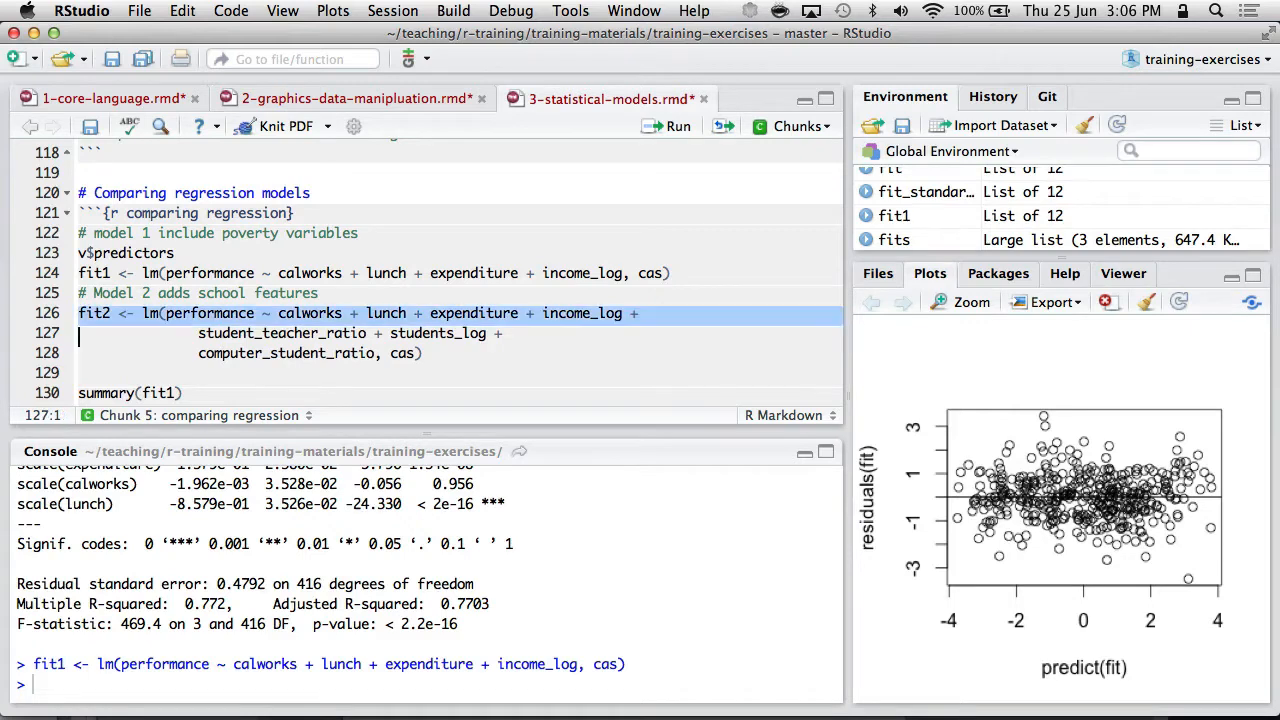
Step: Fit fit2 with school features, summarise both models and compare them with anova (F 4.93, p 0.00225)
drag(80, 332, 420, 352)
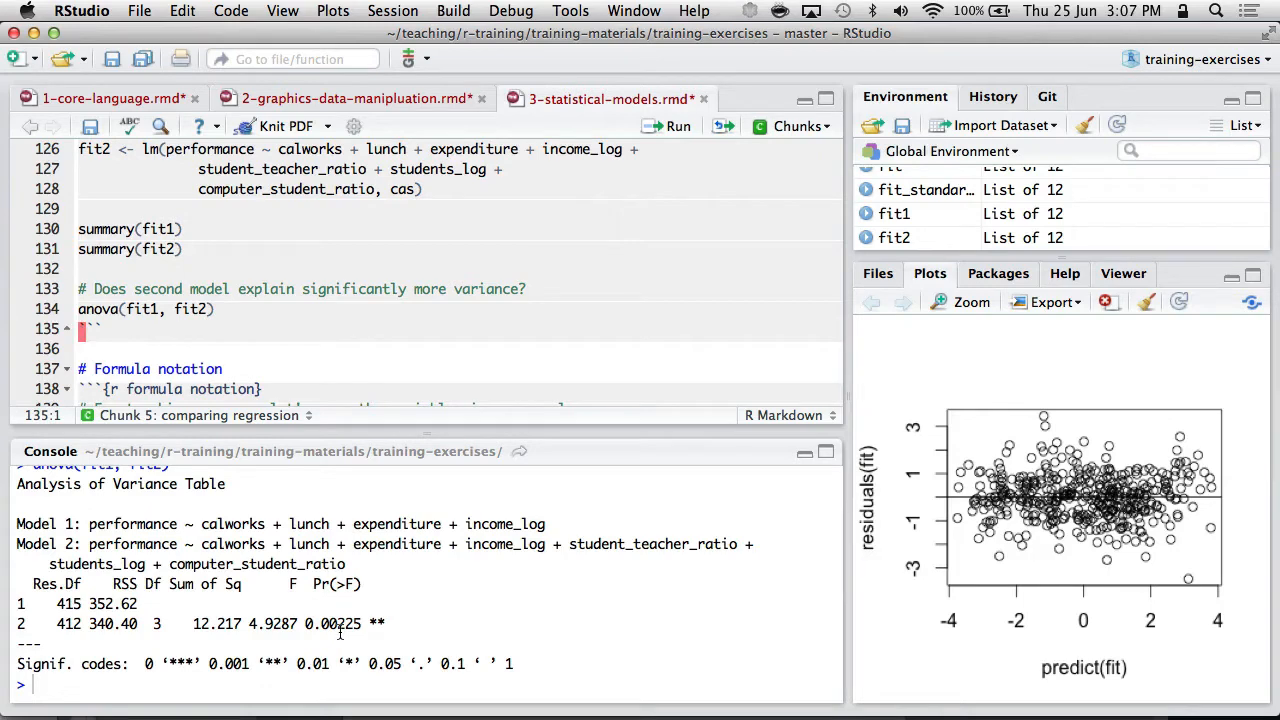
mouse_move(204, 336)
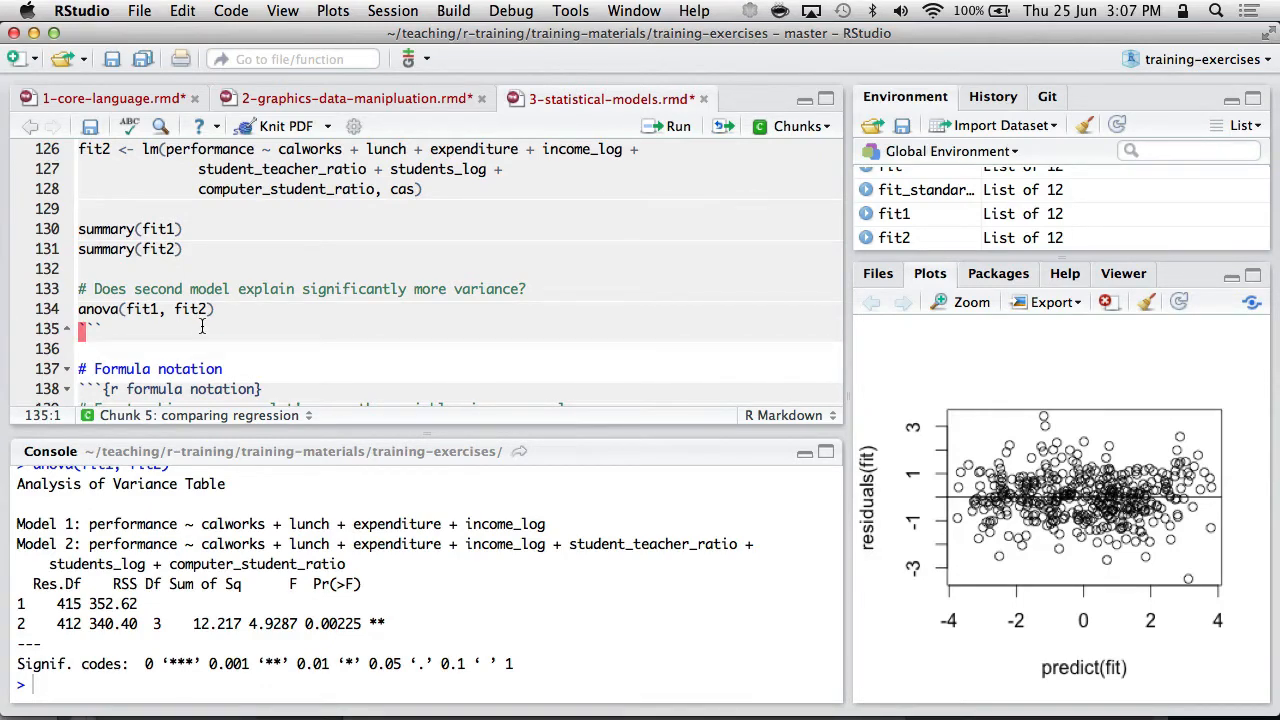
scroll(down, 3)
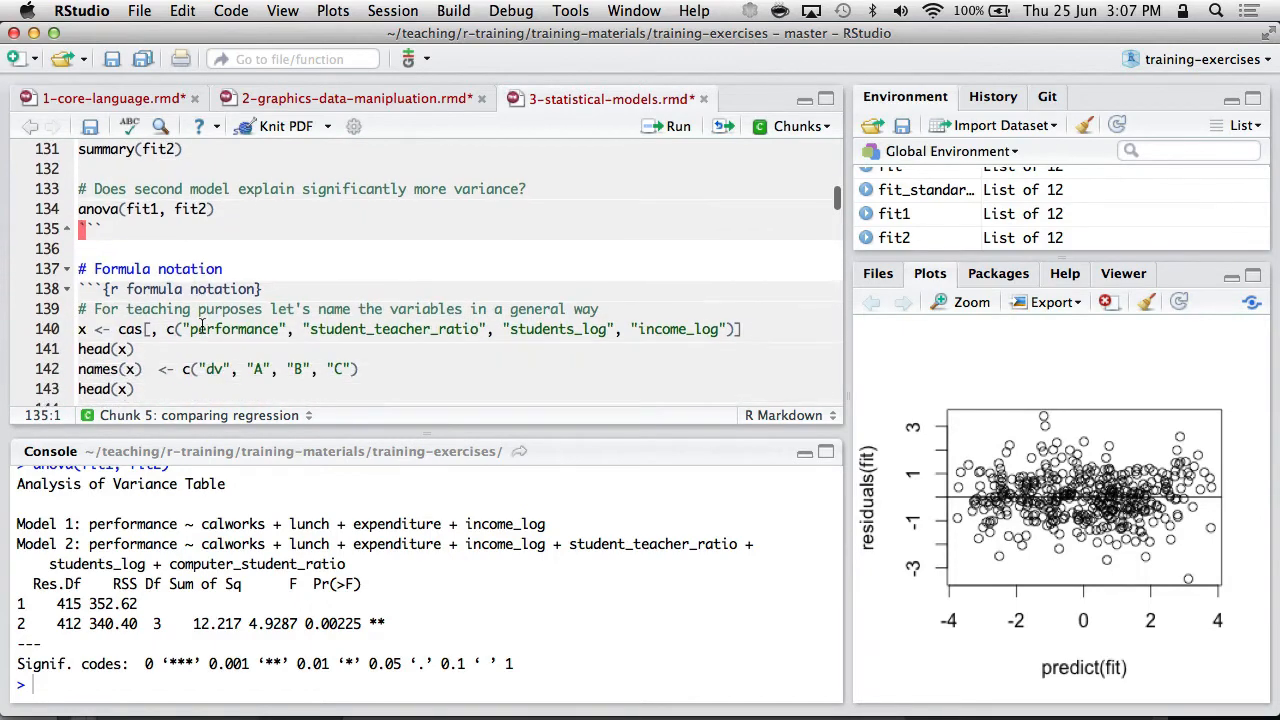
Step: Build dataset x renamed to dv, A, B, C and show the ?formula help page
scroll(down, 3)
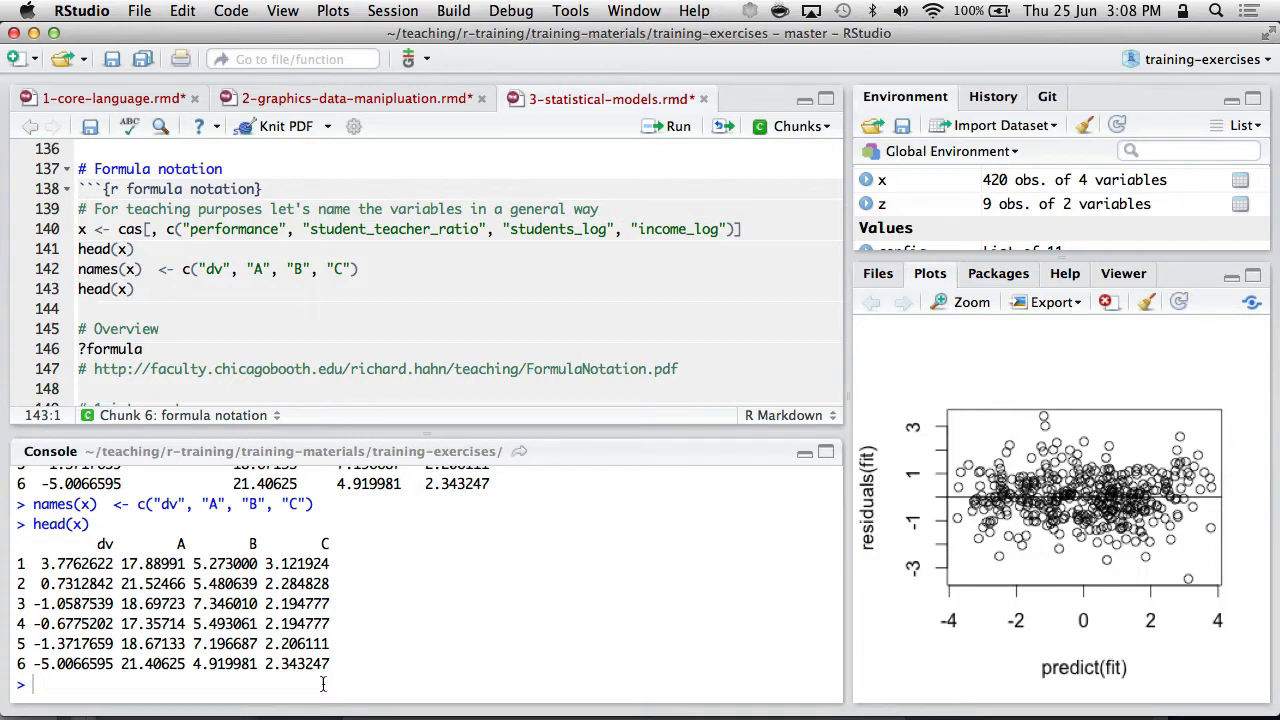
scroll(down, 3)
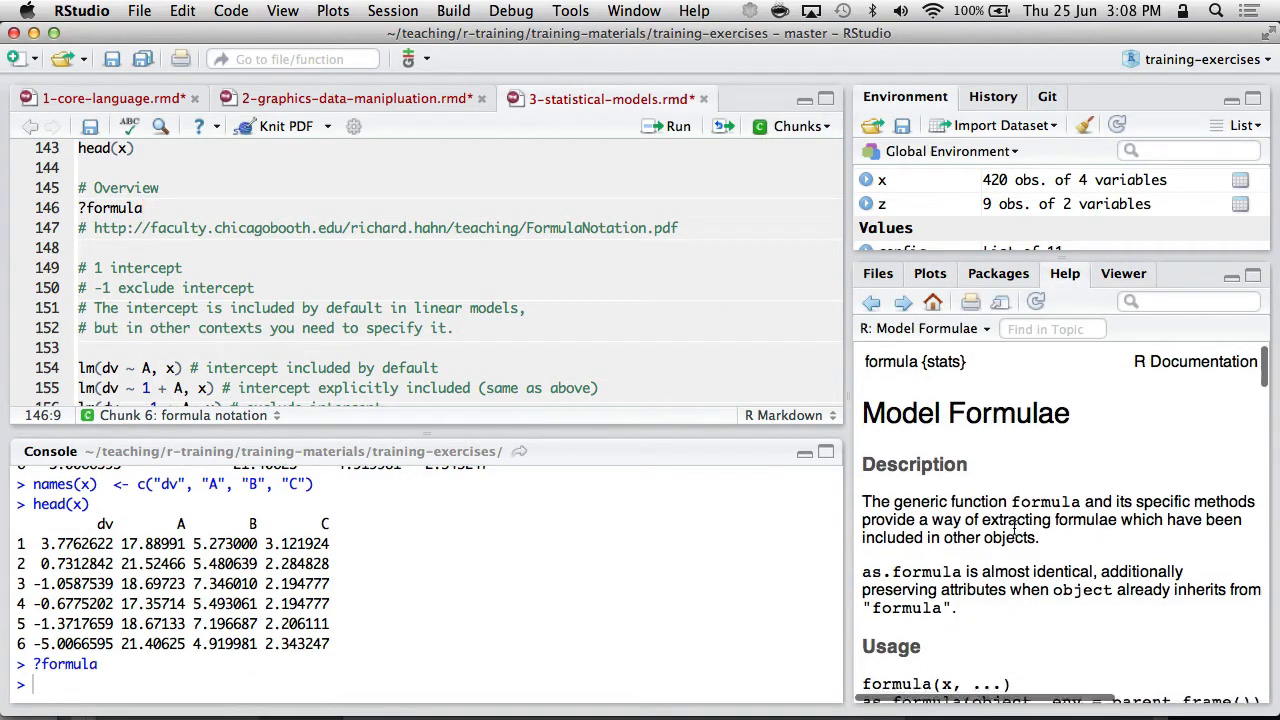
Step: Fit lm(dv ~ A, x) intercept examples and the main-effects model lm(dv ~ A + B, x)
scroll(down, 3)
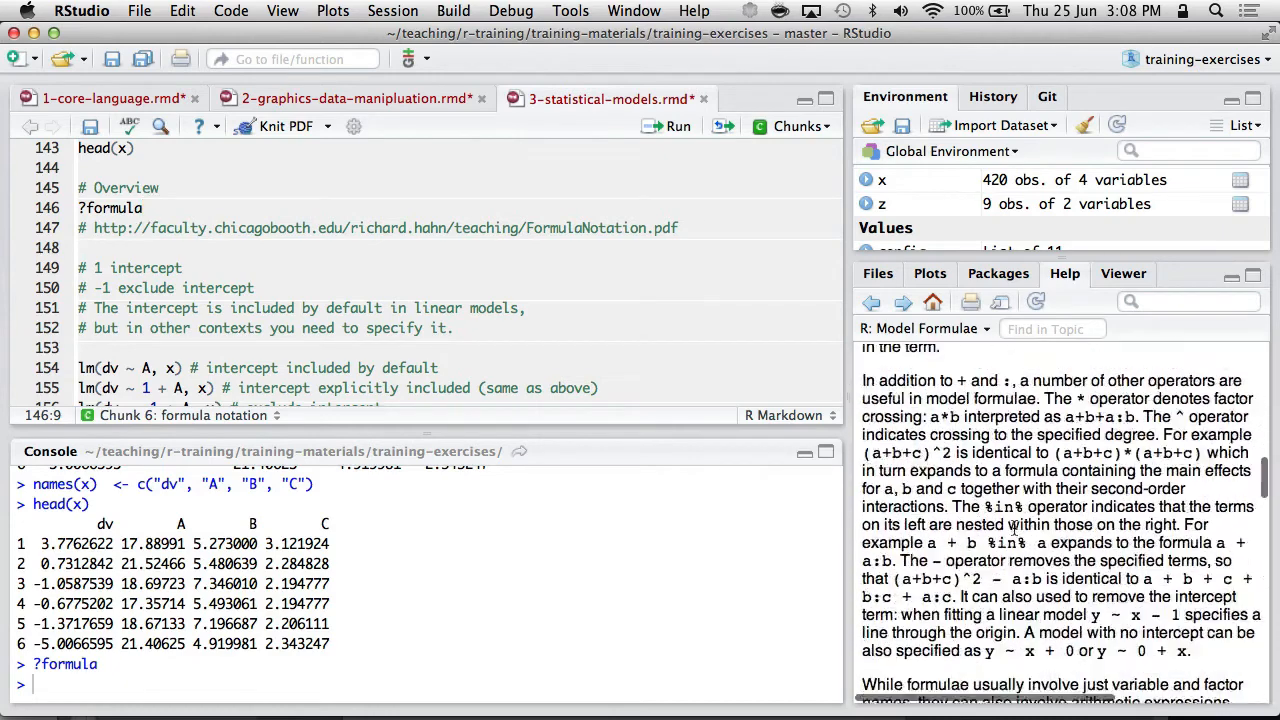
scroll(down, 3)
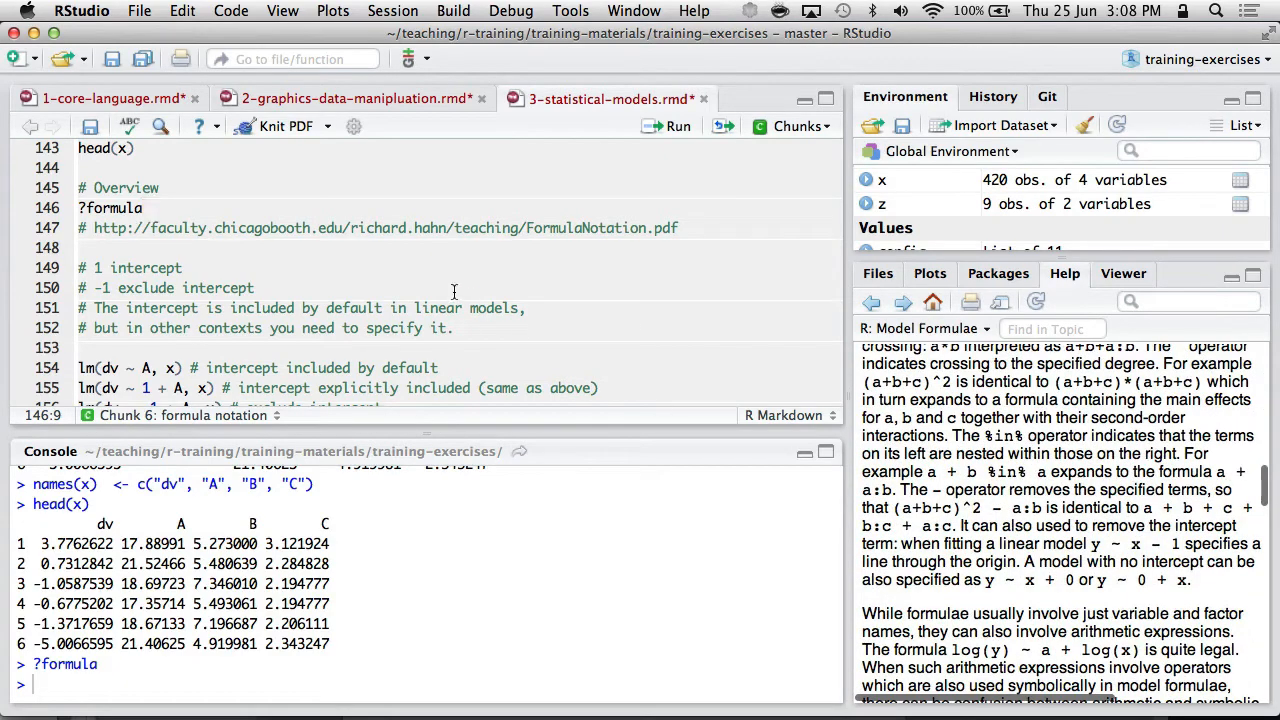
scroll(down, 3)
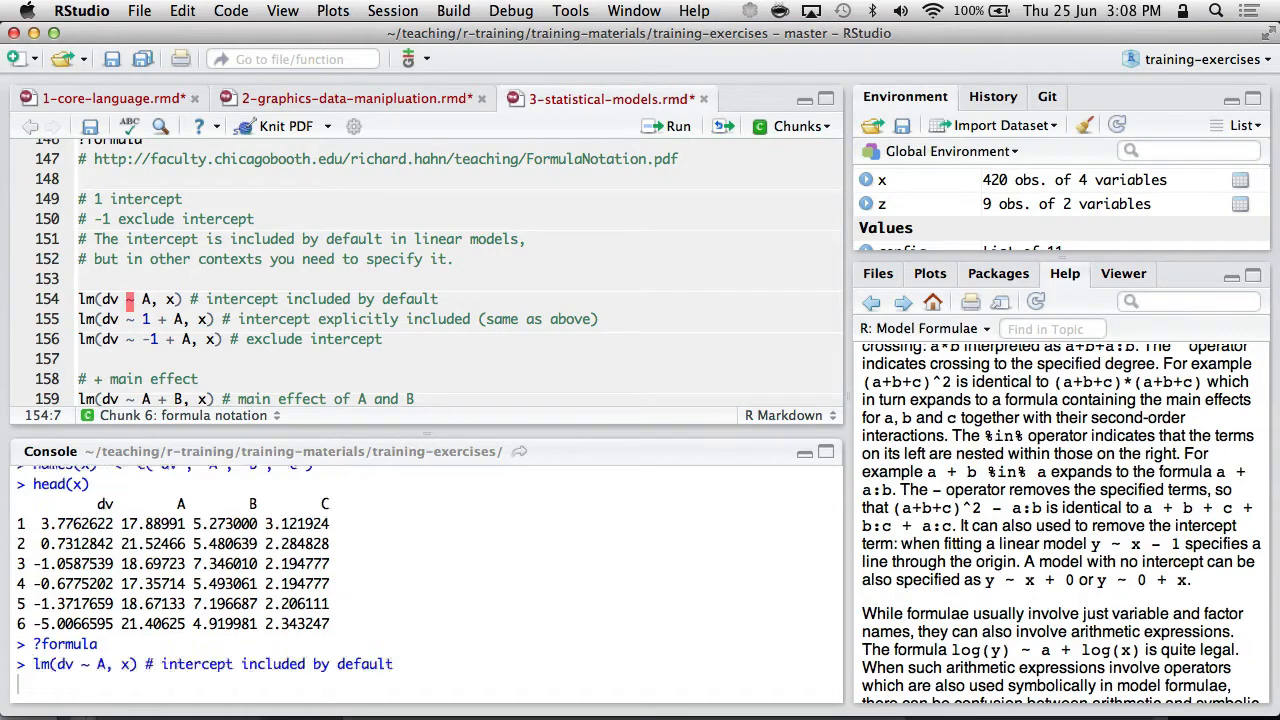
key(Return)
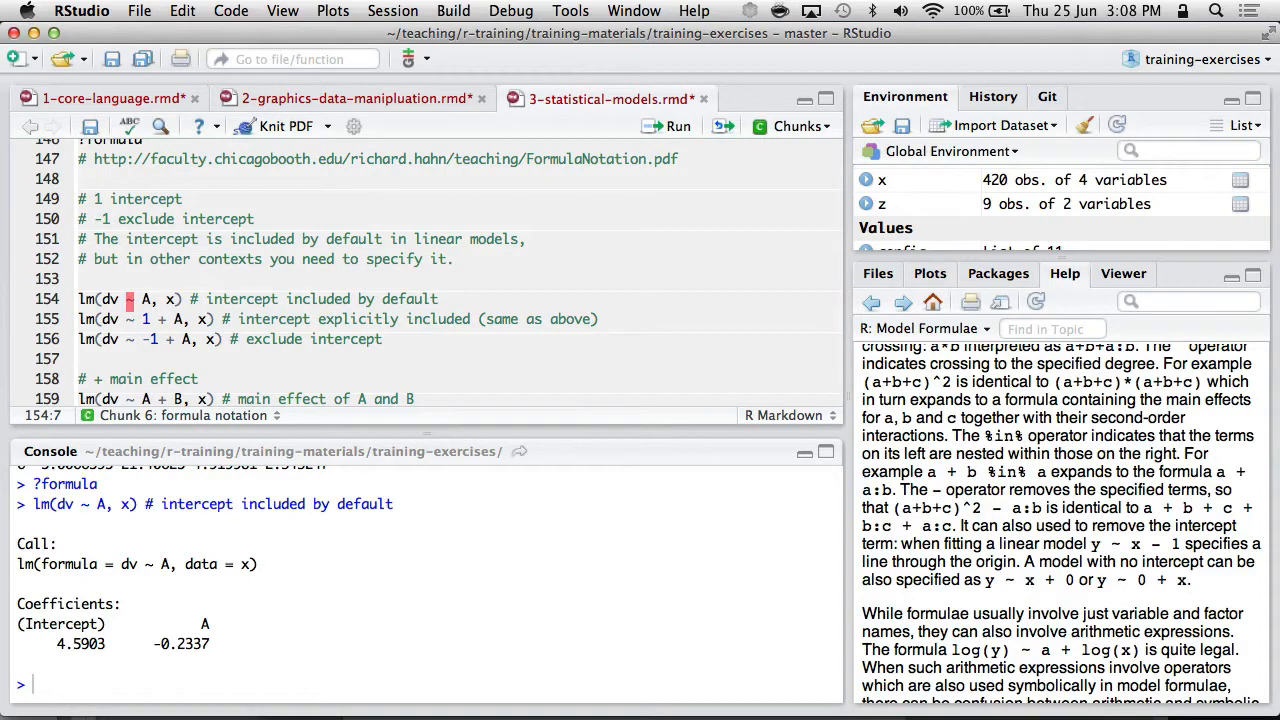
click(130, 318)
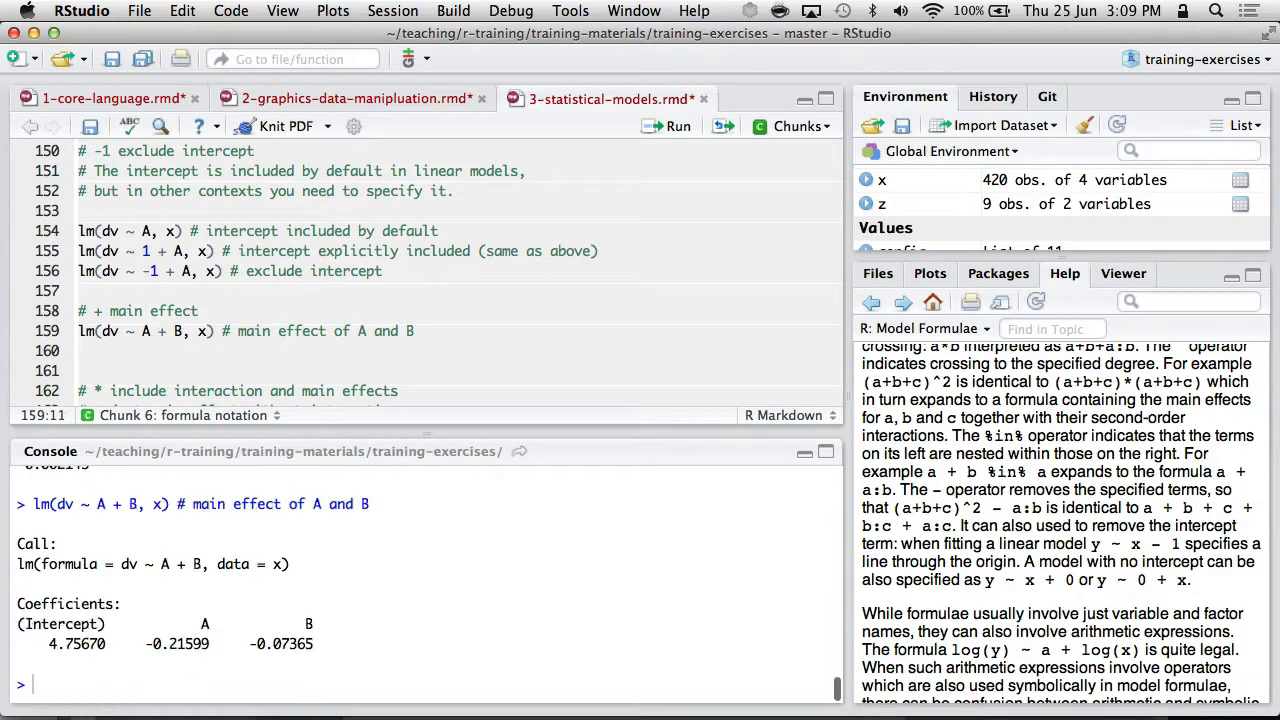
Step: Fit the interaction models dv ~ A*B, dv ~ A:B and the three-way dv ~ A*B*C
scroll(down, 3)
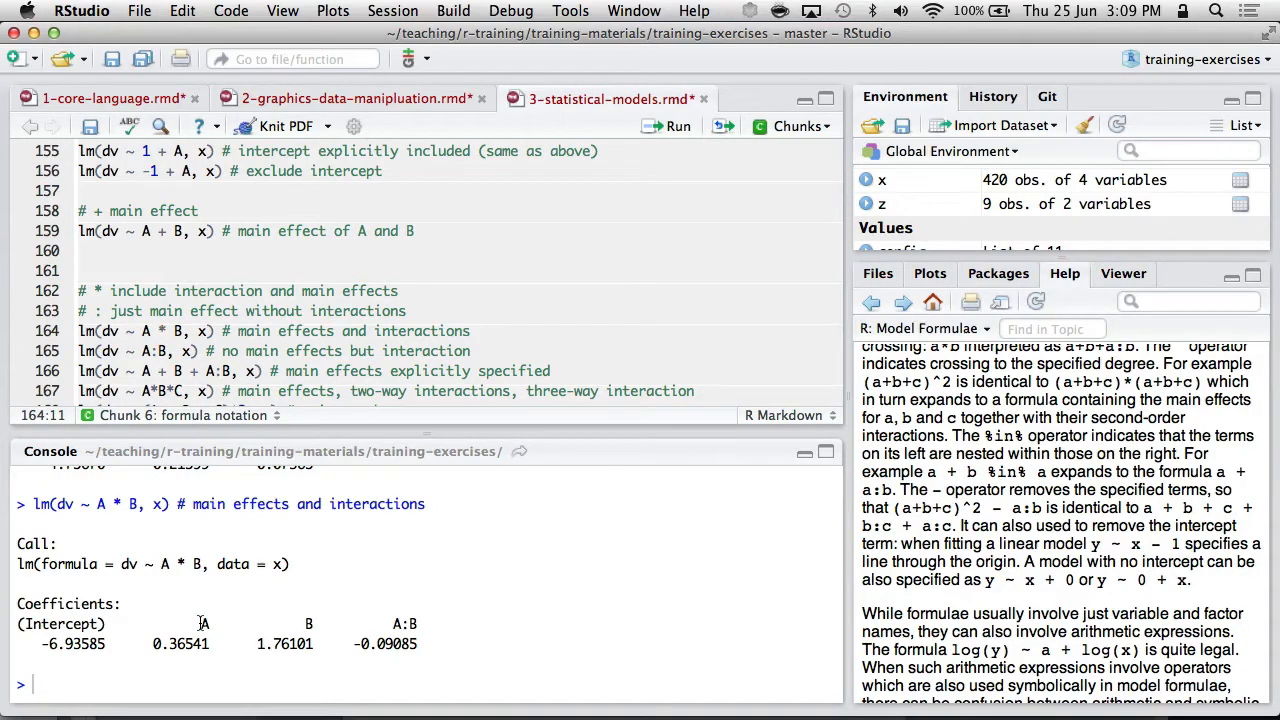
mouse_move(300, 628)
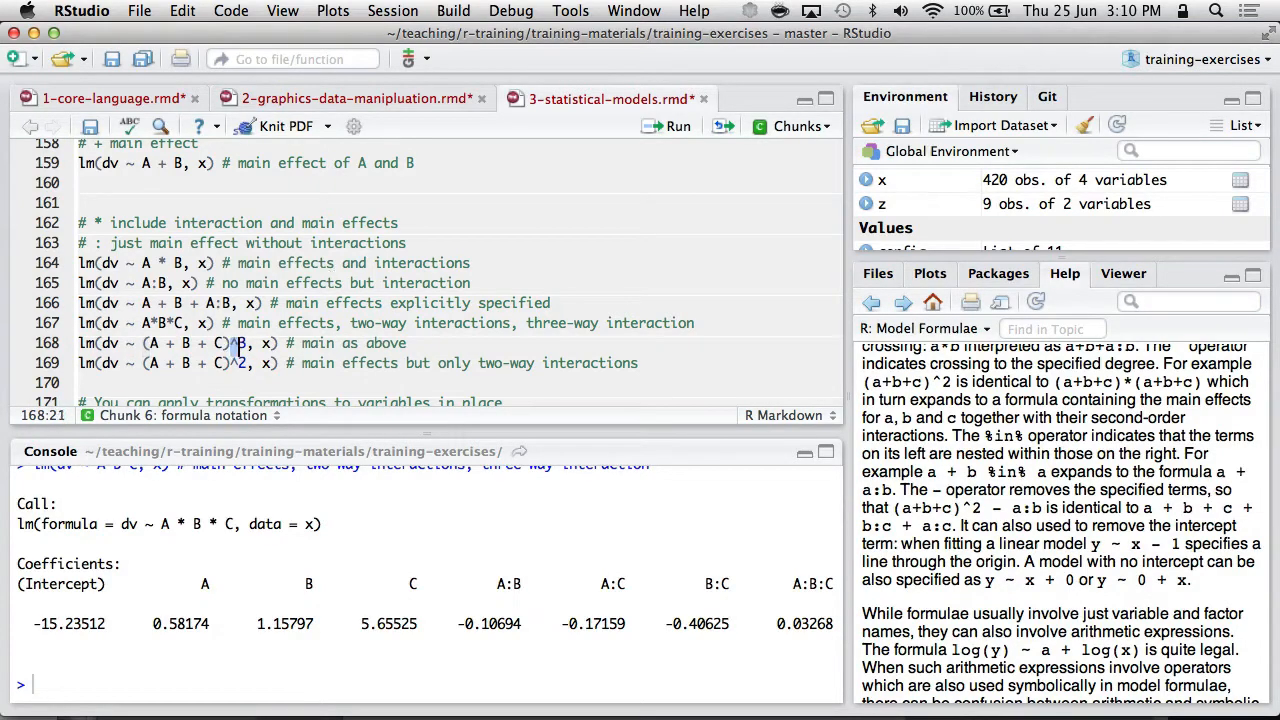
Step: Create x$zA <- scale(x$A) and fit lm(dv ~ zA, x), giving slope -4.421e-01
text(3)
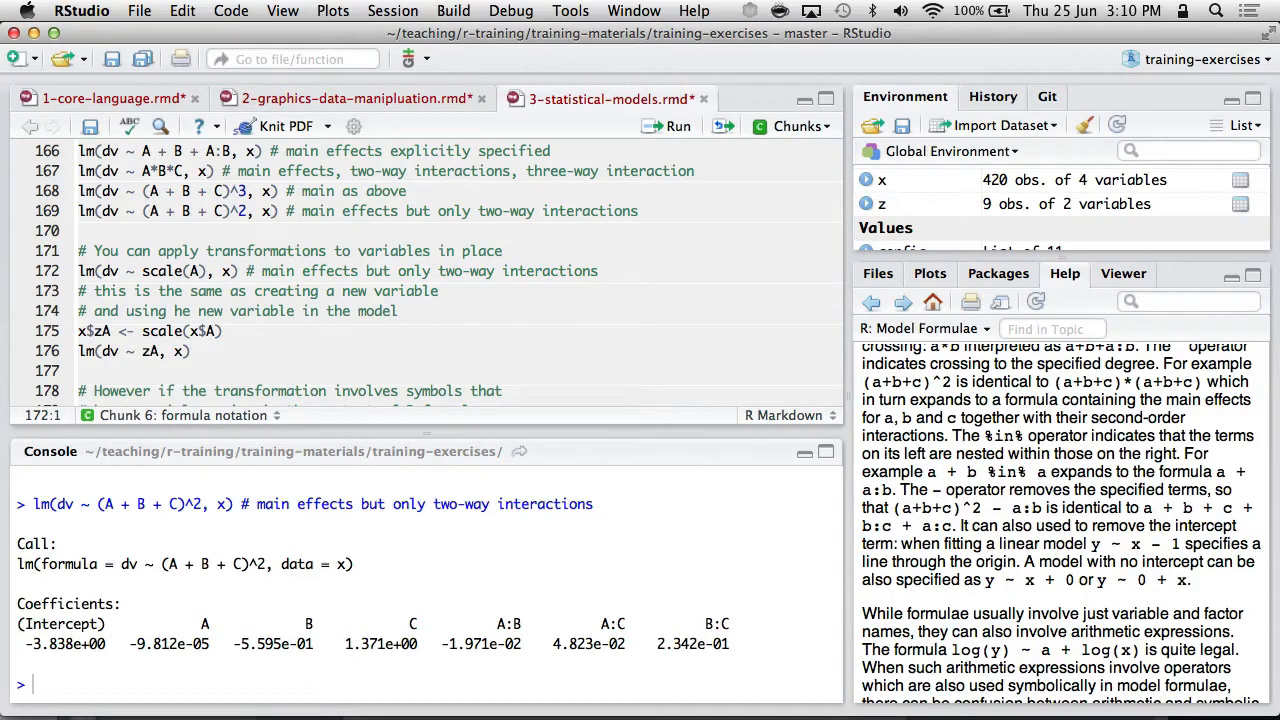
click(148, 272)
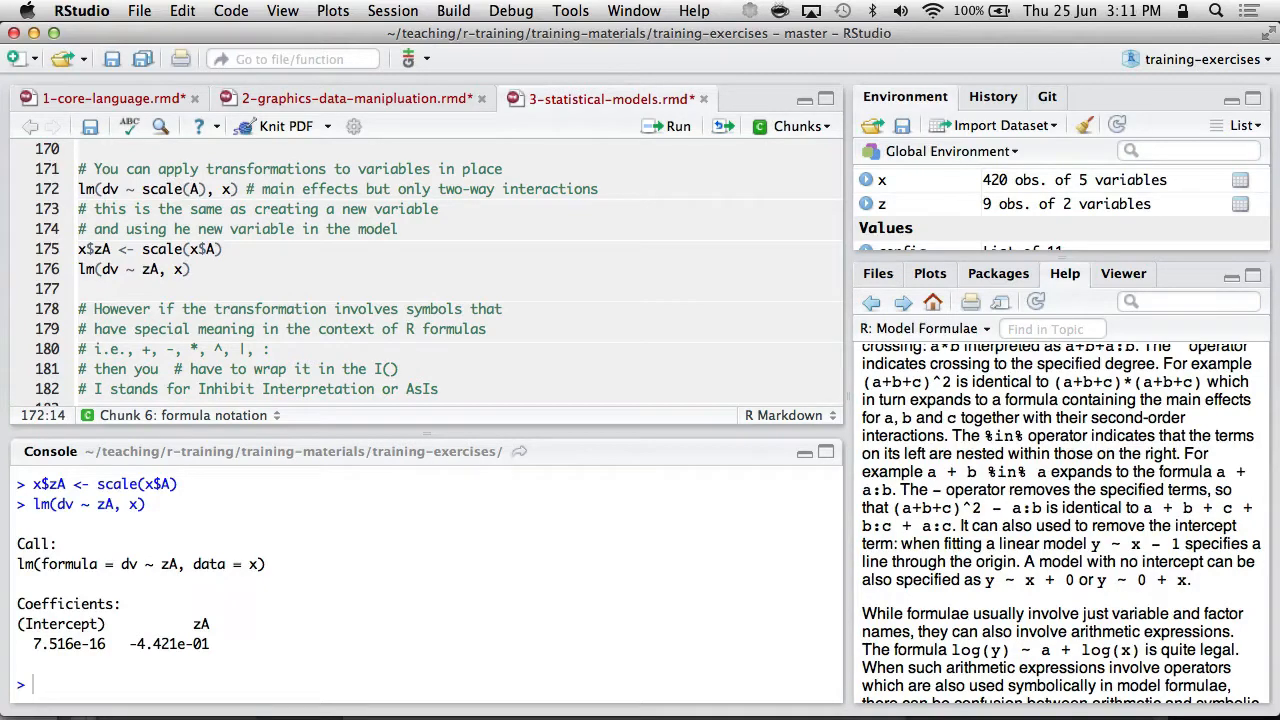
click(184, 248)
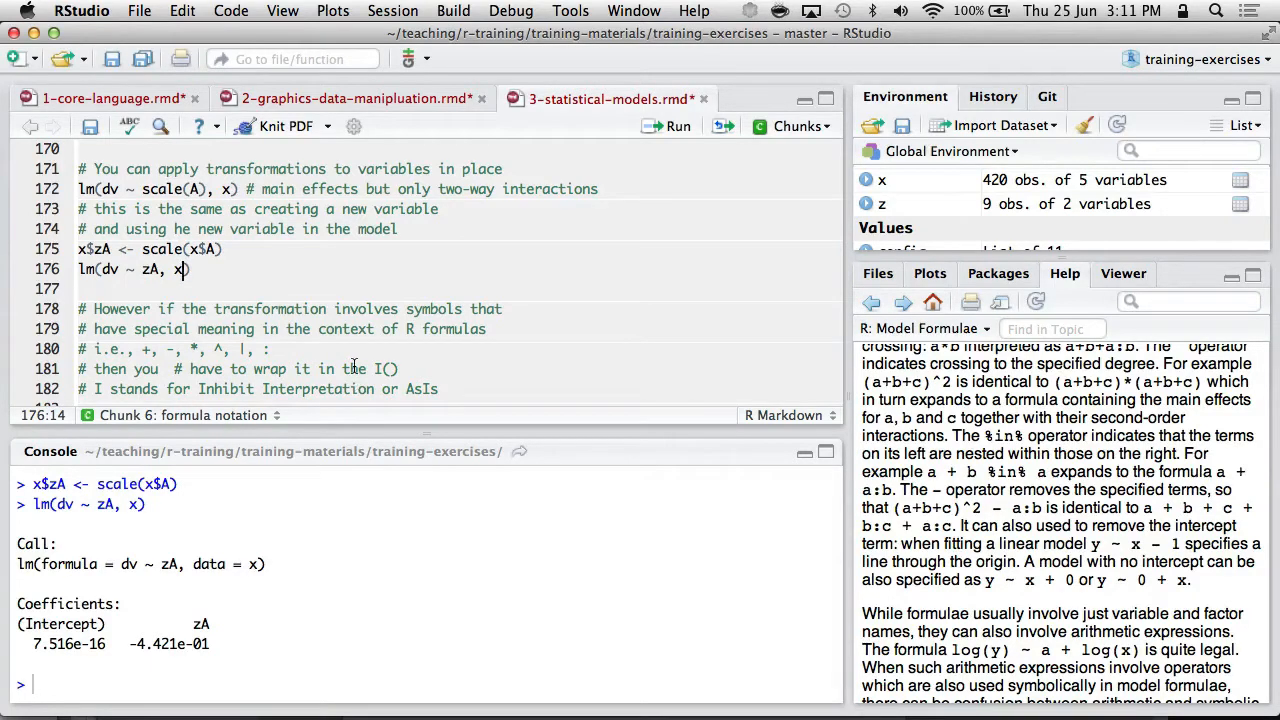
scroll(down, 3)
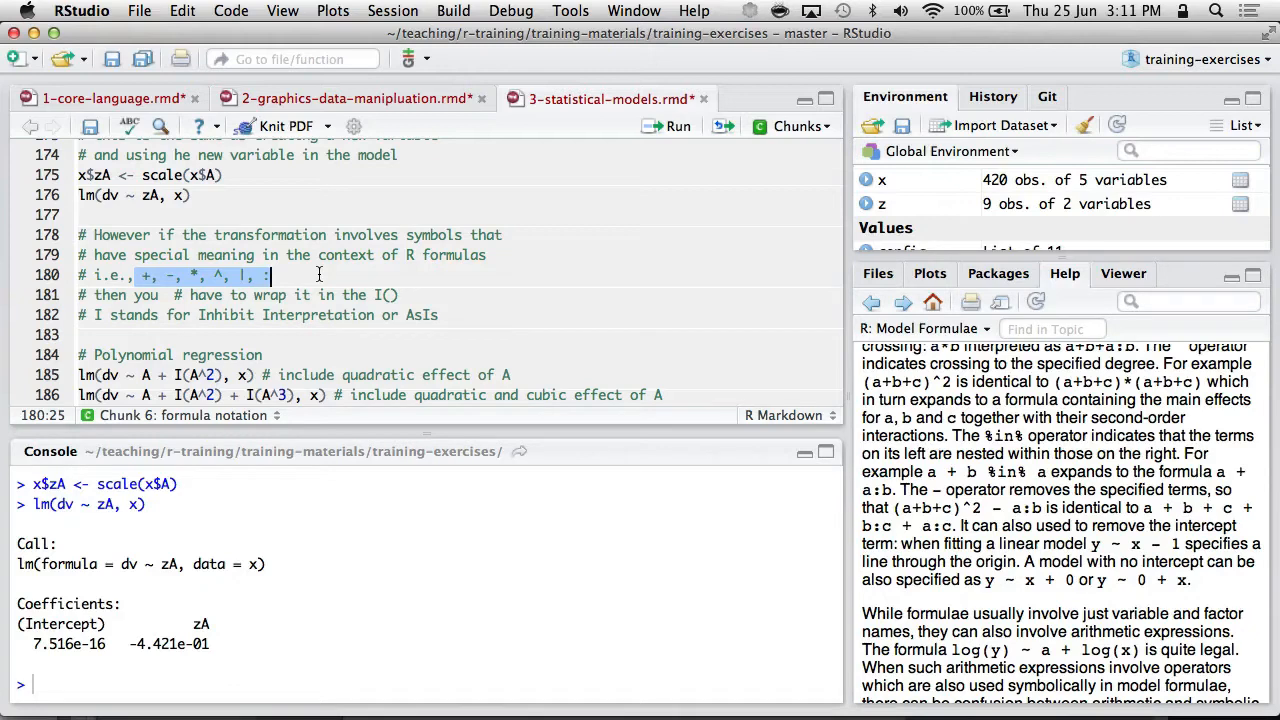
Step: Run the polynomial, interaction and composite examples, ending with dv on I(2*A + 5*B)
scroll(down, 3)
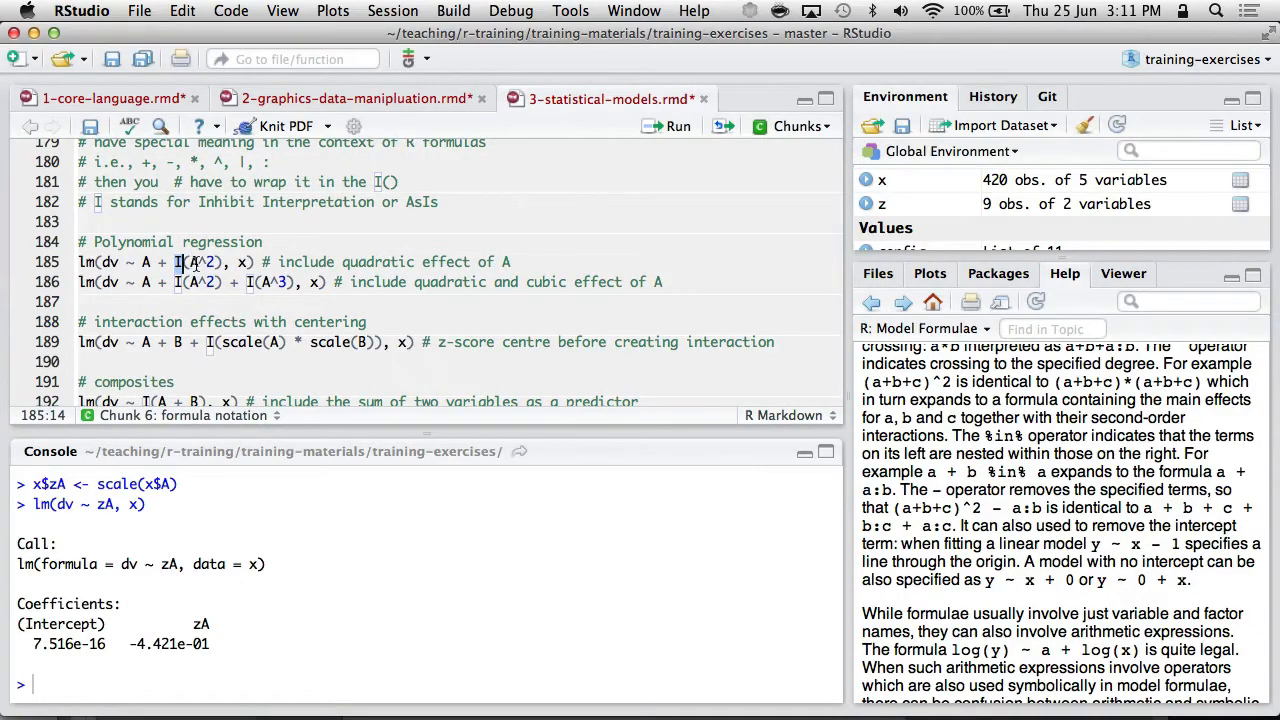
mouse_move(190, 268)
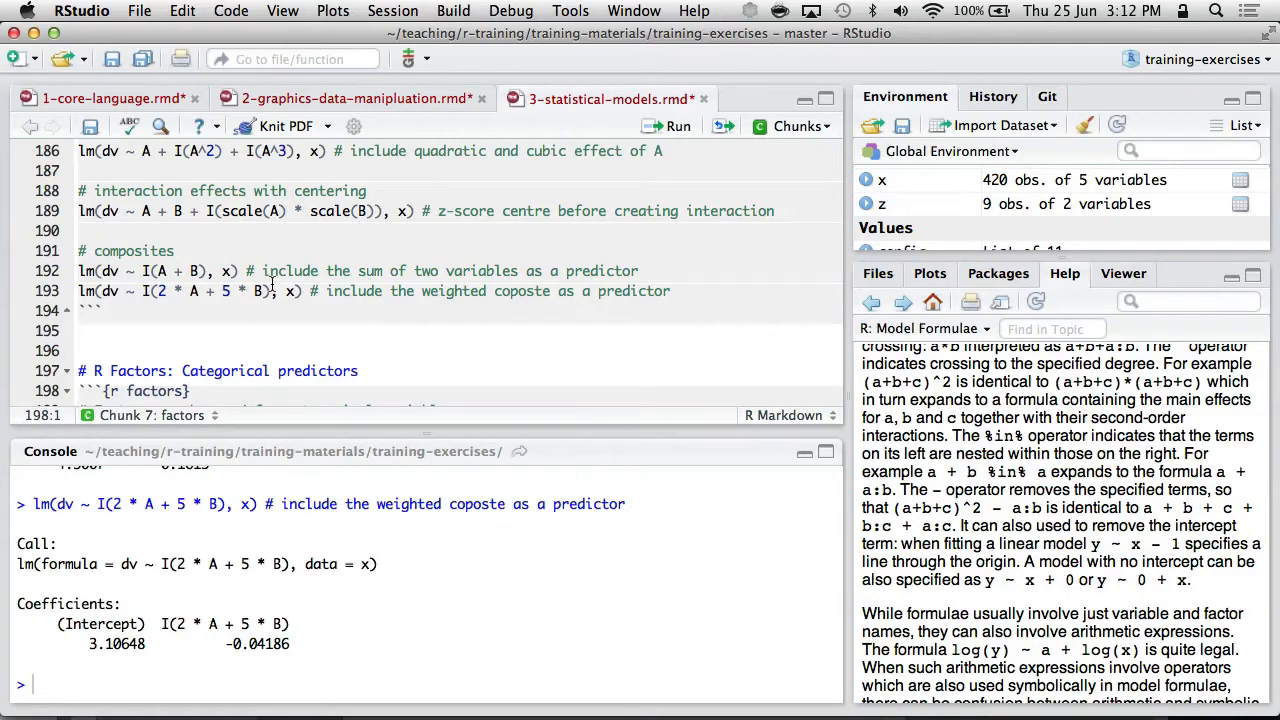
scroll(down, 3)
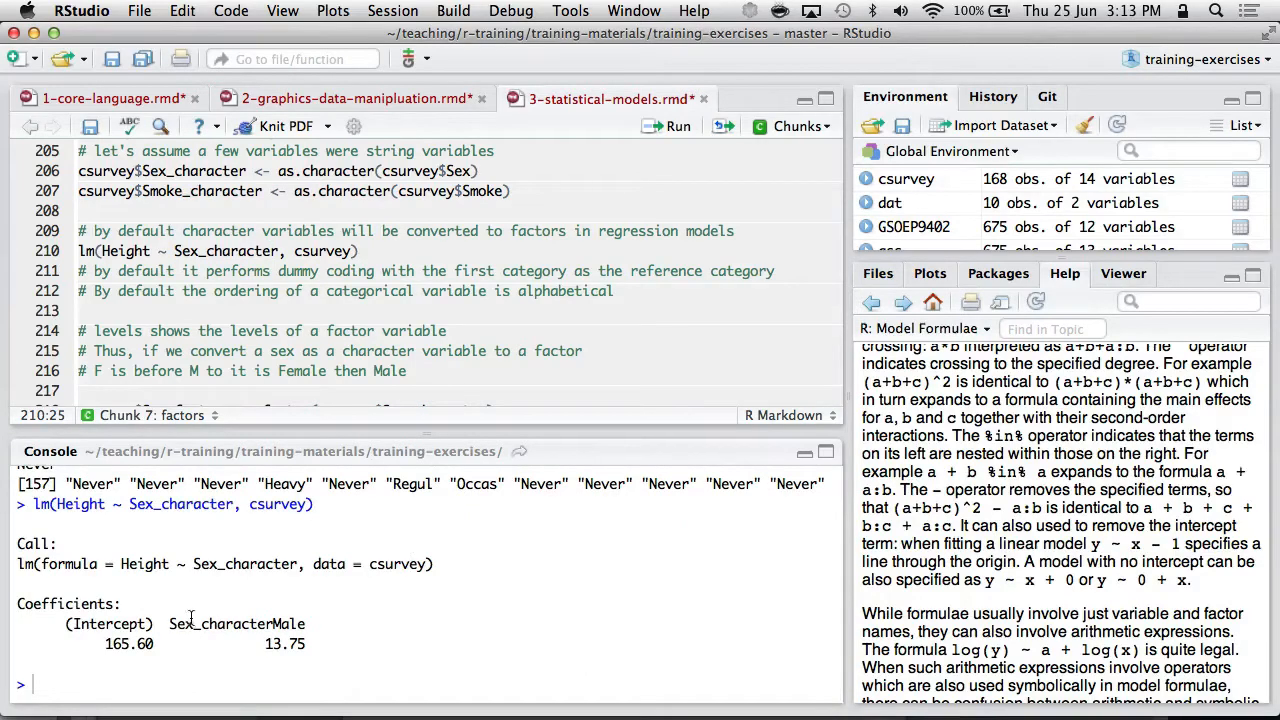
mouse_move(278, 624)
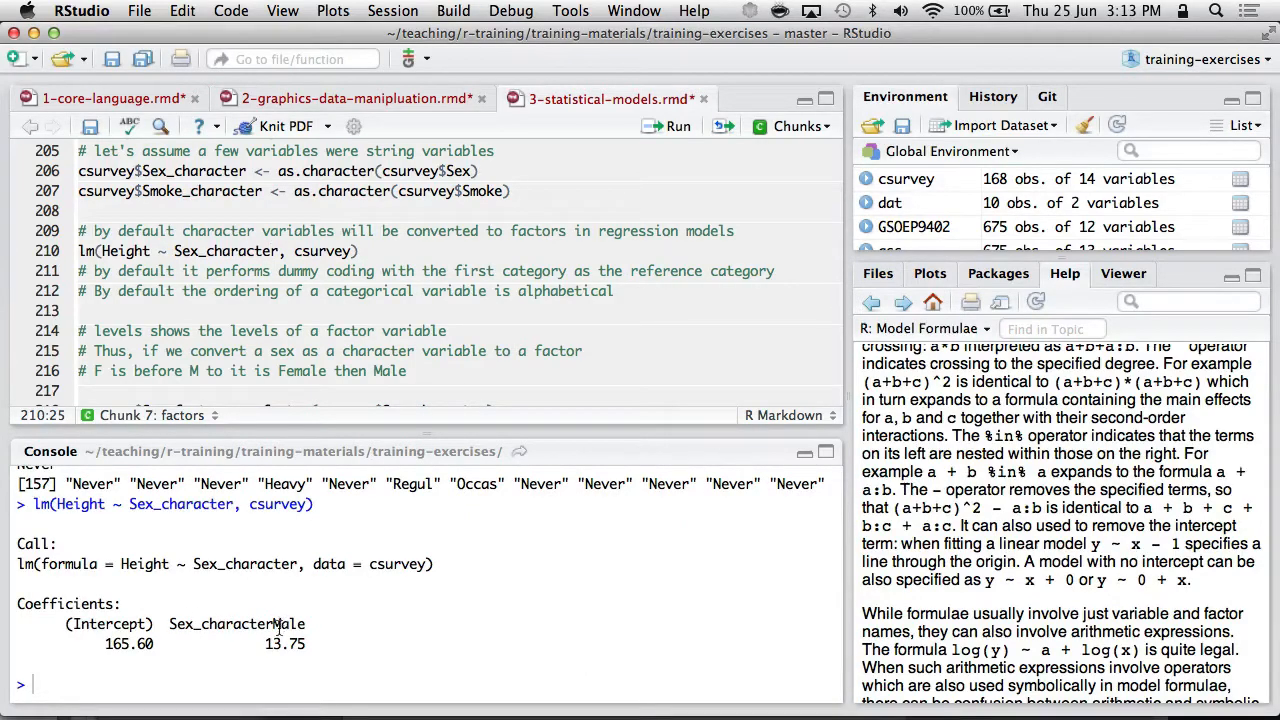
mouse_move(276, 624)
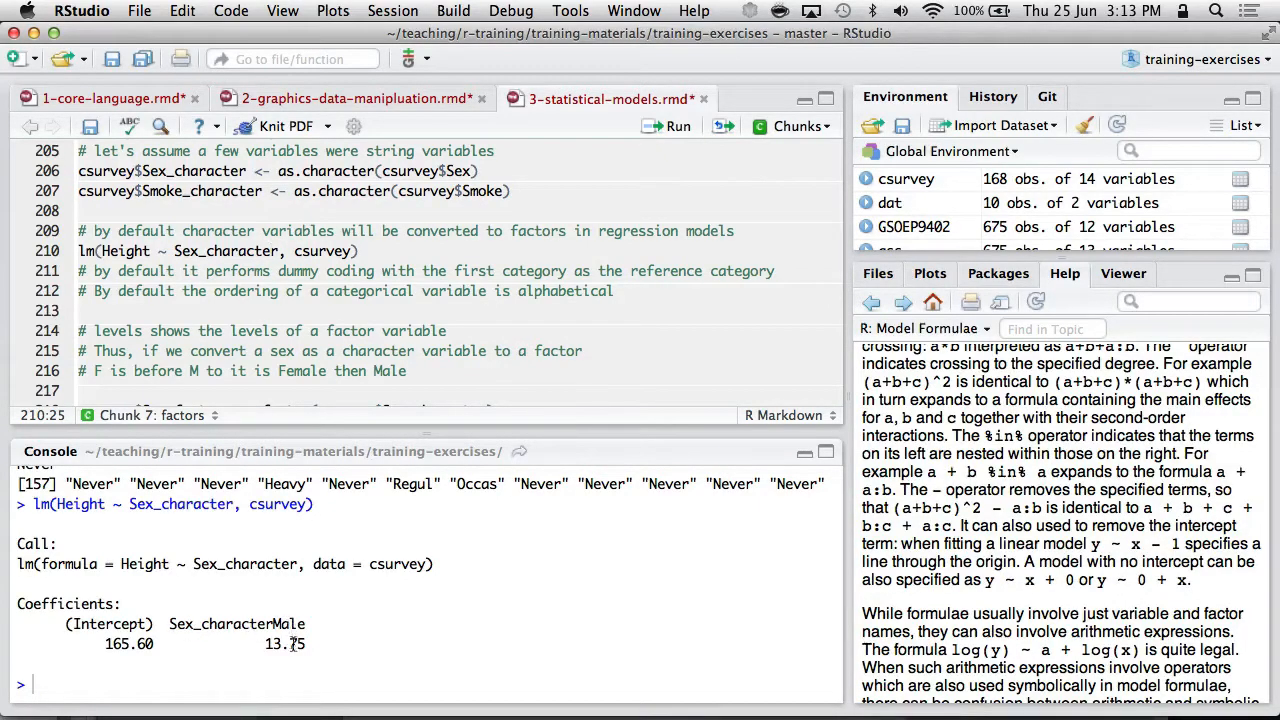
mouse_move(300, 644)
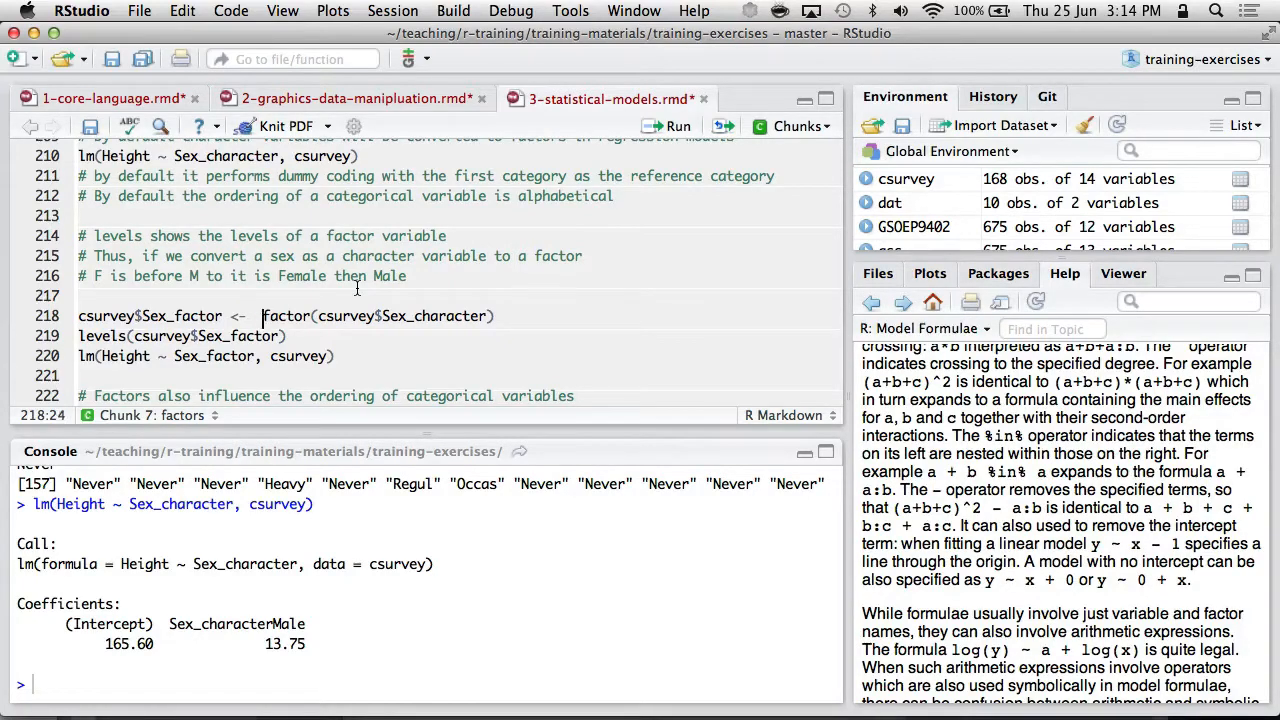
Step: Create Sex_factor, refit Height on it, and attempt the par(mfrow=c(2,1)) boxplot
click(676, 124)
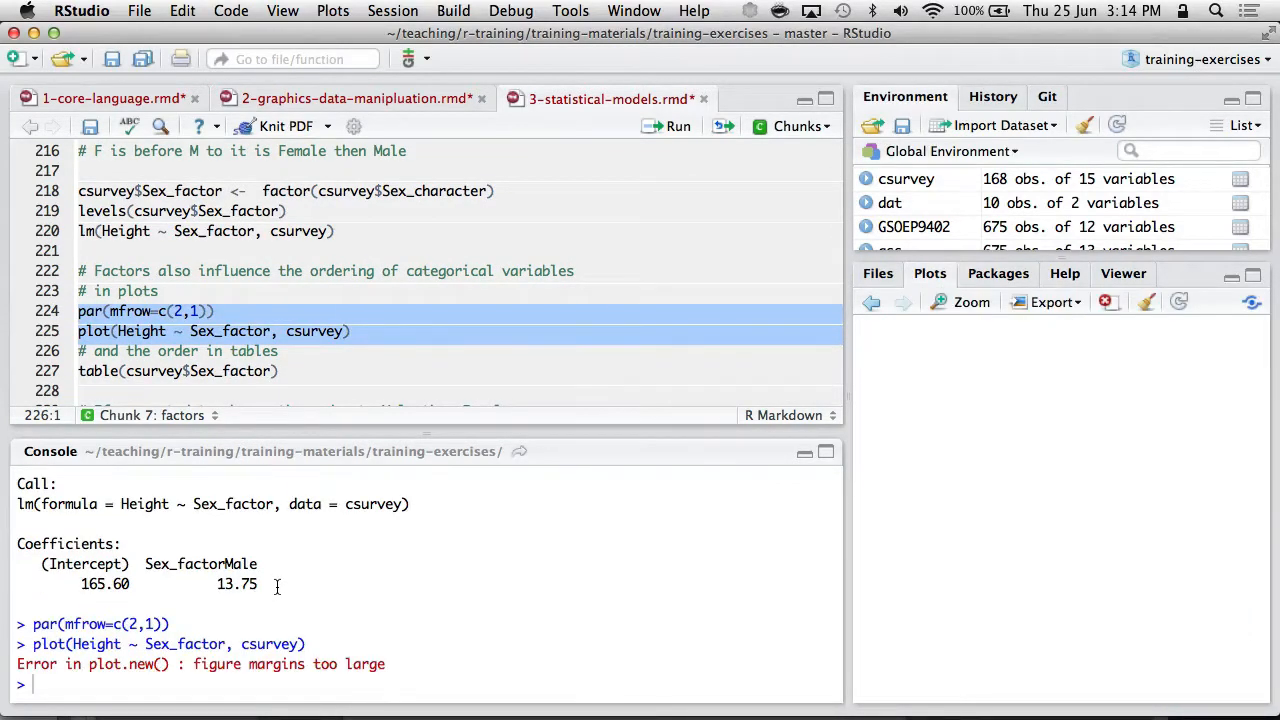
Step: Rerun par() and plot() for the Height by Sex_factor boxplot and tabulate 84 Female, 84 Male
click(80, 370)
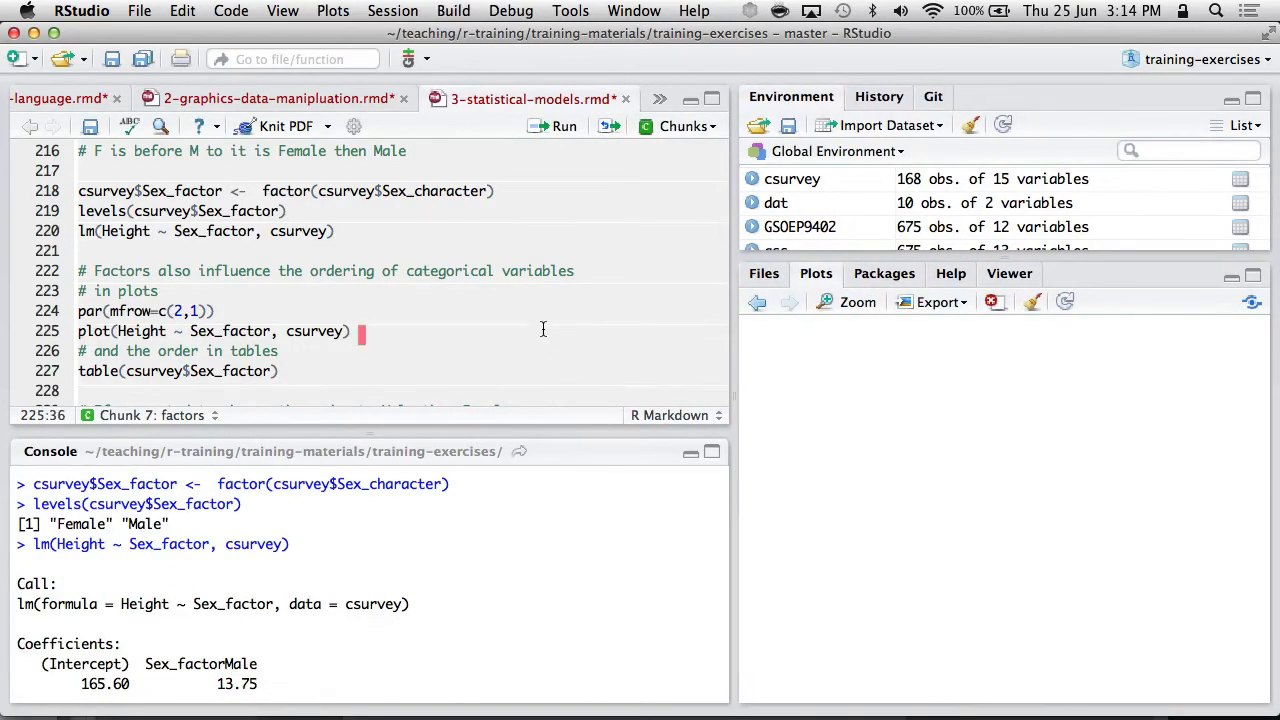
click(564, 126)
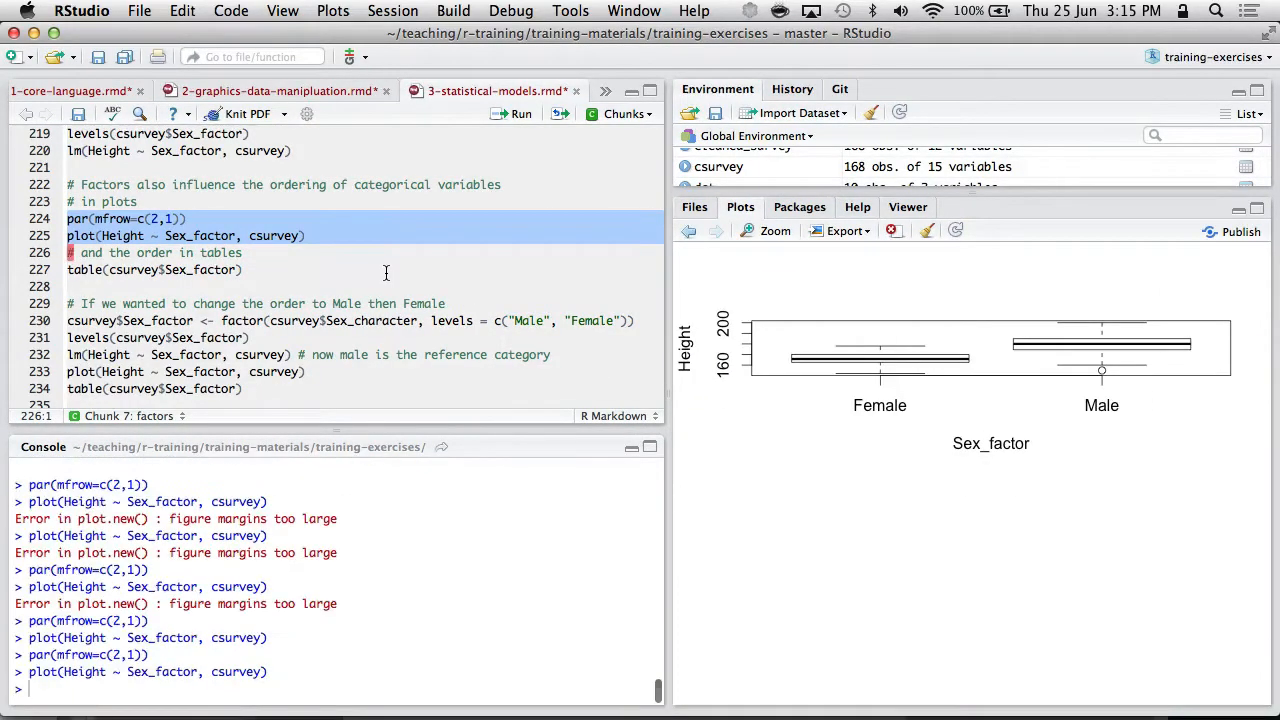
mouse_move(620, 380)
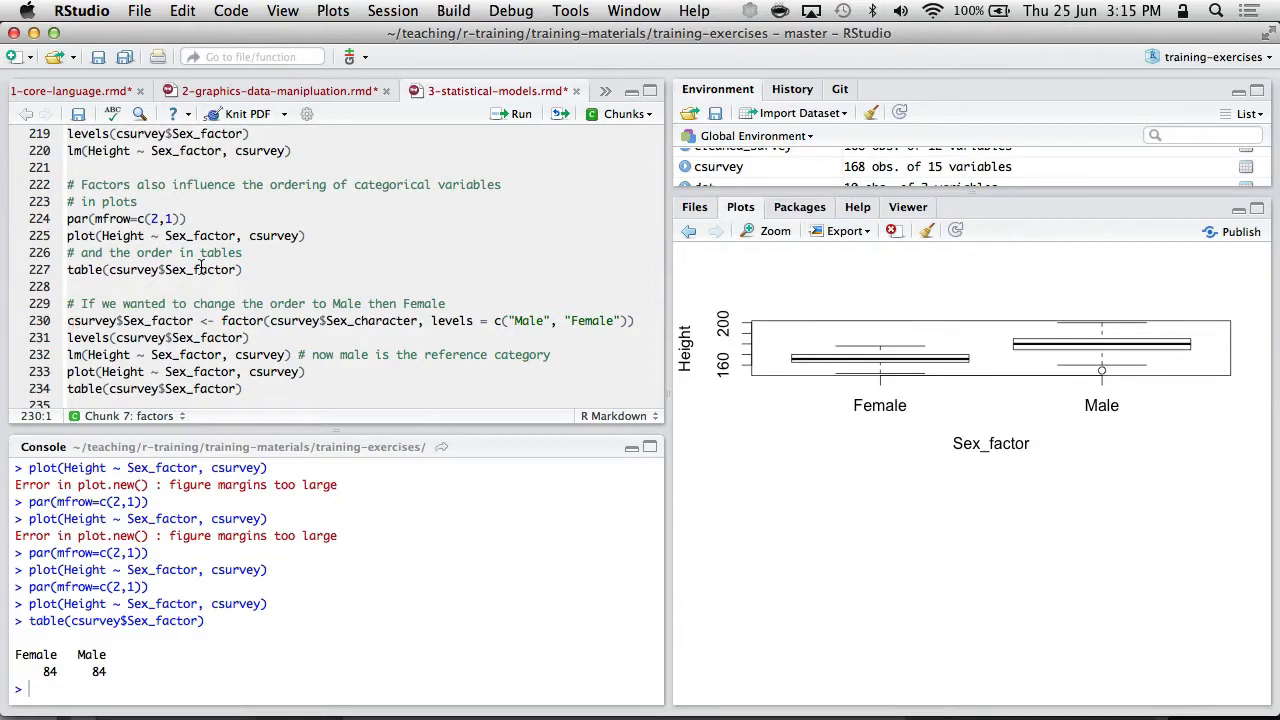
Step: Recreate Sex_factor with levels c("Male","Female") and print the reordered levels
click(122, 320)
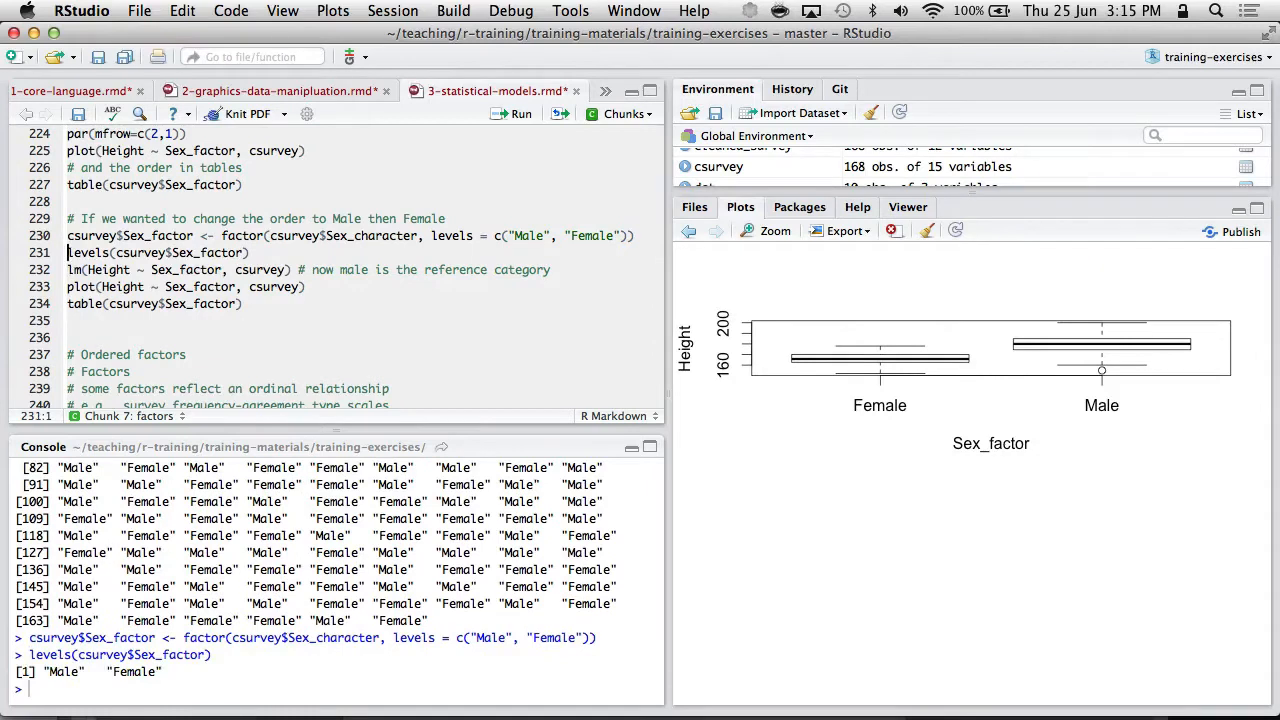
Step: Refit Height on the reordered factor (Female -13.75) with a Male-first boxplot and table
click(72, 268)
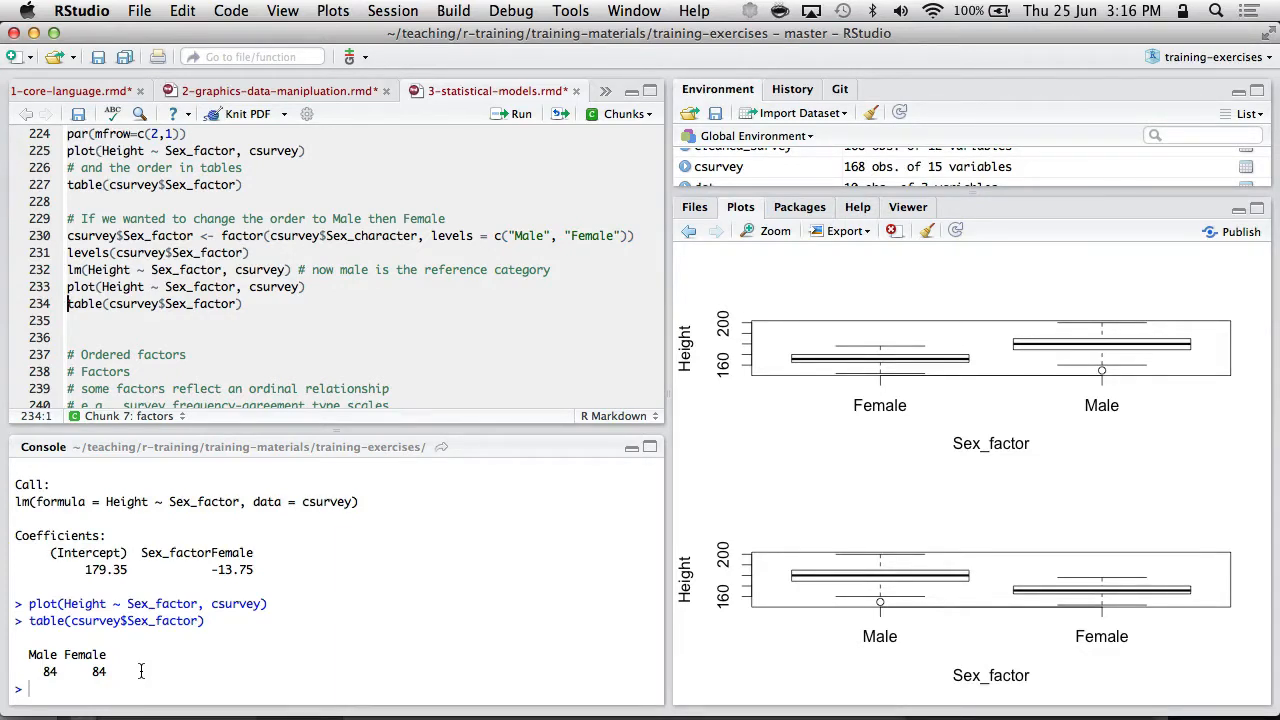
mouse_move(1176, 672)
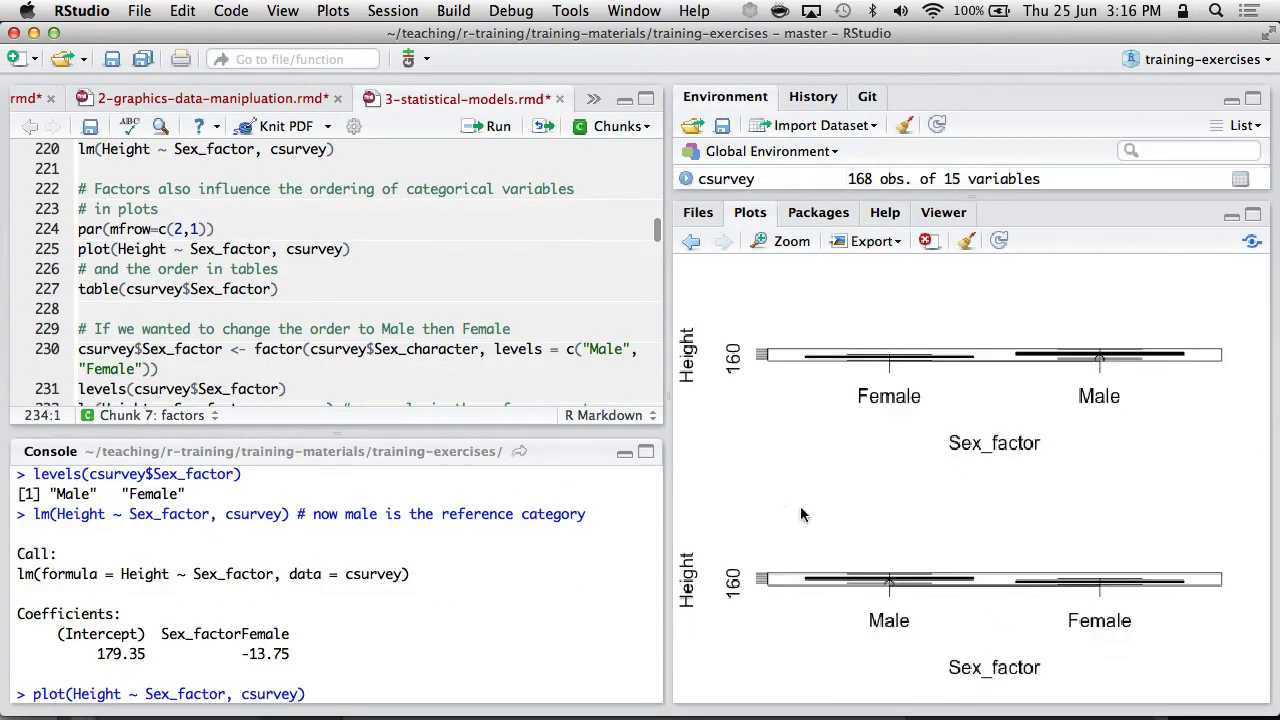
Step: Re-level Smoke_factor to Never, Occas, Regul, Heavy and tabulate its counts
scroll(down, 3)
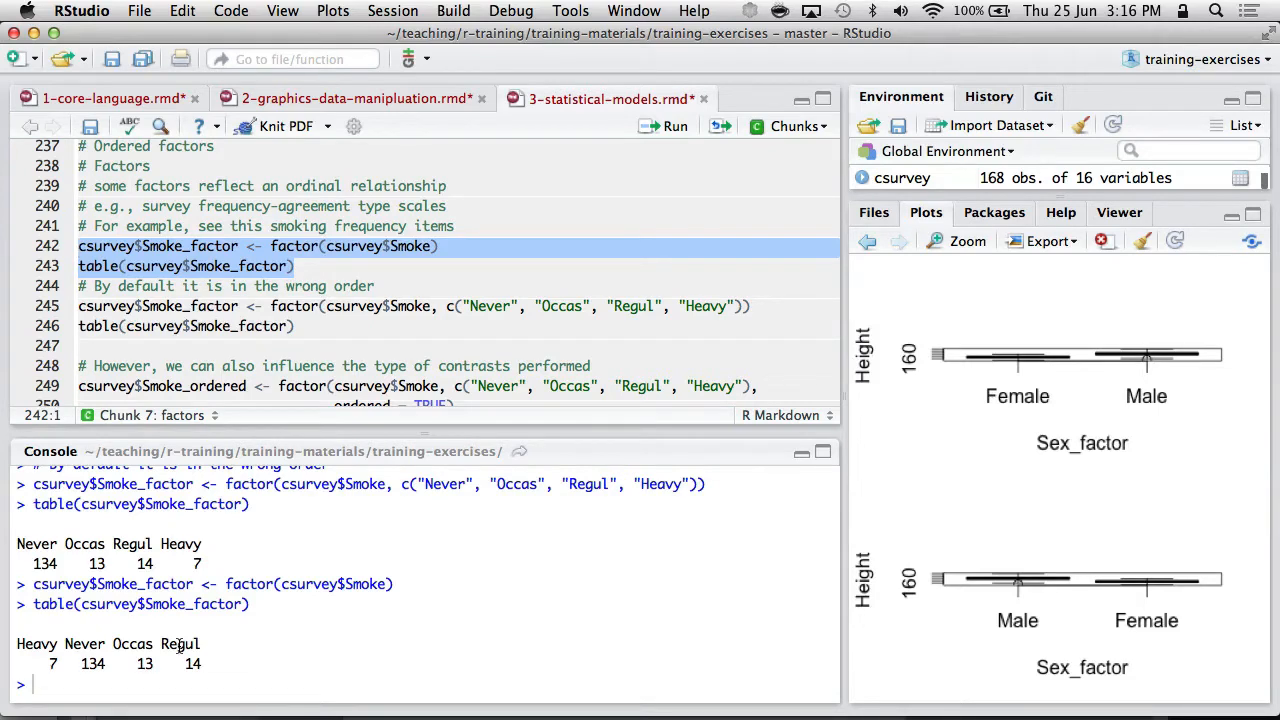
click(298, 286)
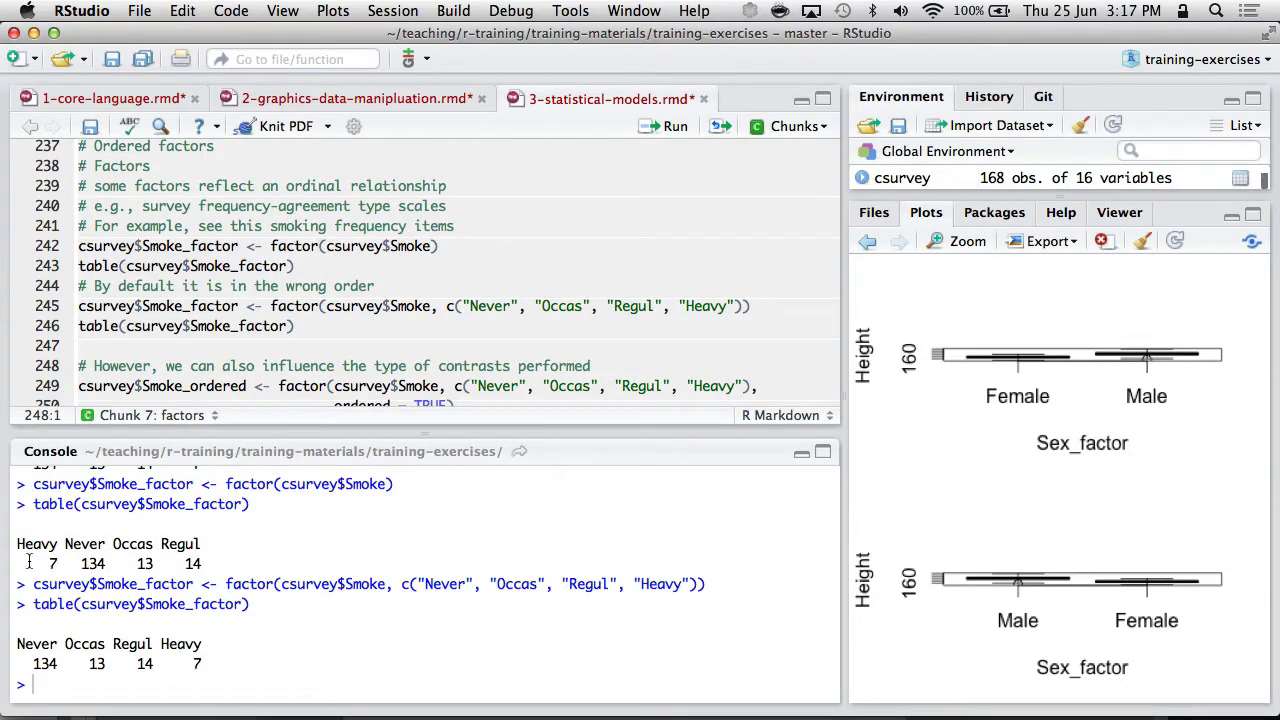
scroll(down, 3)
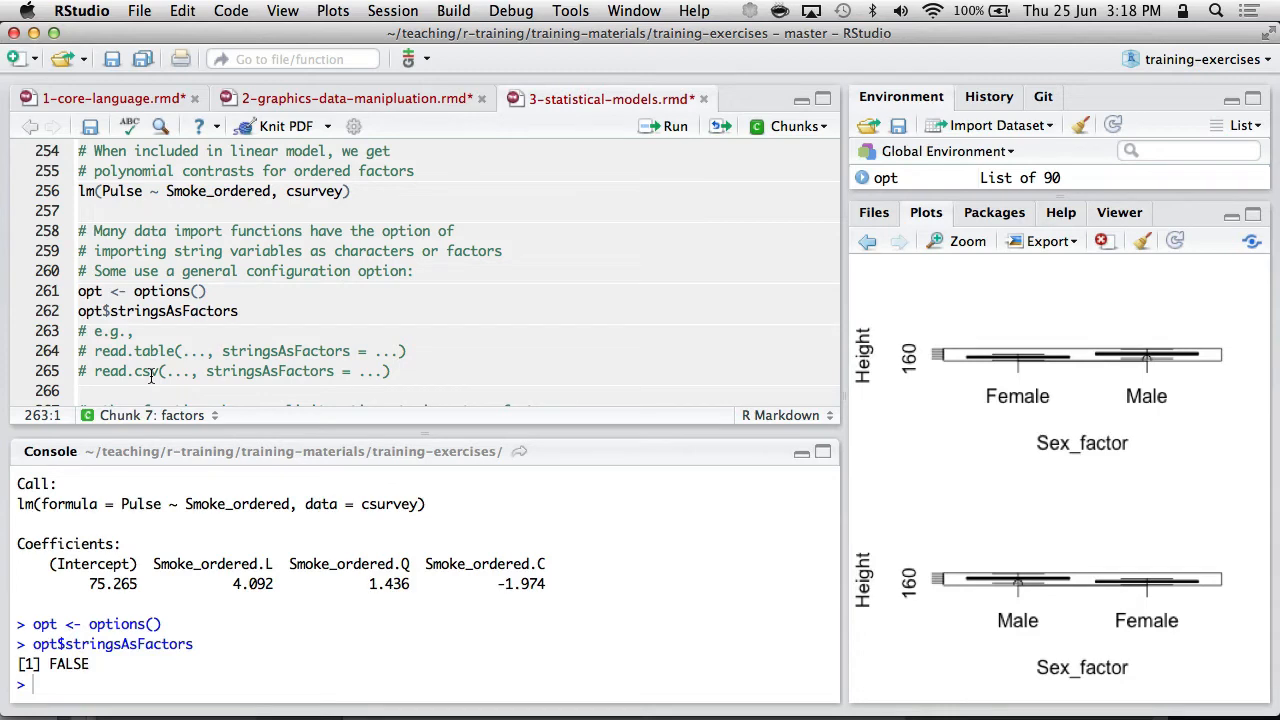
Step: Scroll the notebook down past the factor-import tips to the Exercise 1 chunk
scroll(down, 3)
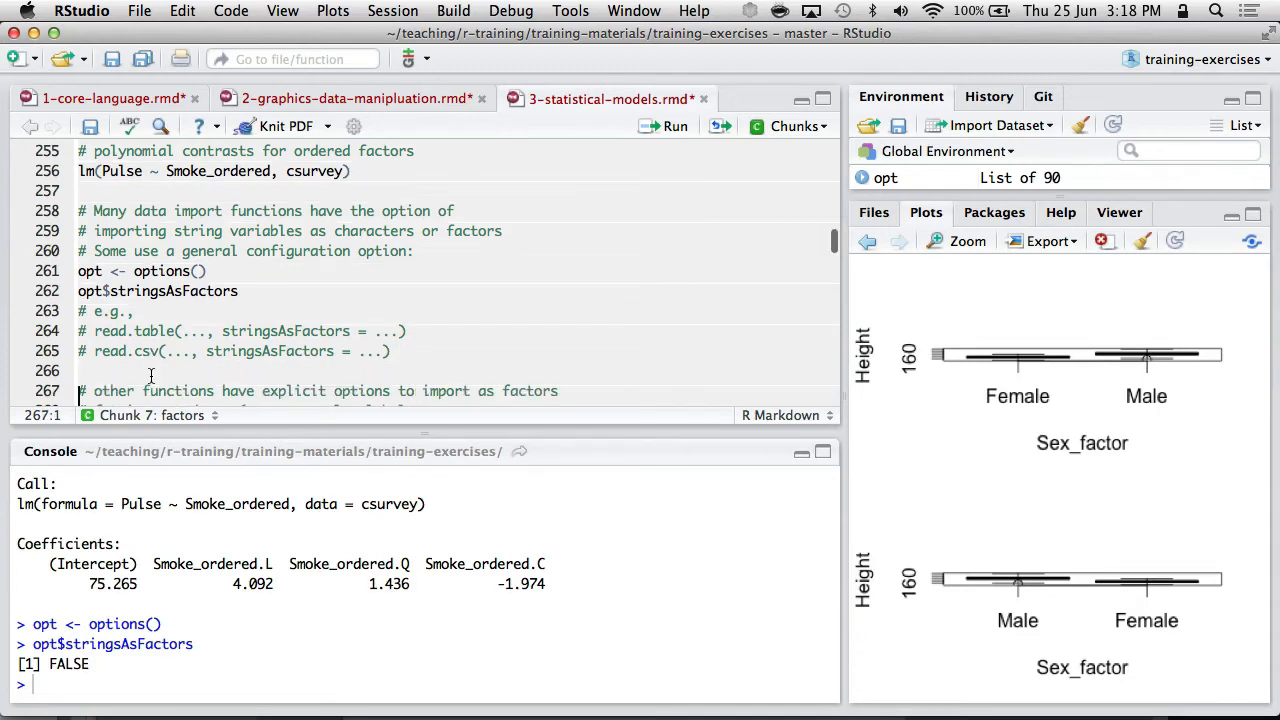
scroll(down, 3)
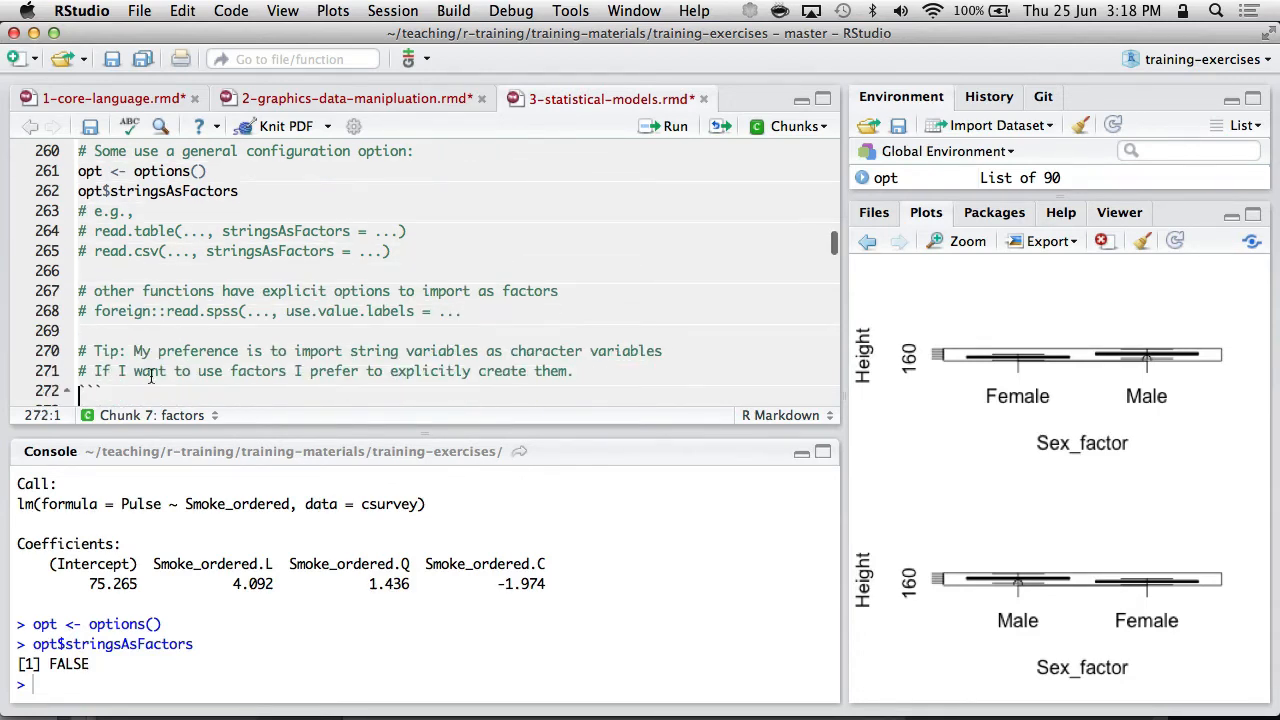
scroll(down, 3)
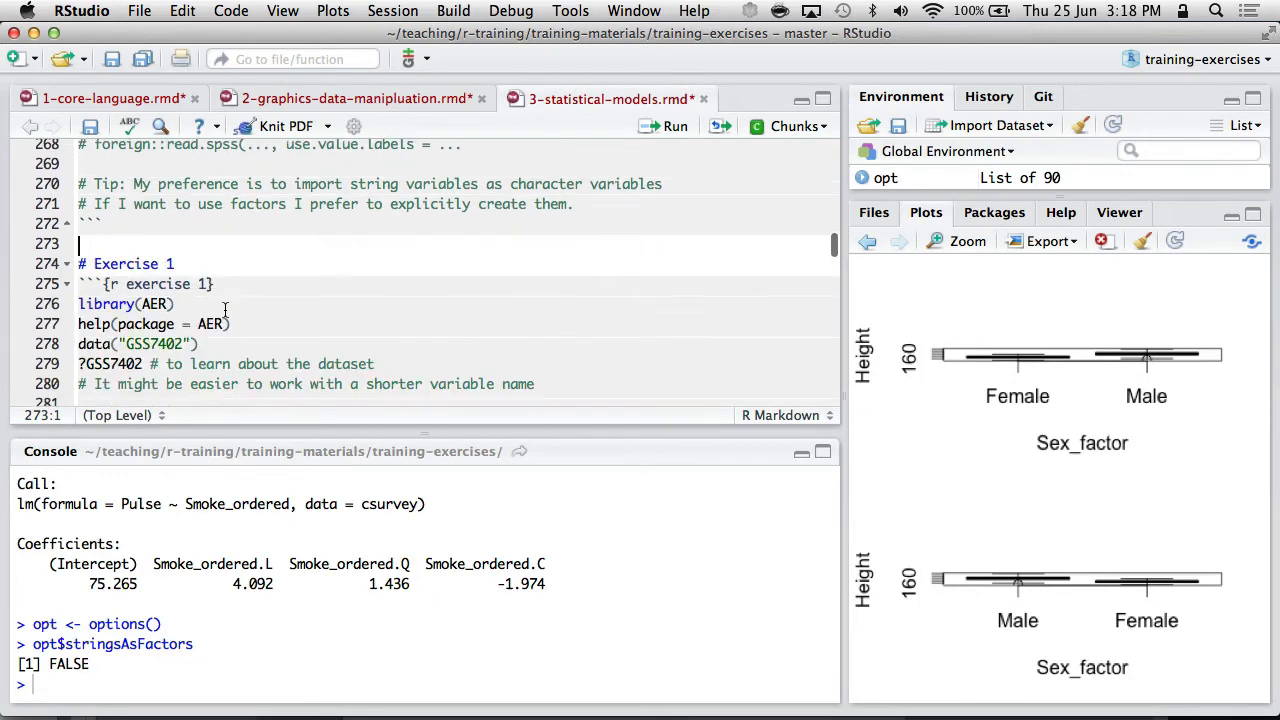